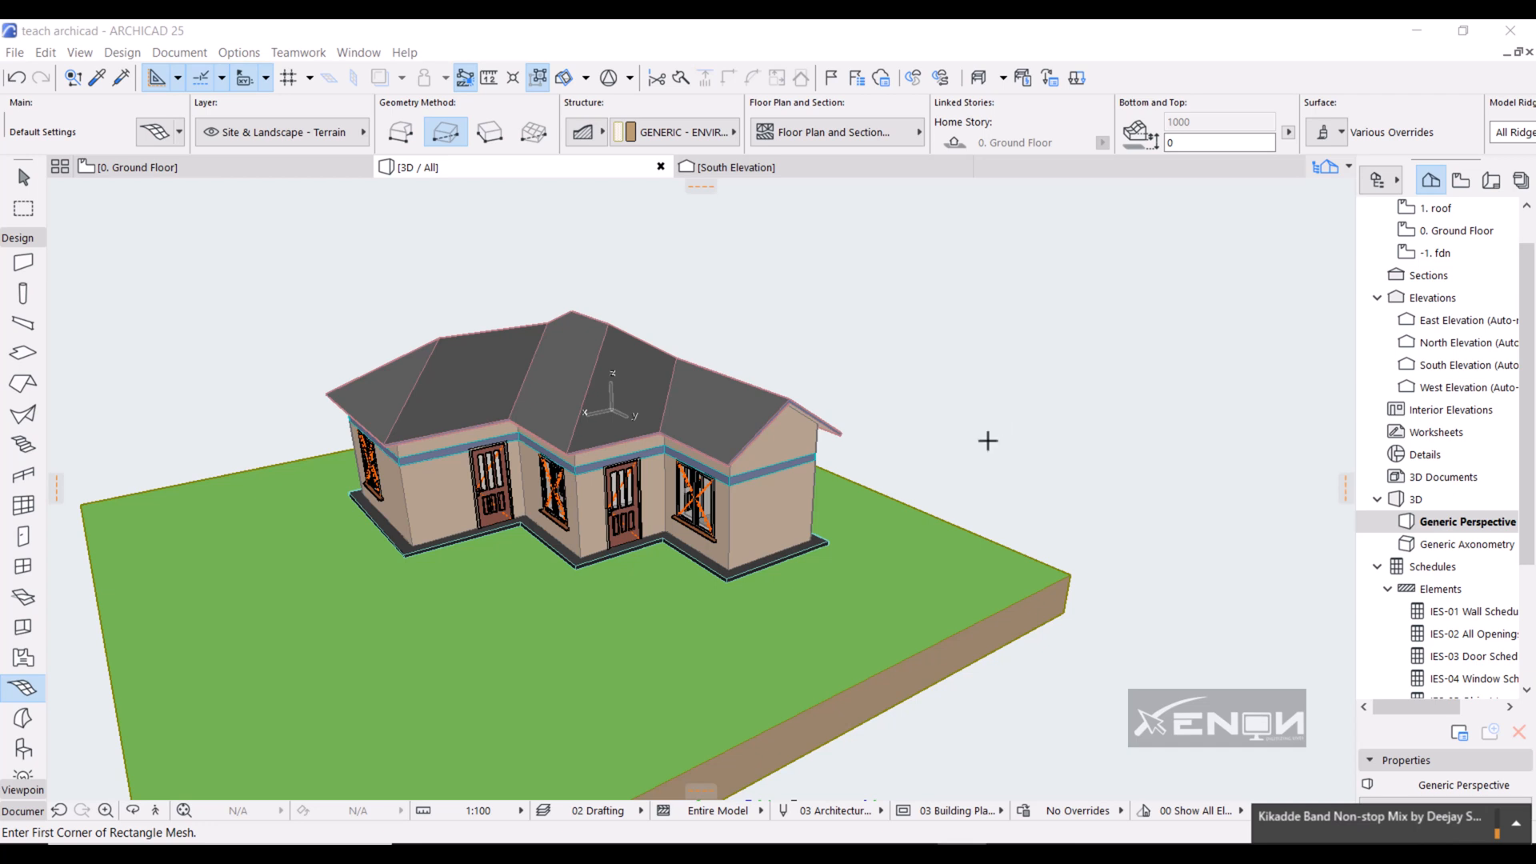
mouse_move(683, 577)
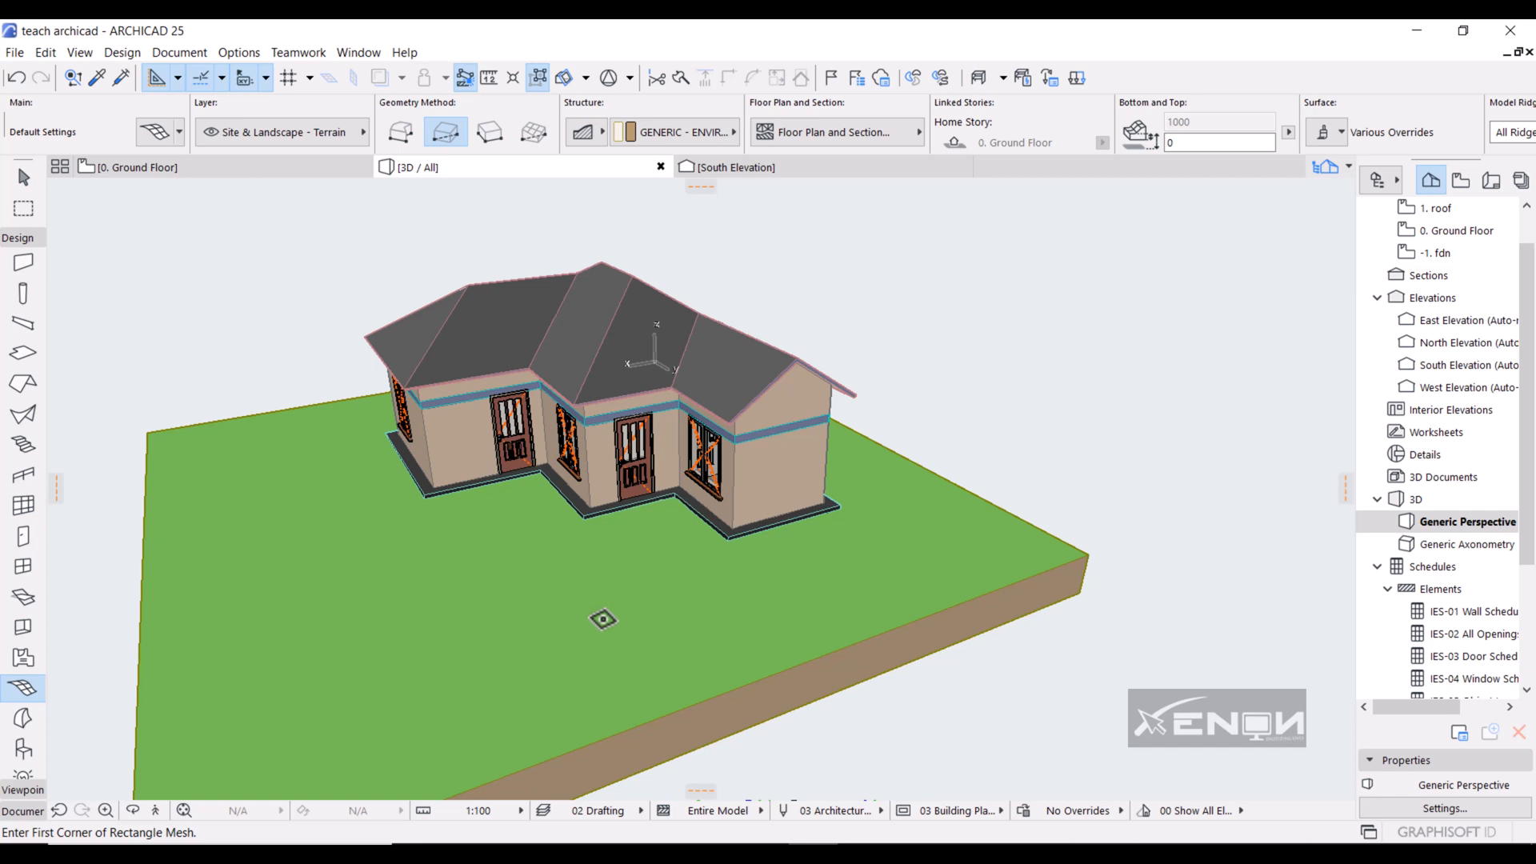
mouse_move(465, 554)
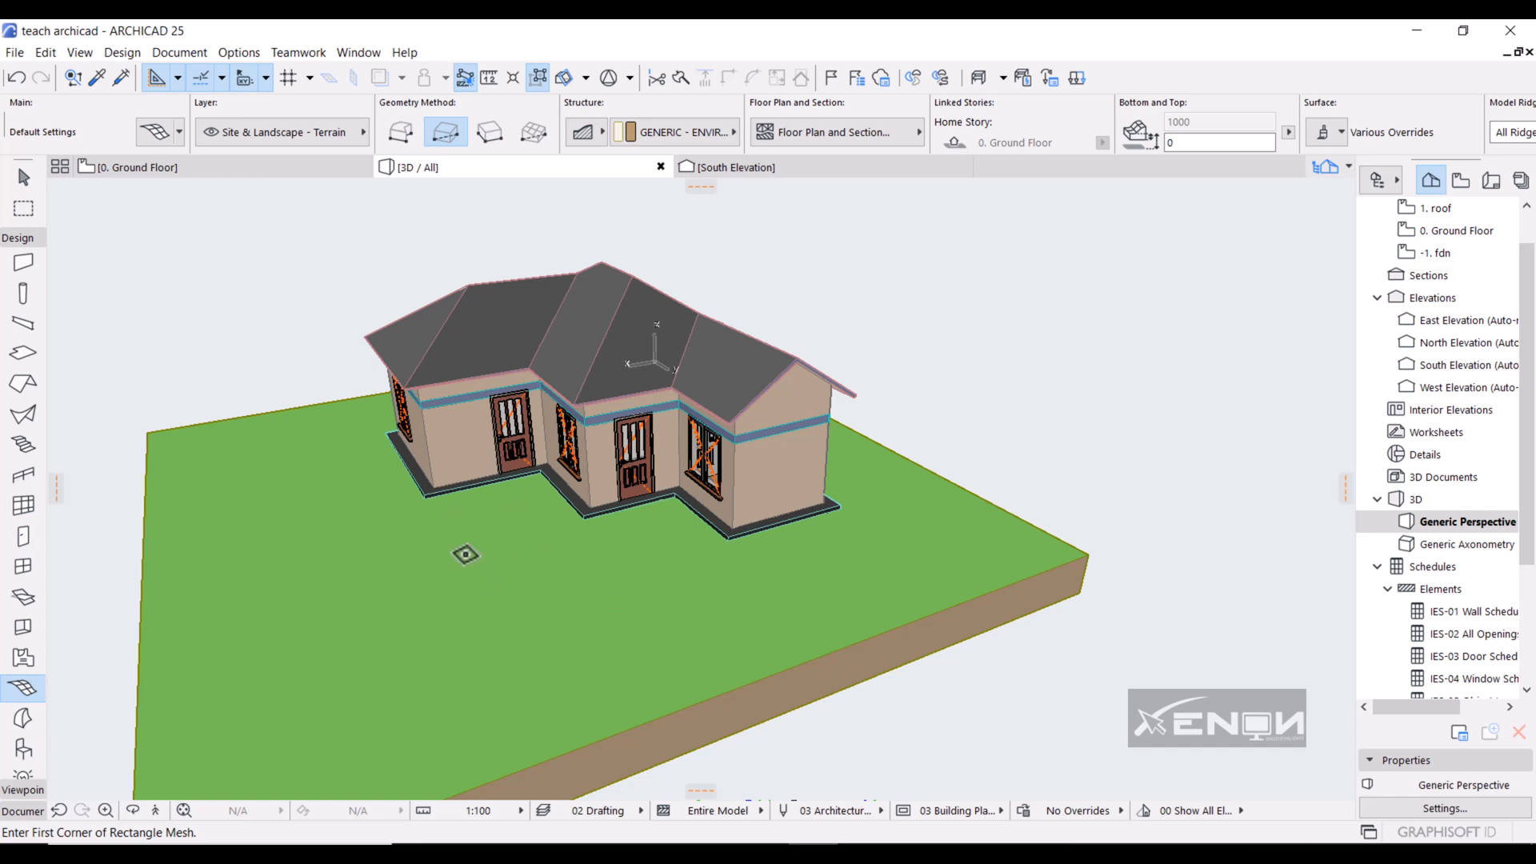
mouse_move(395, 493)
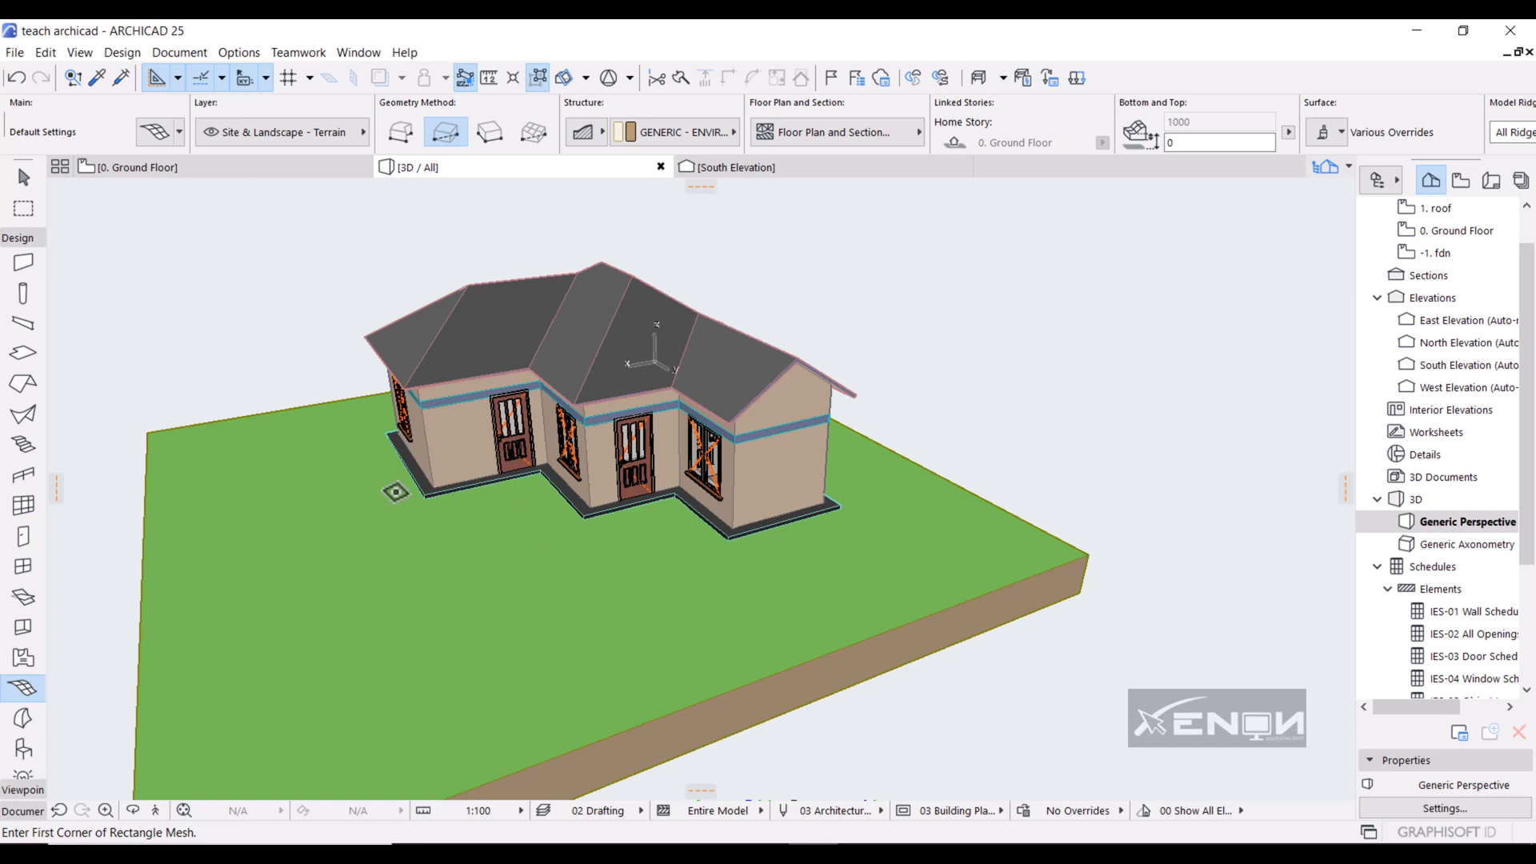
mouse_move(433, 567)
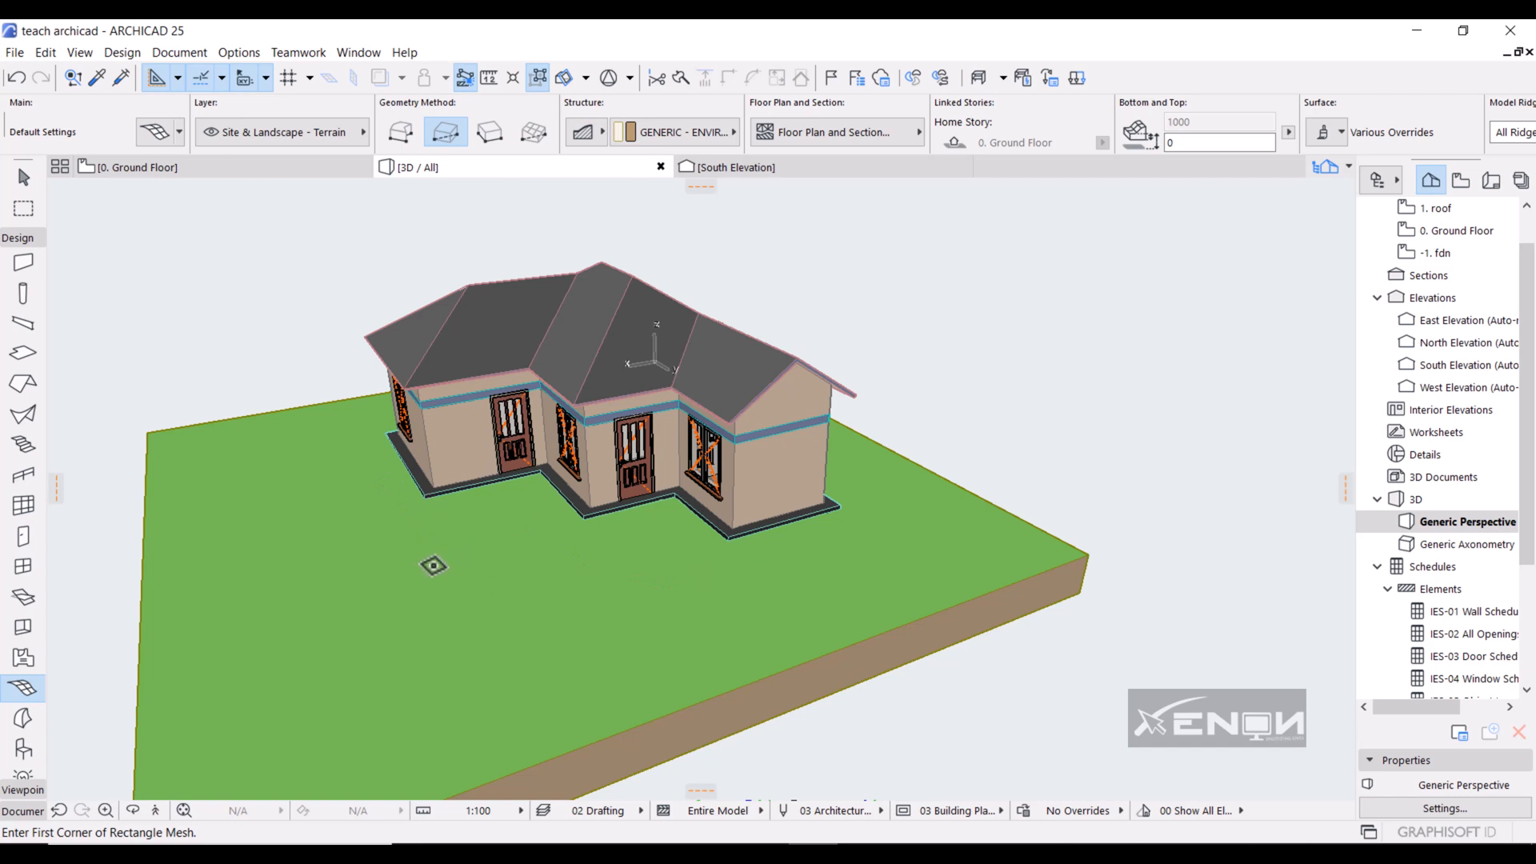
mouse_move(576, 654)
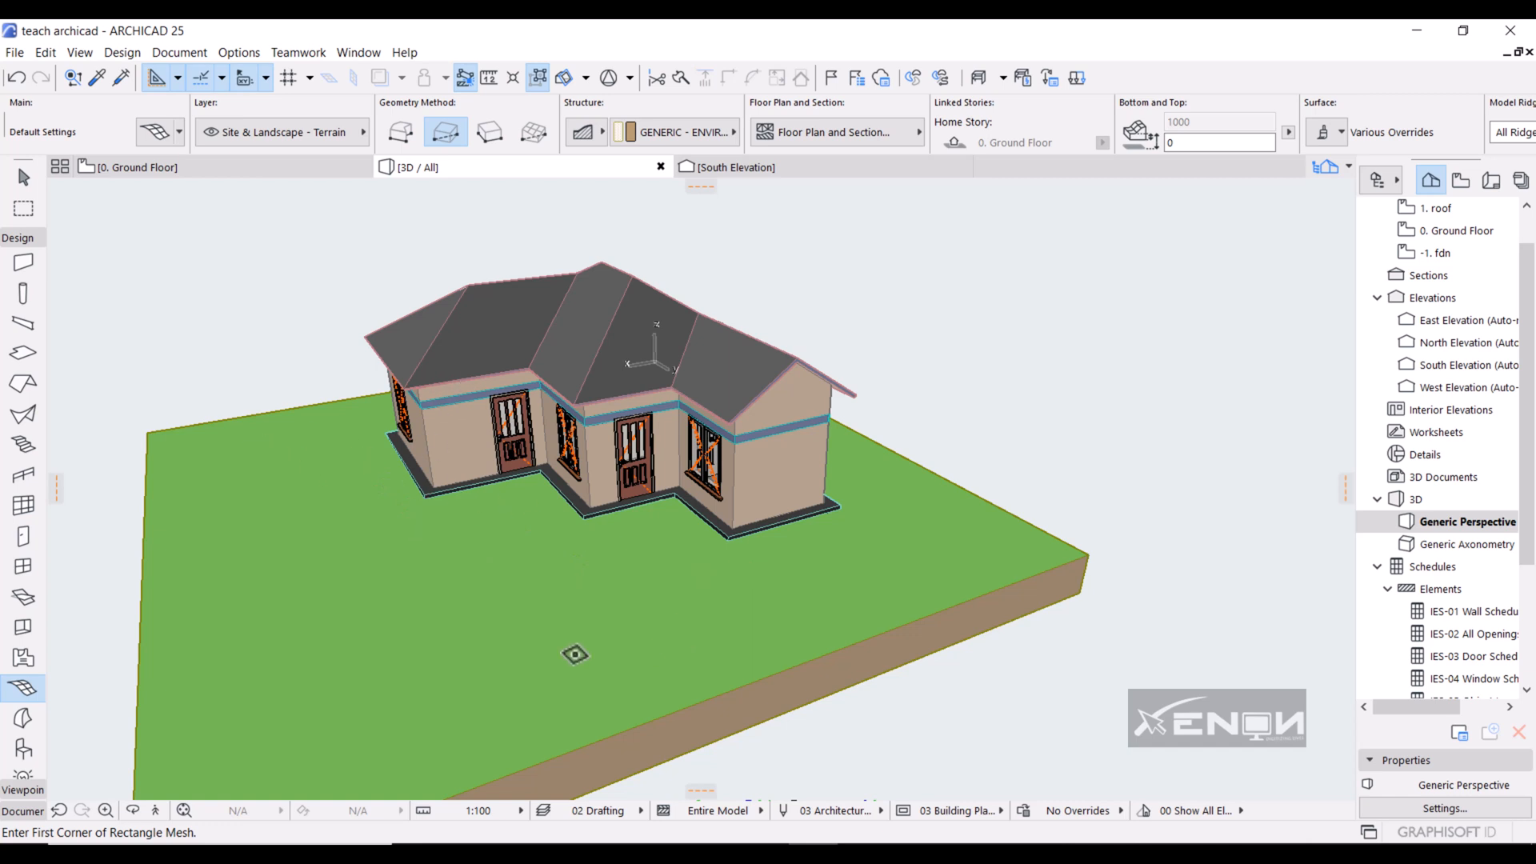
mouse_move(471, 677)
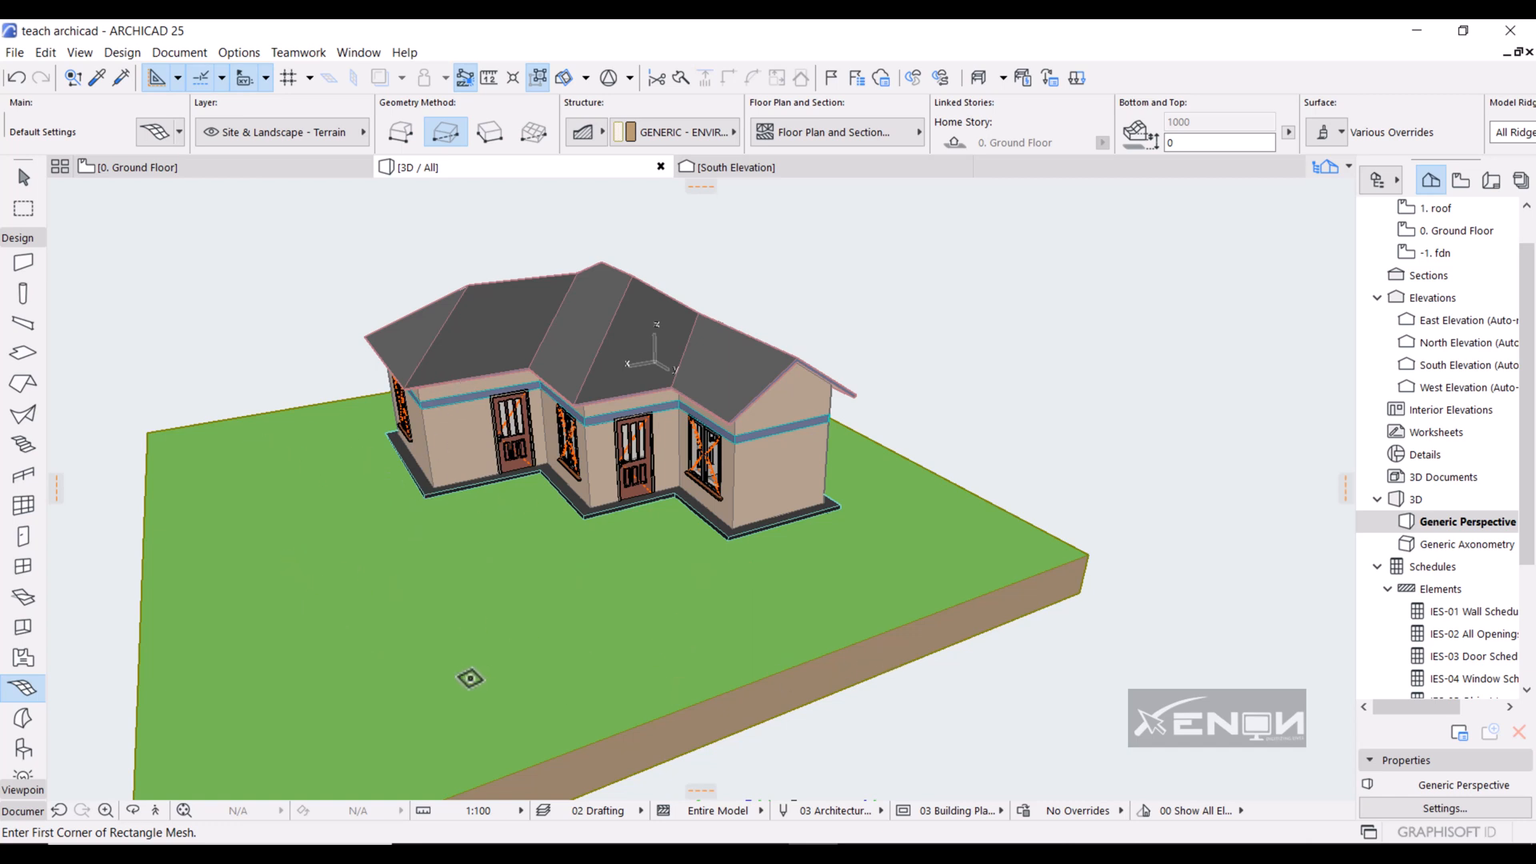
mouse_move(461, 676)
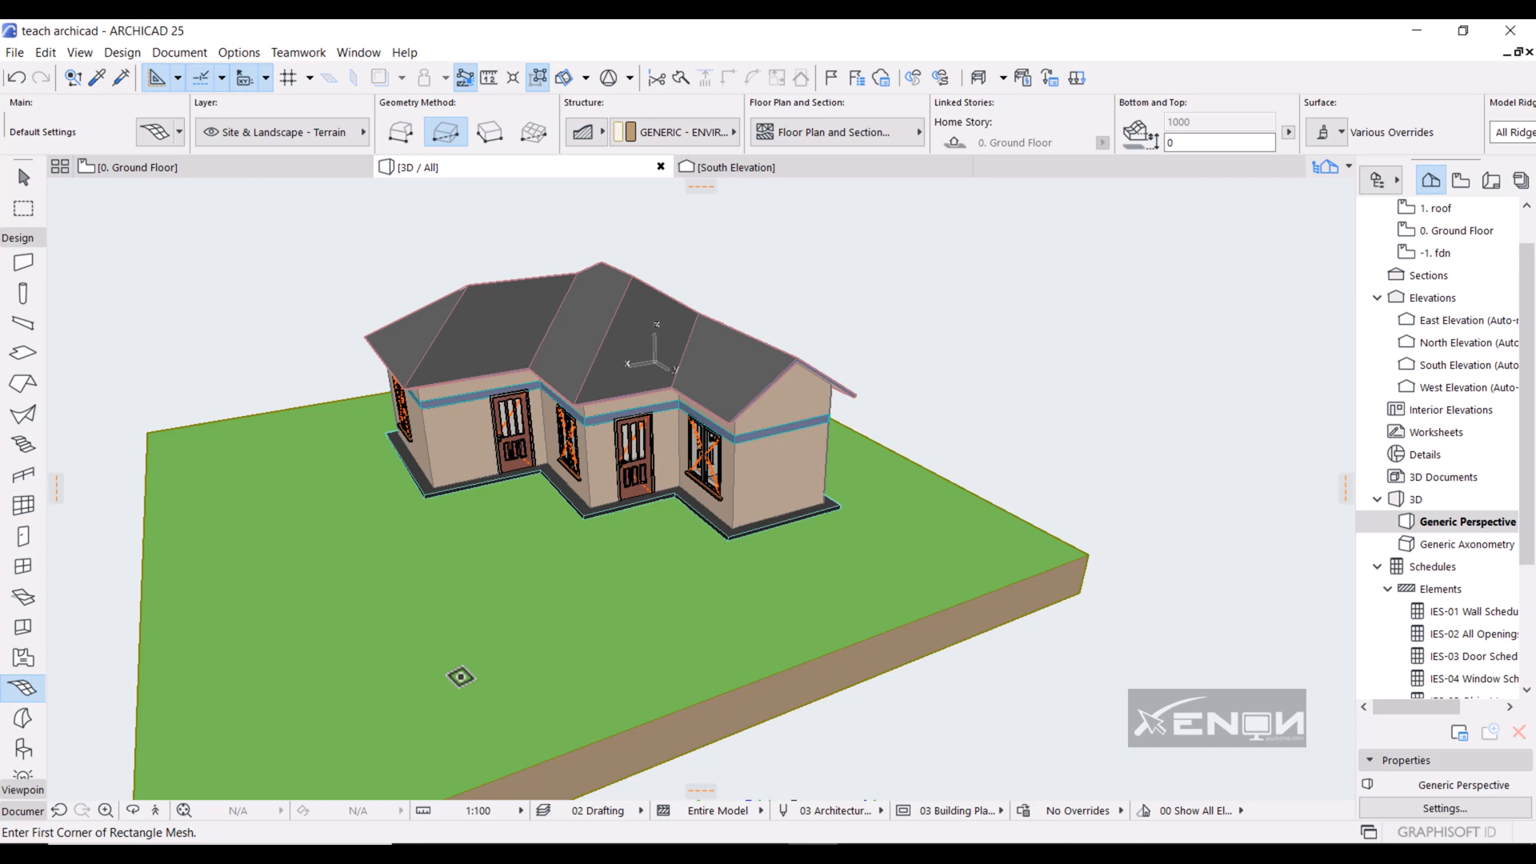
mouse_move(162, 834)
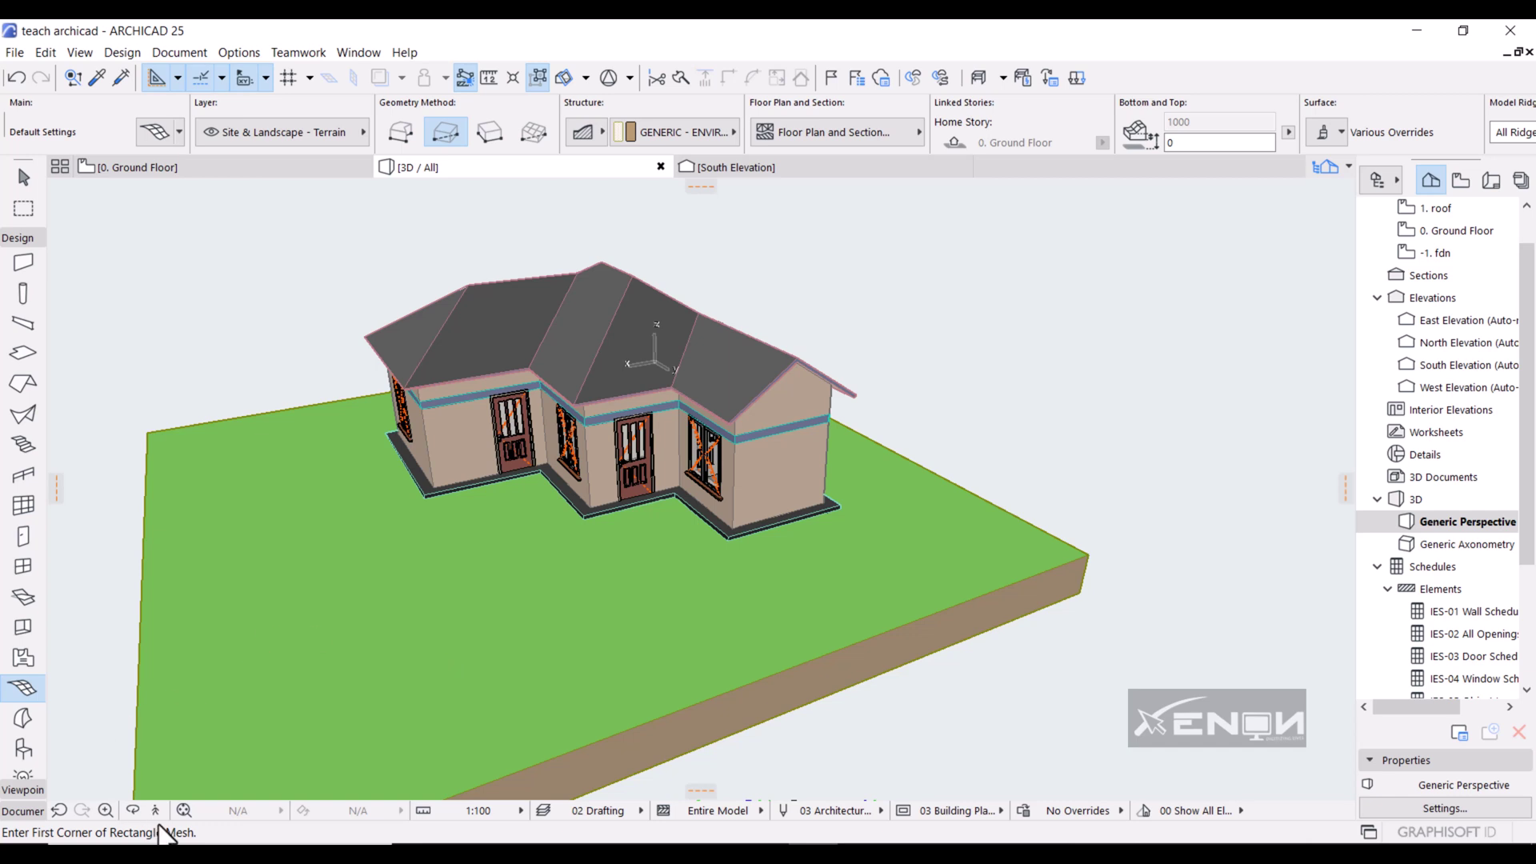
mouse_move(156, 416)
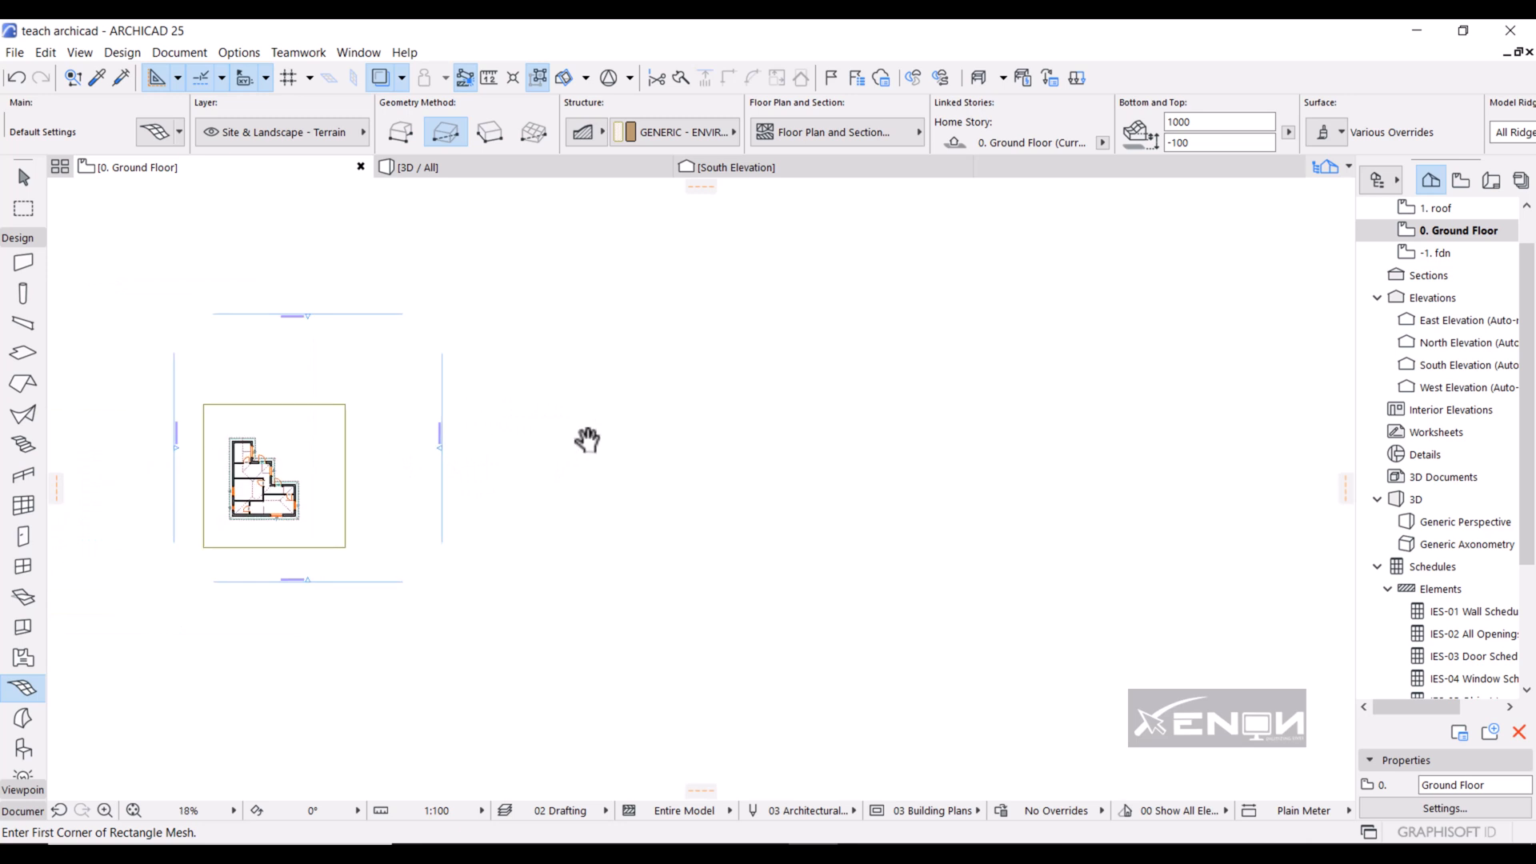
scroll("up", 3)
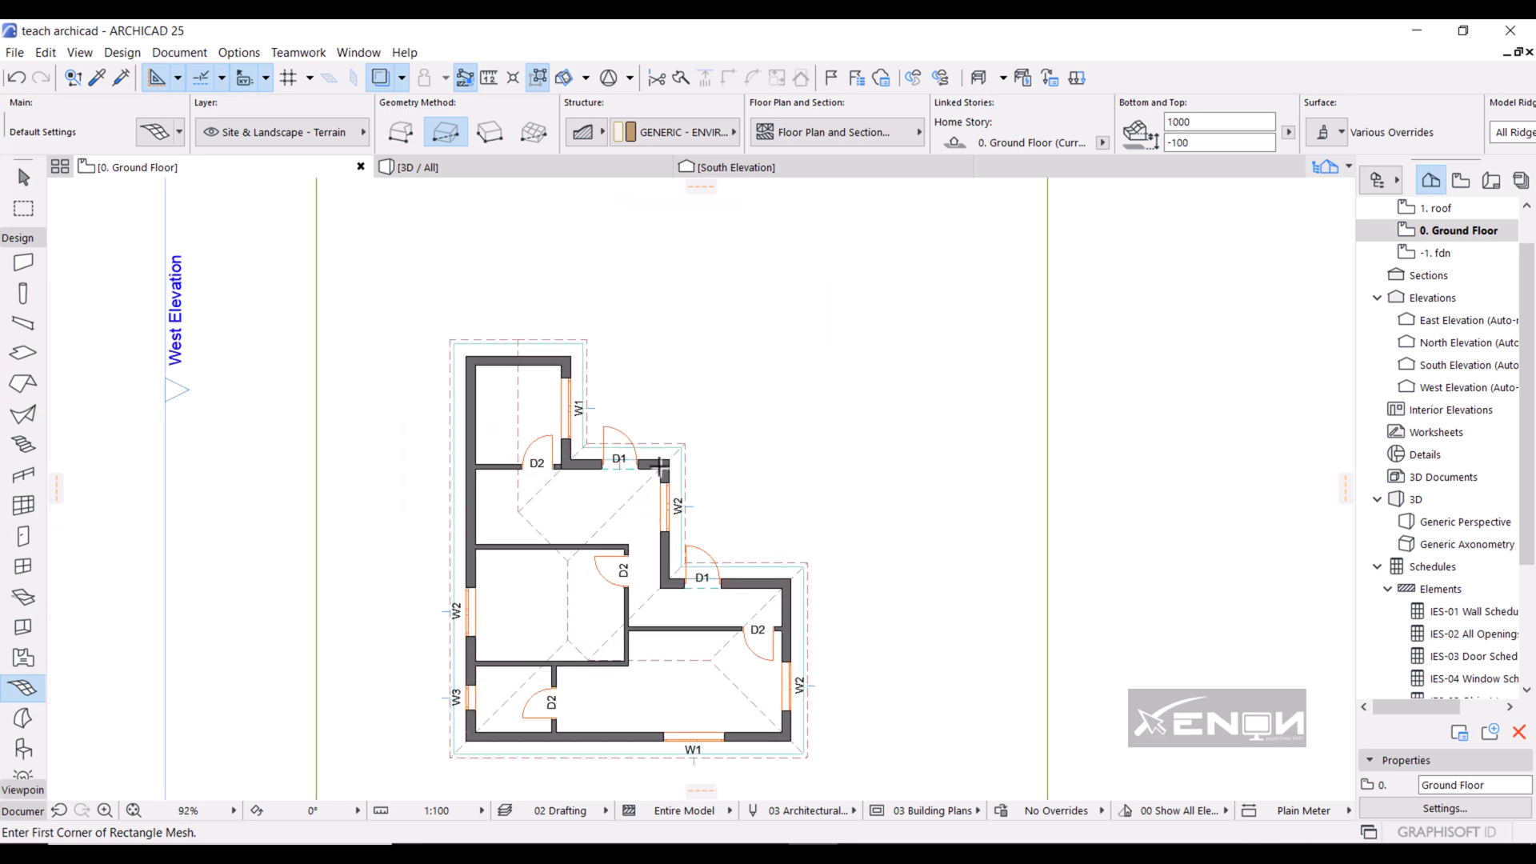
scroll("up", 3)
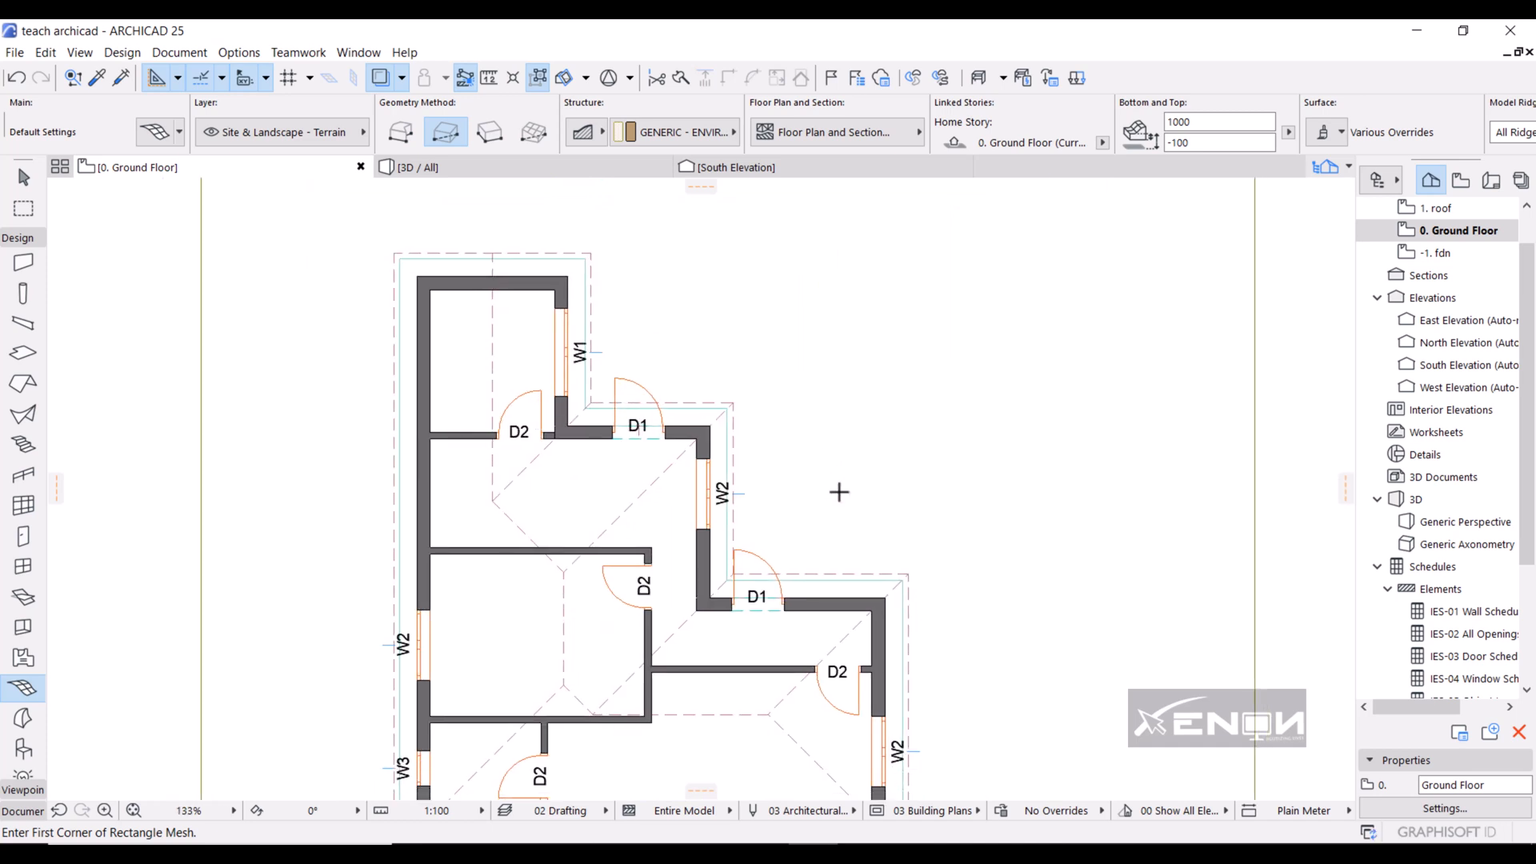
mouse_move(577, 397)
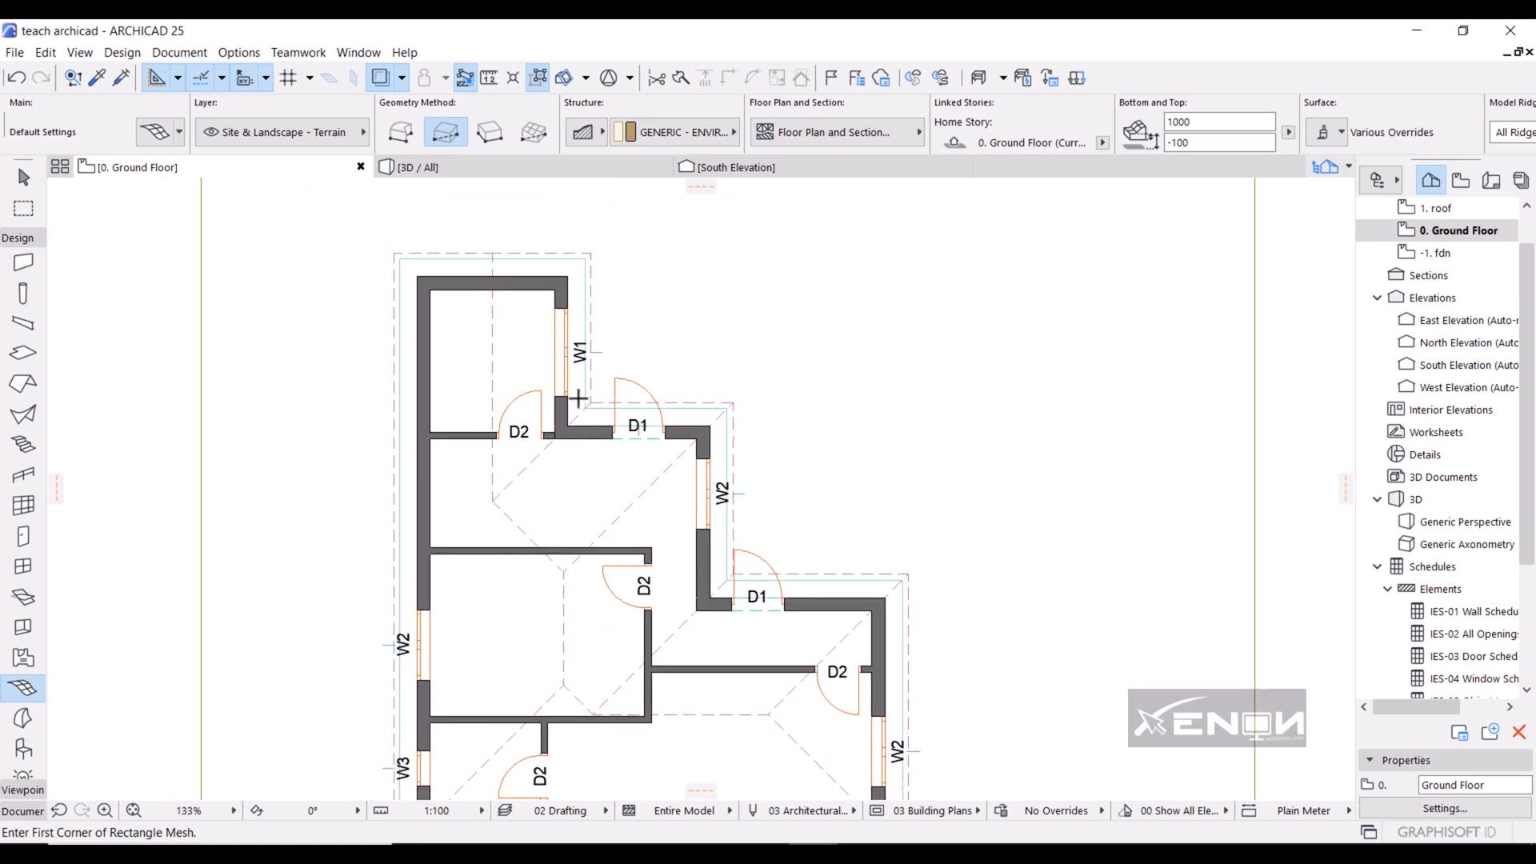
mouse_move(378, 352)
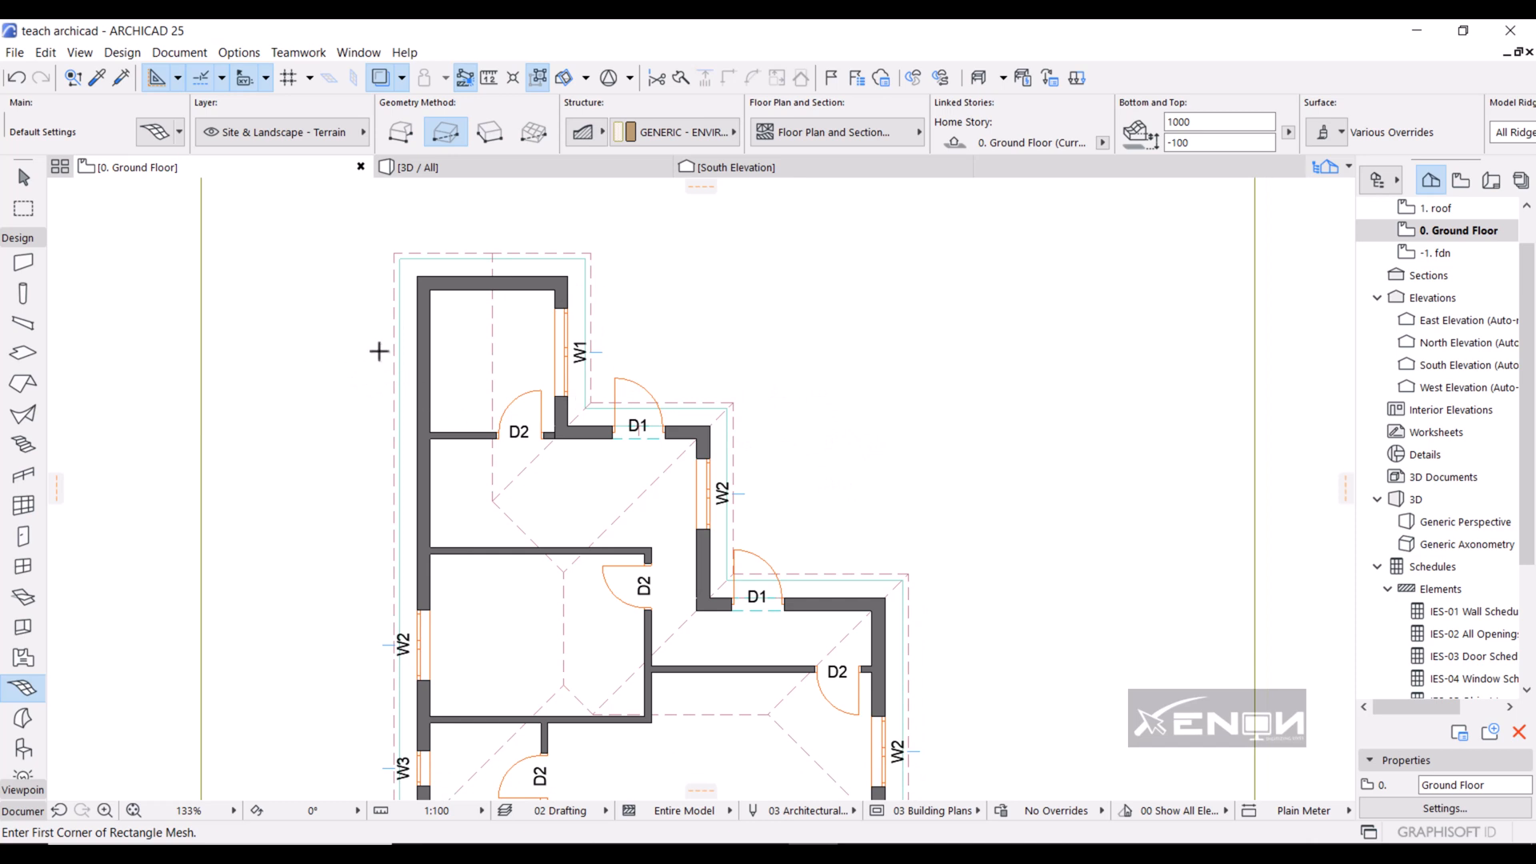
mouse_move(861, 393)
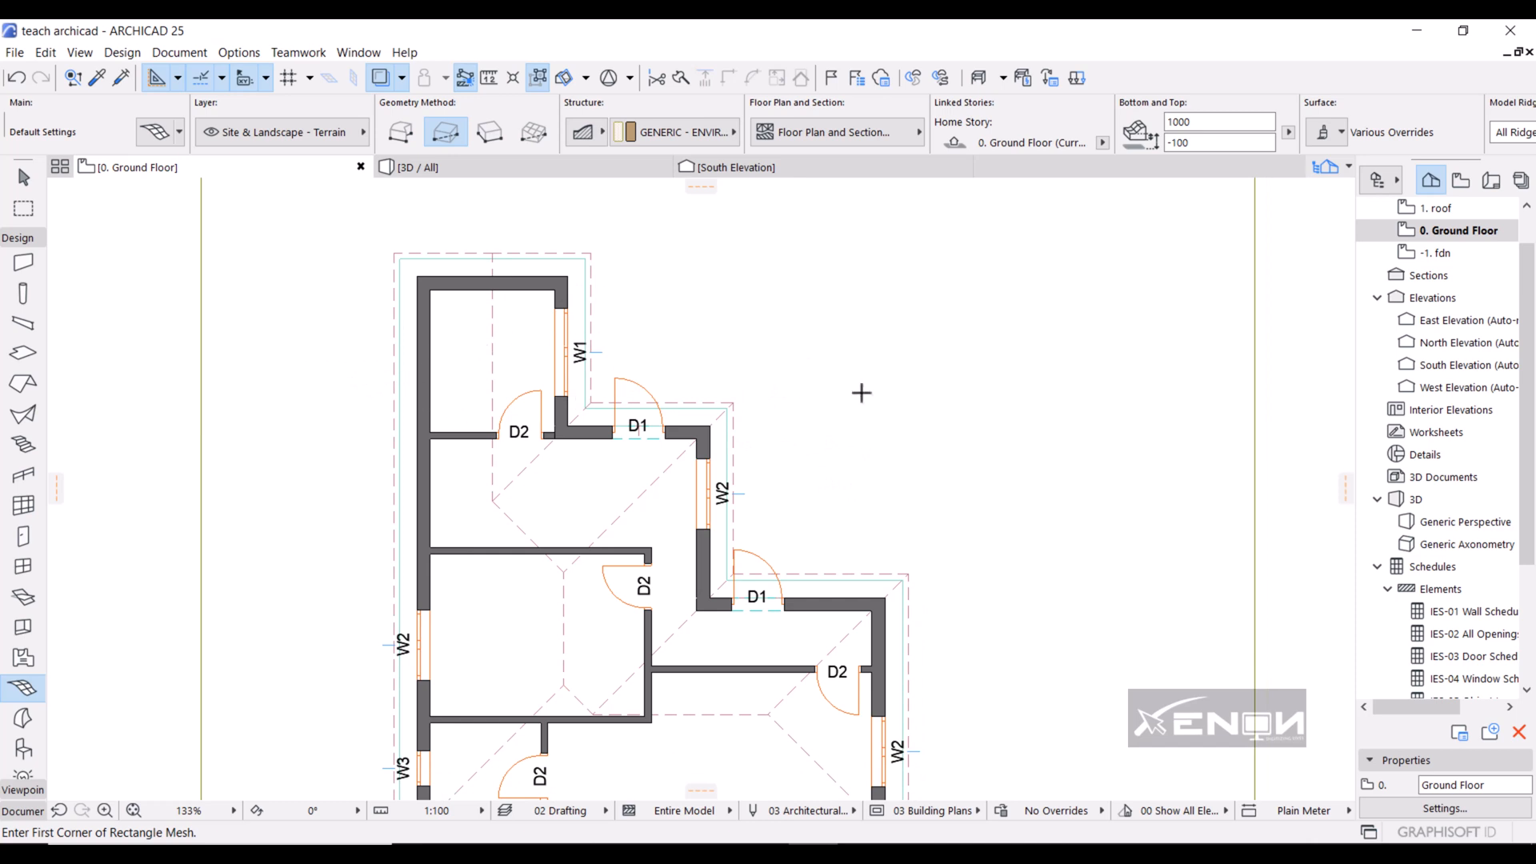
mouse_move(877, 388)
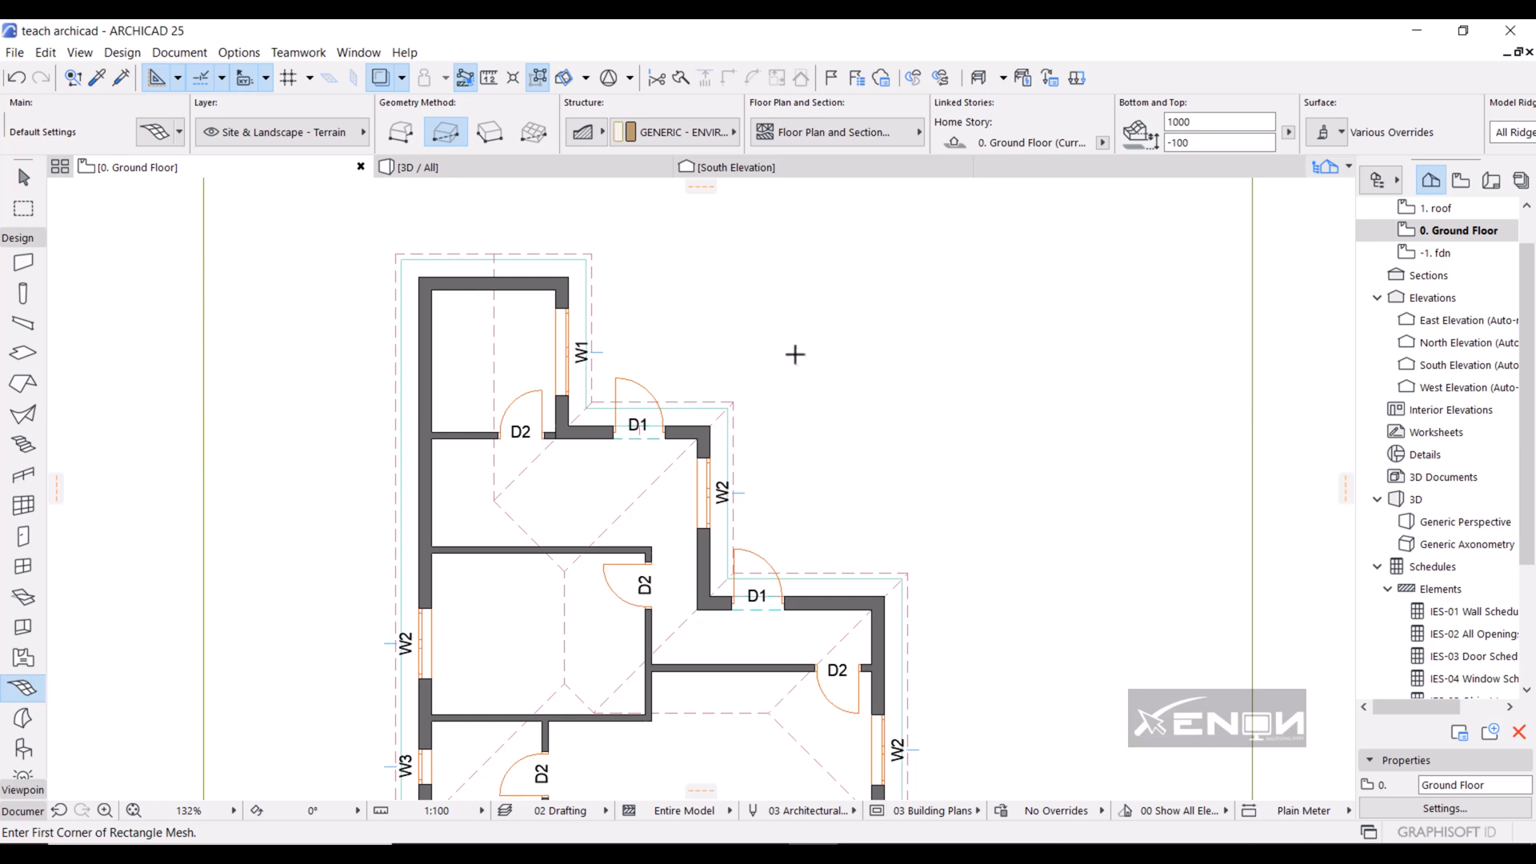
scroll("down", 3)
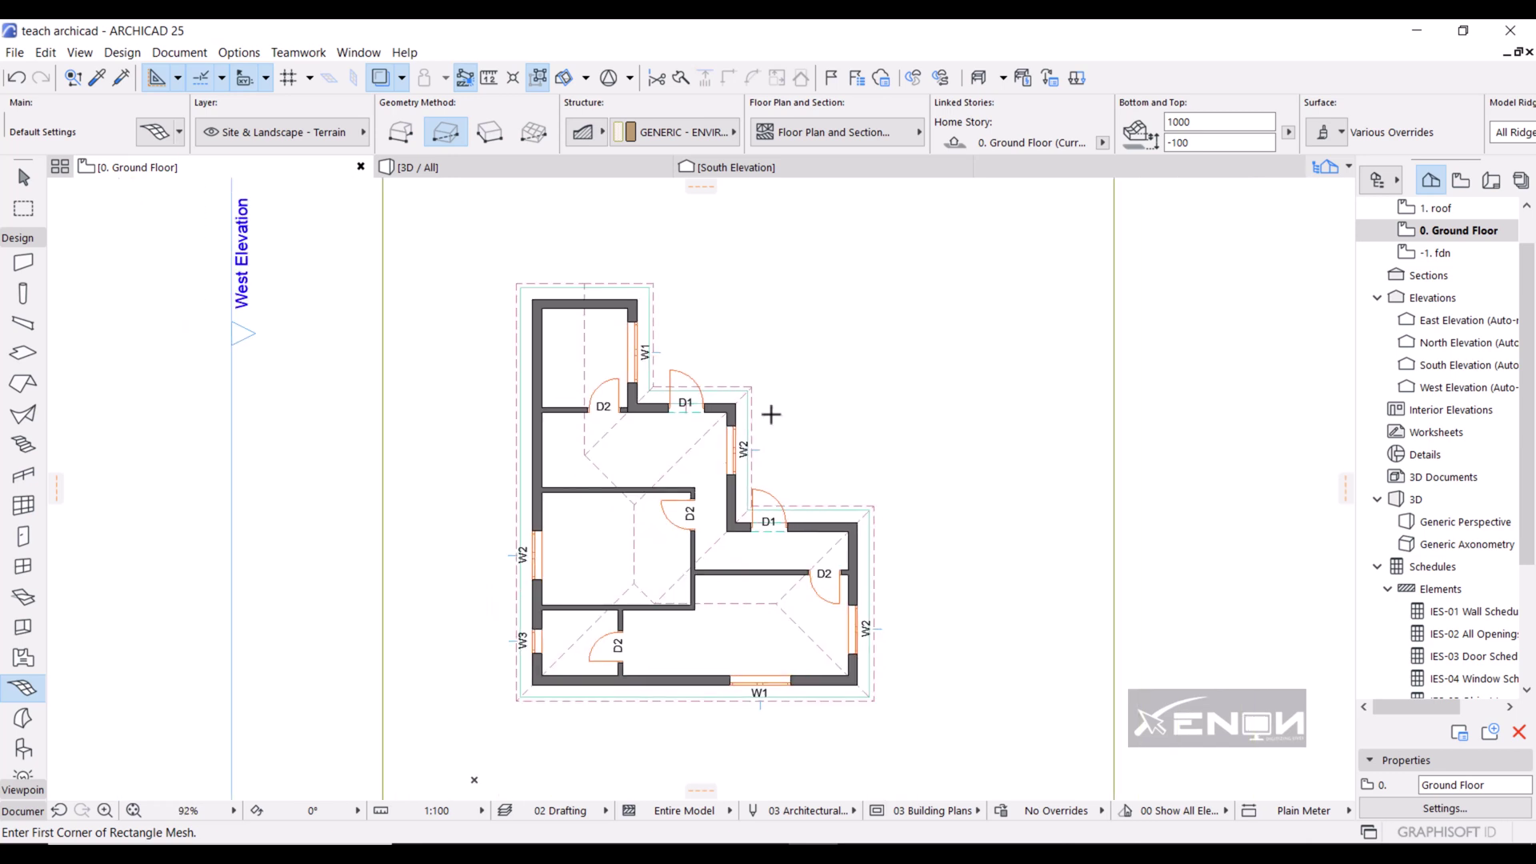
scroll("up", 3)
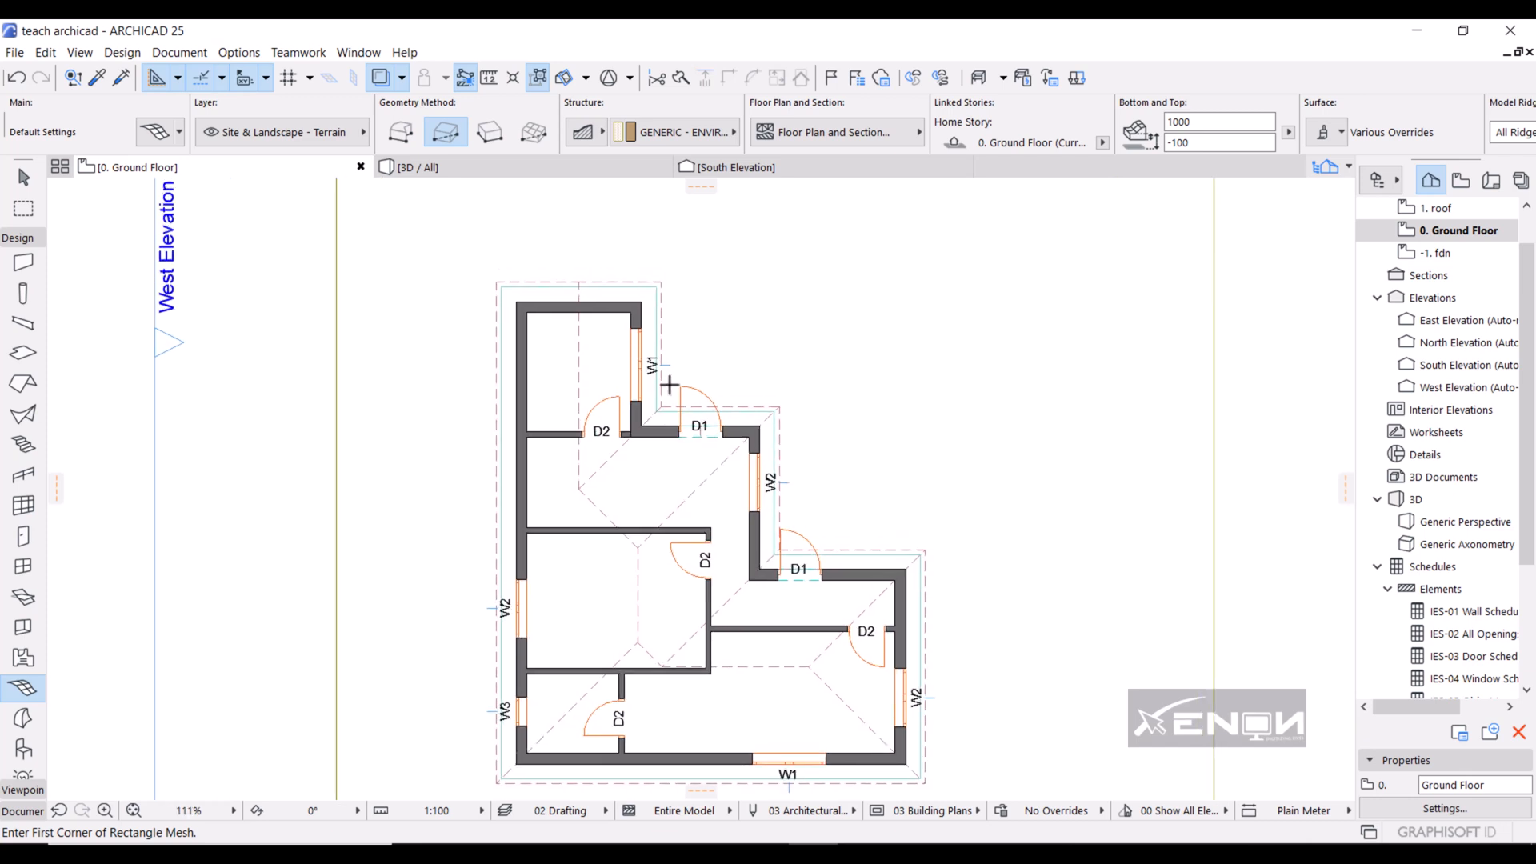
mouse_move(549, 406)
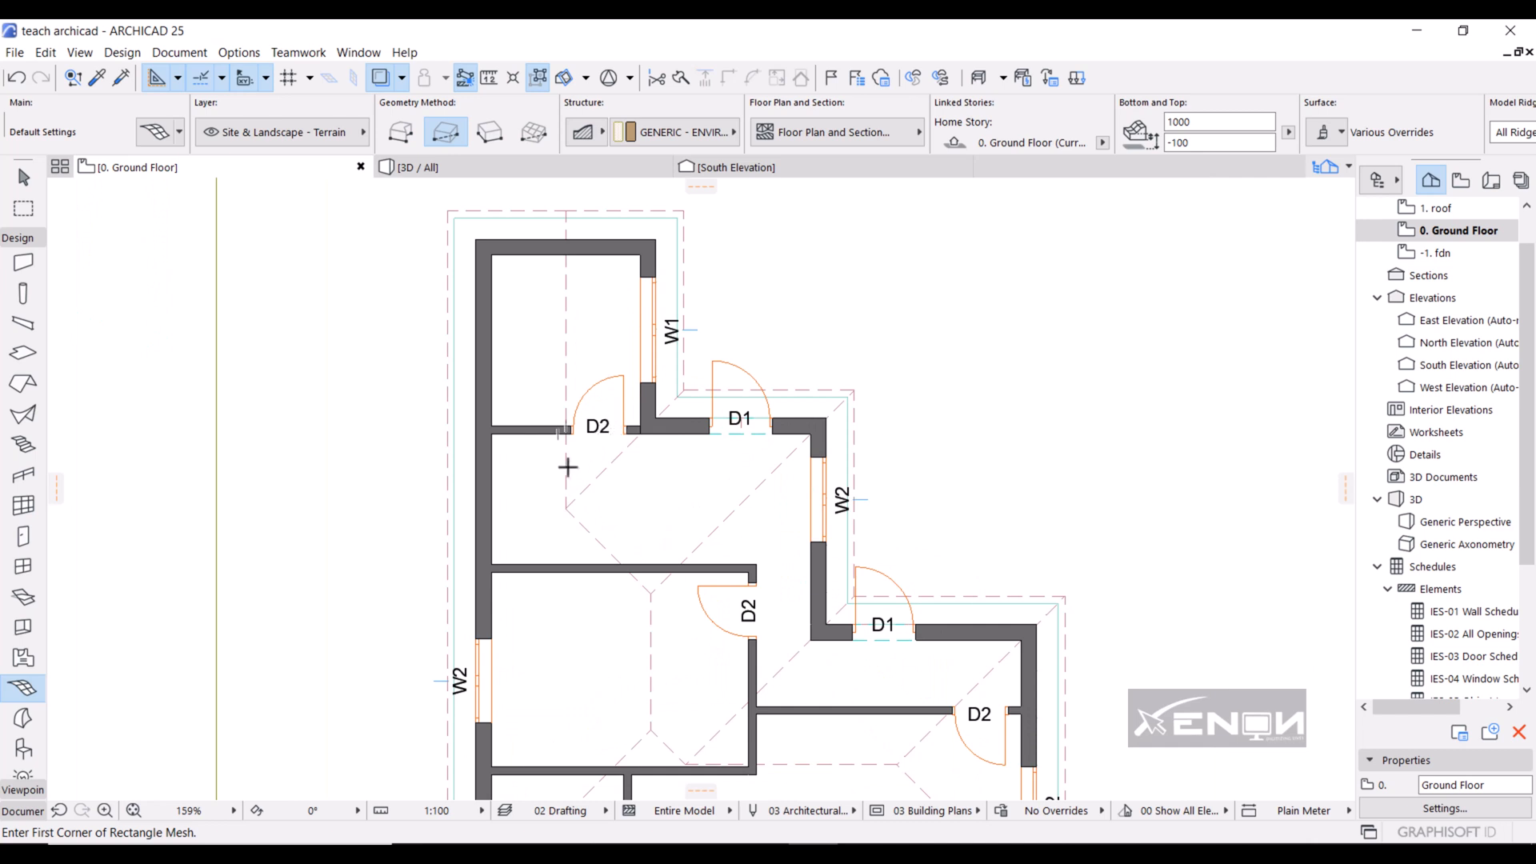
mouse_move(577, 444)
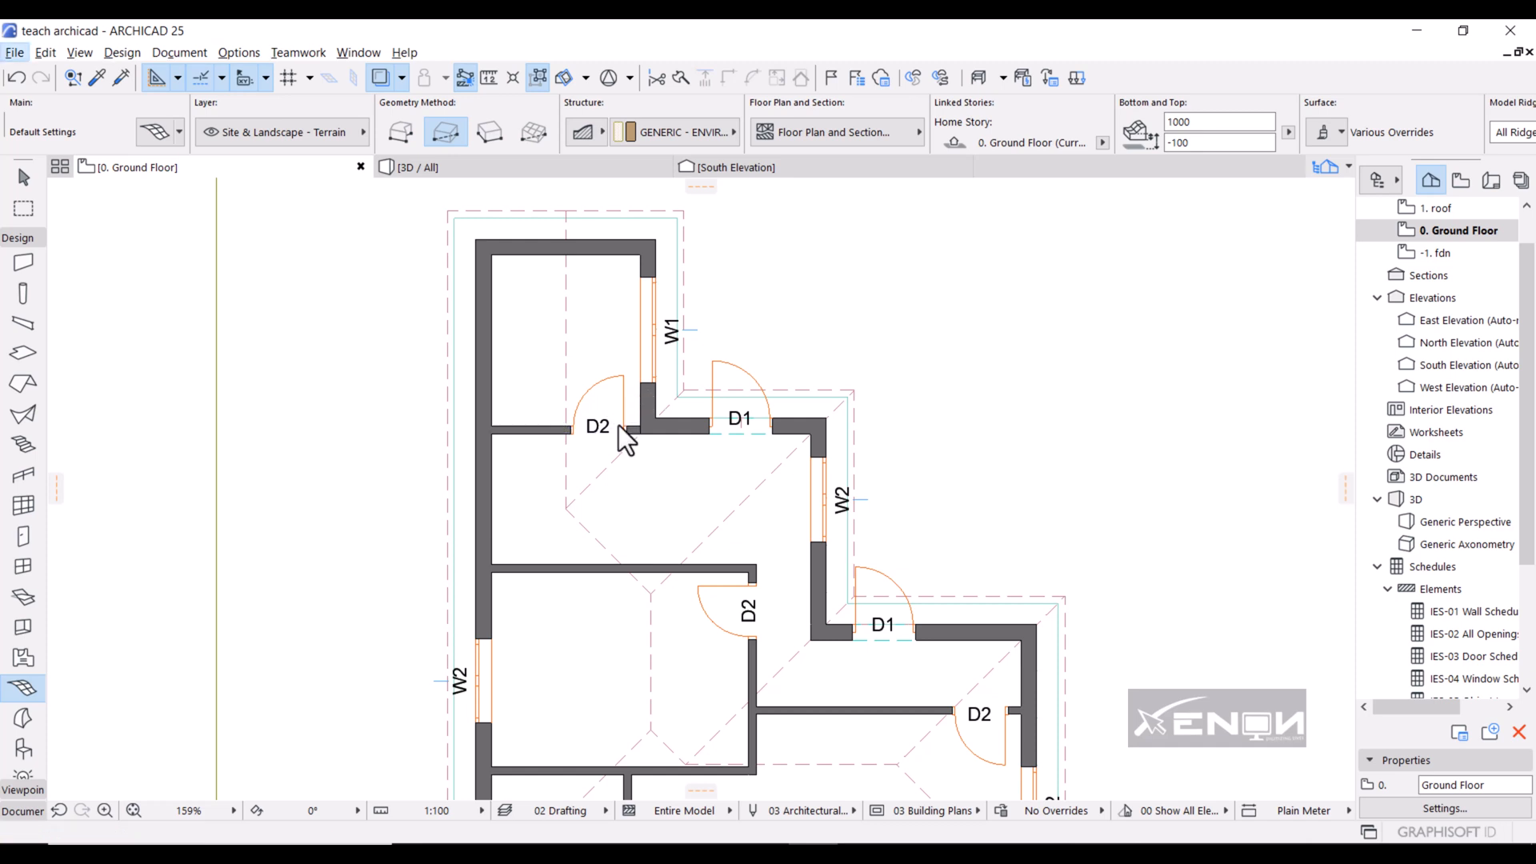
scroll("up", 3)
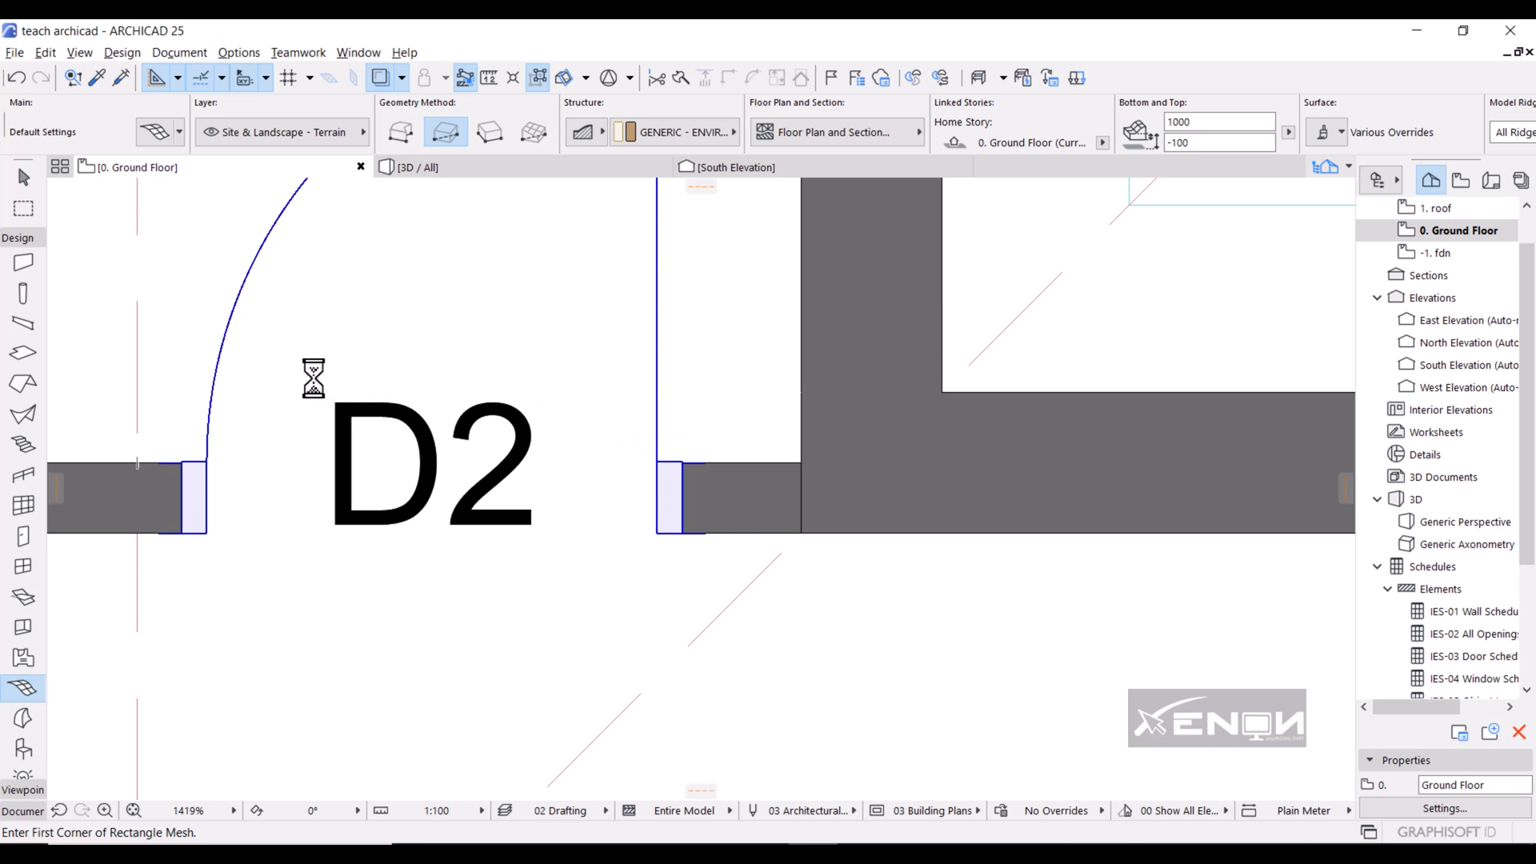
mouse_move(478, 389)
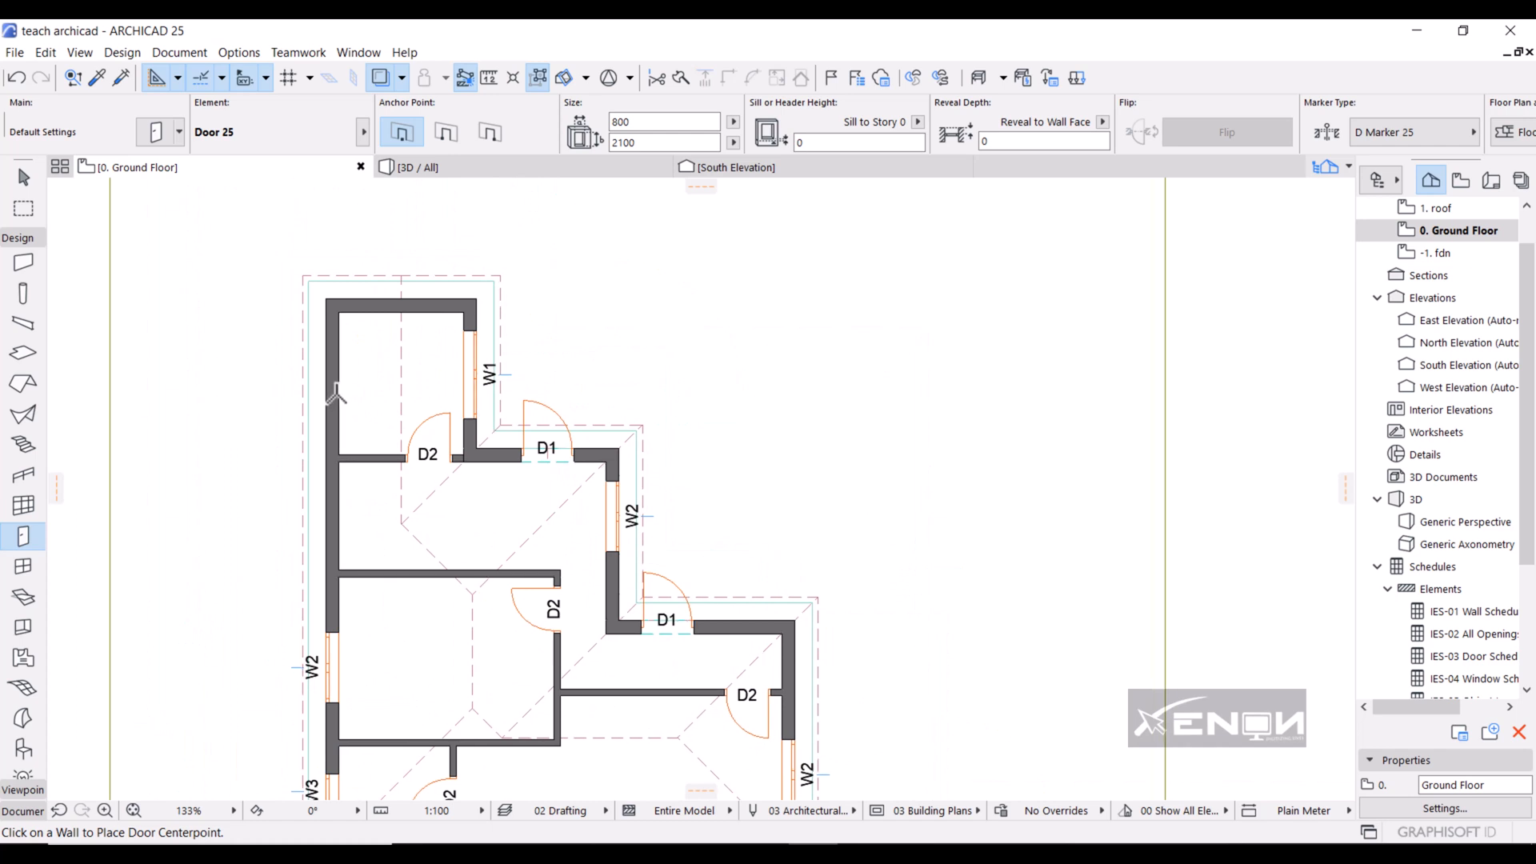
- Zoom the plan in and back out to find the upper room's left wall
scroll("up", 3)
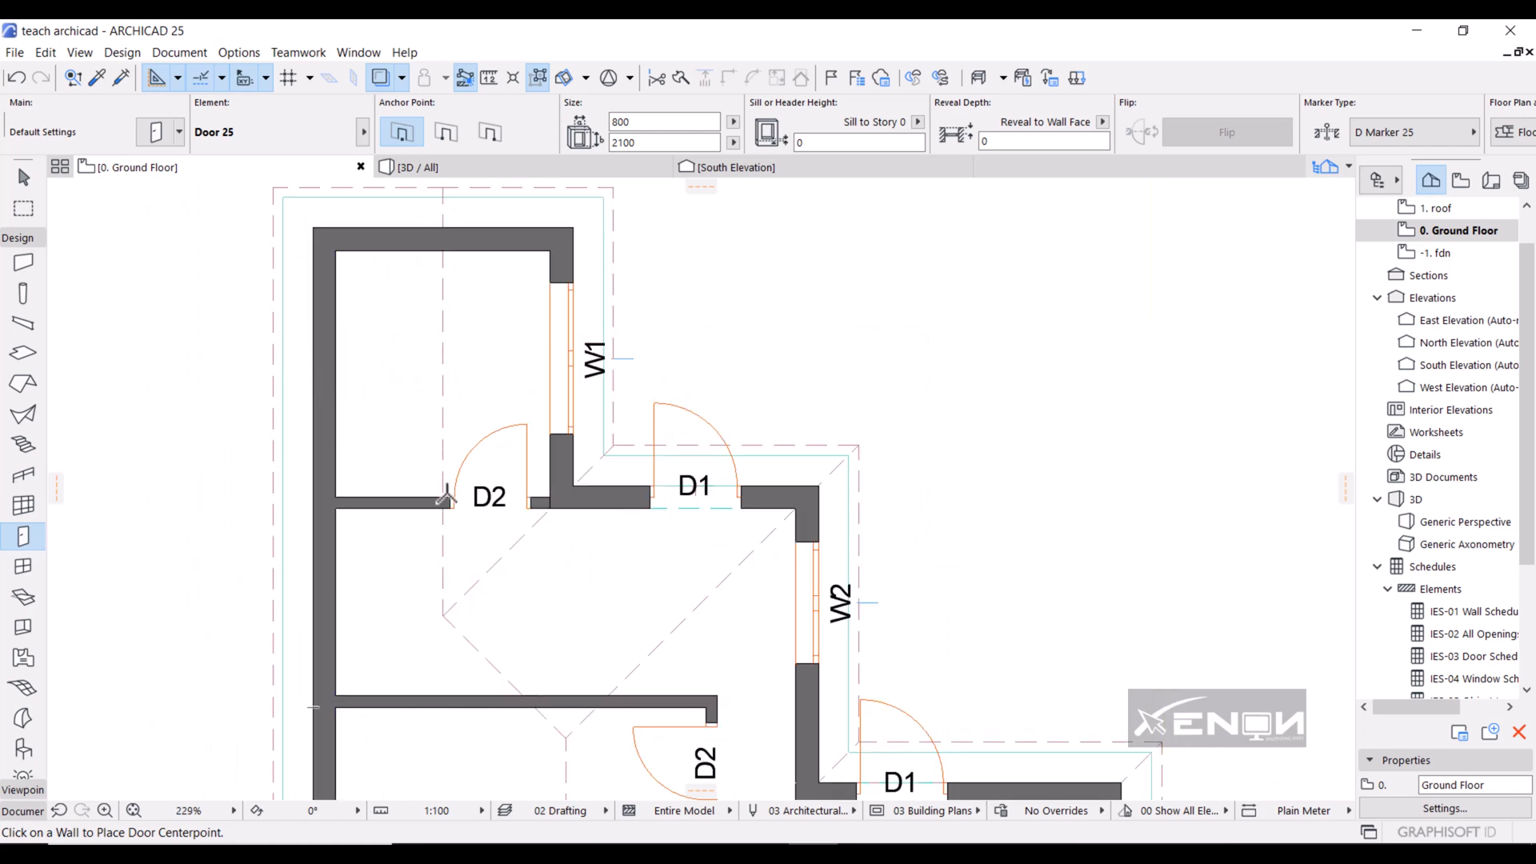
scroll("up", 3)
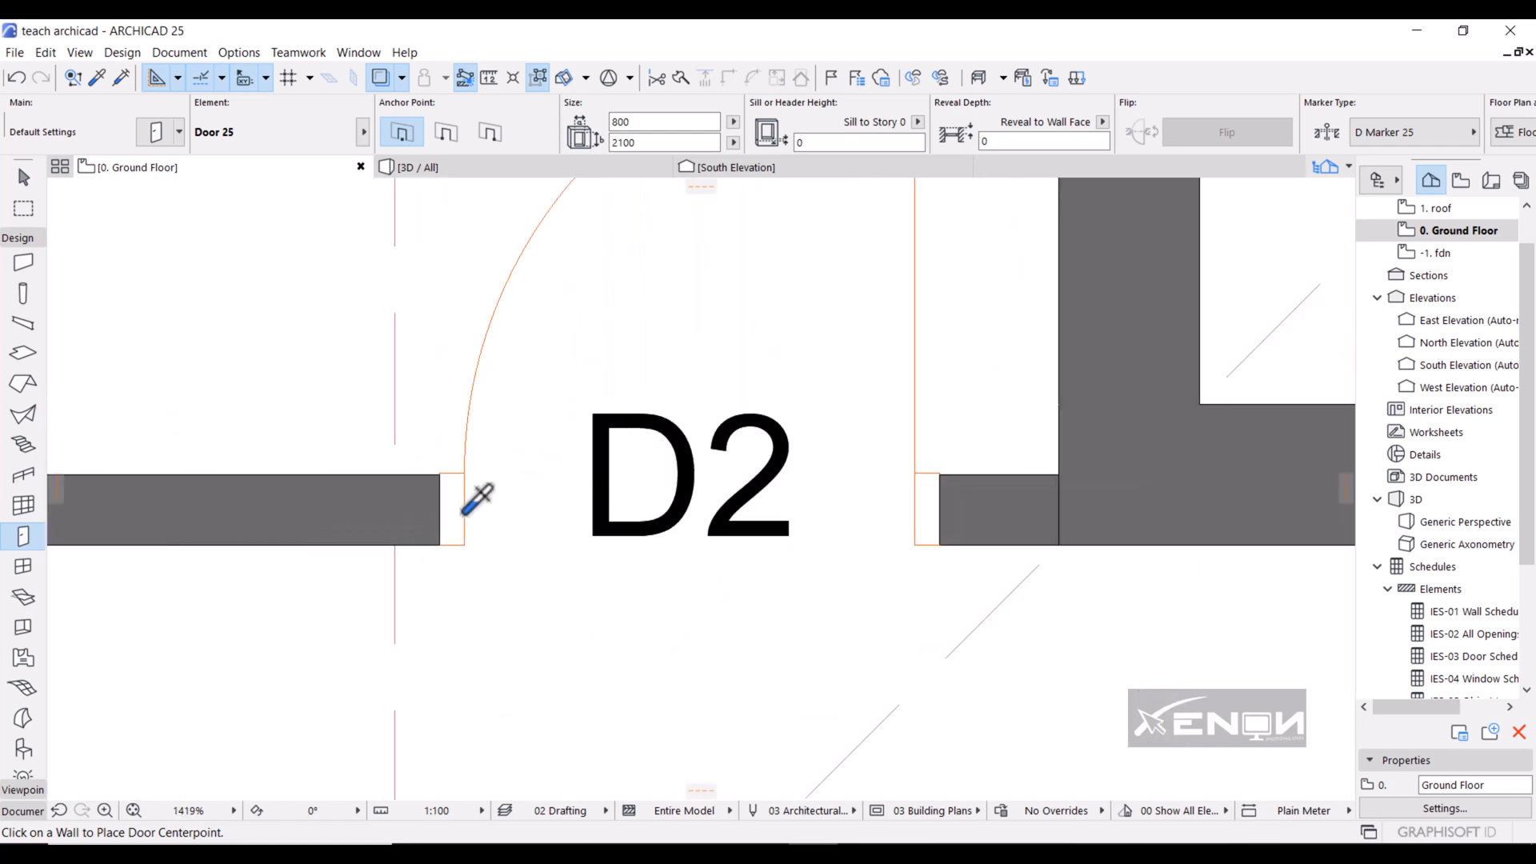
mouse_move(461, 529)
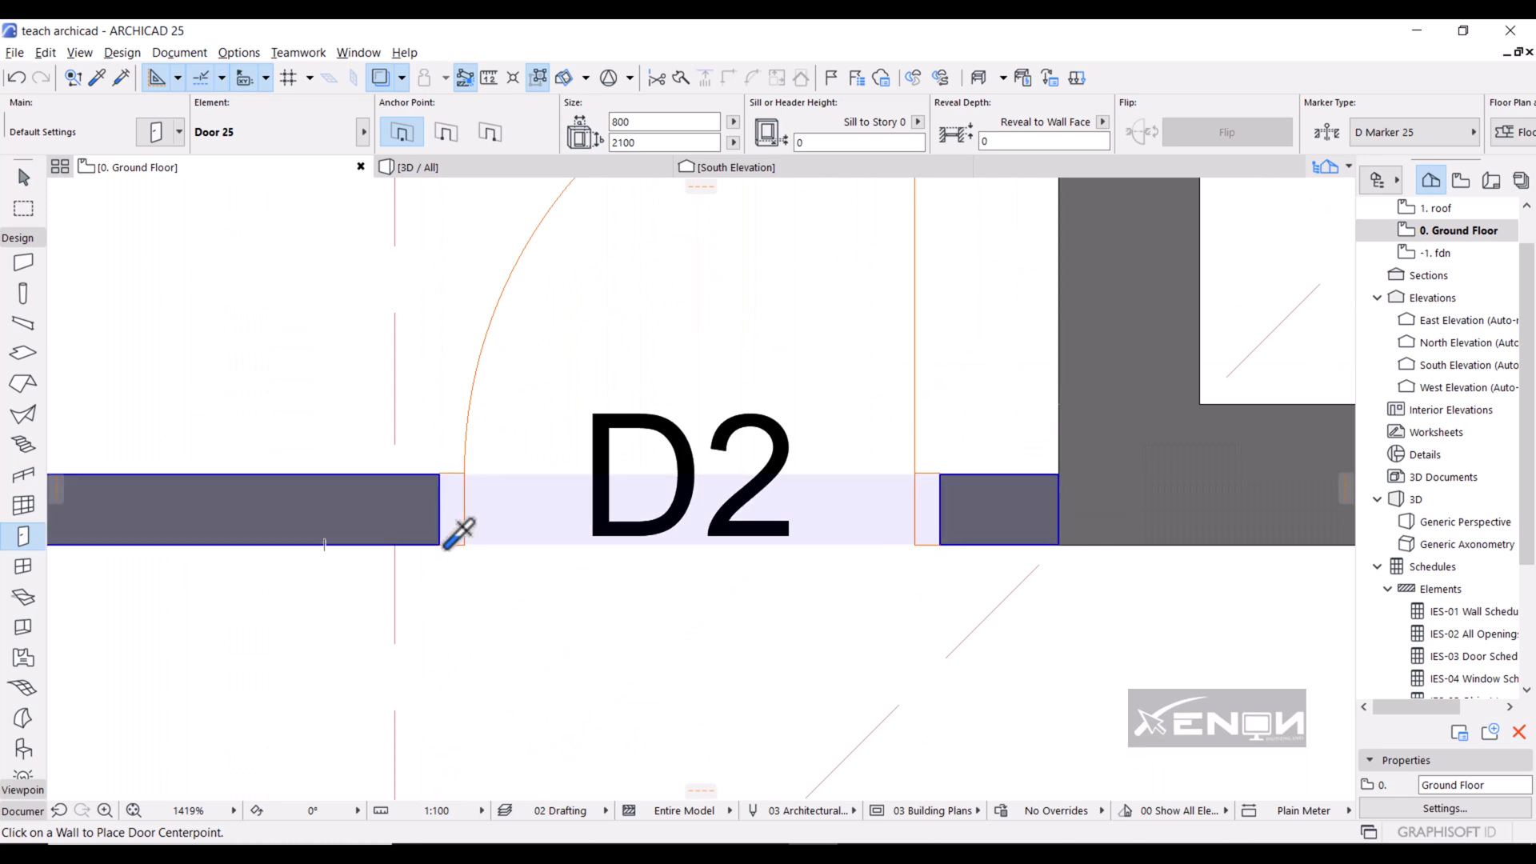
mouse_move(461, 455)
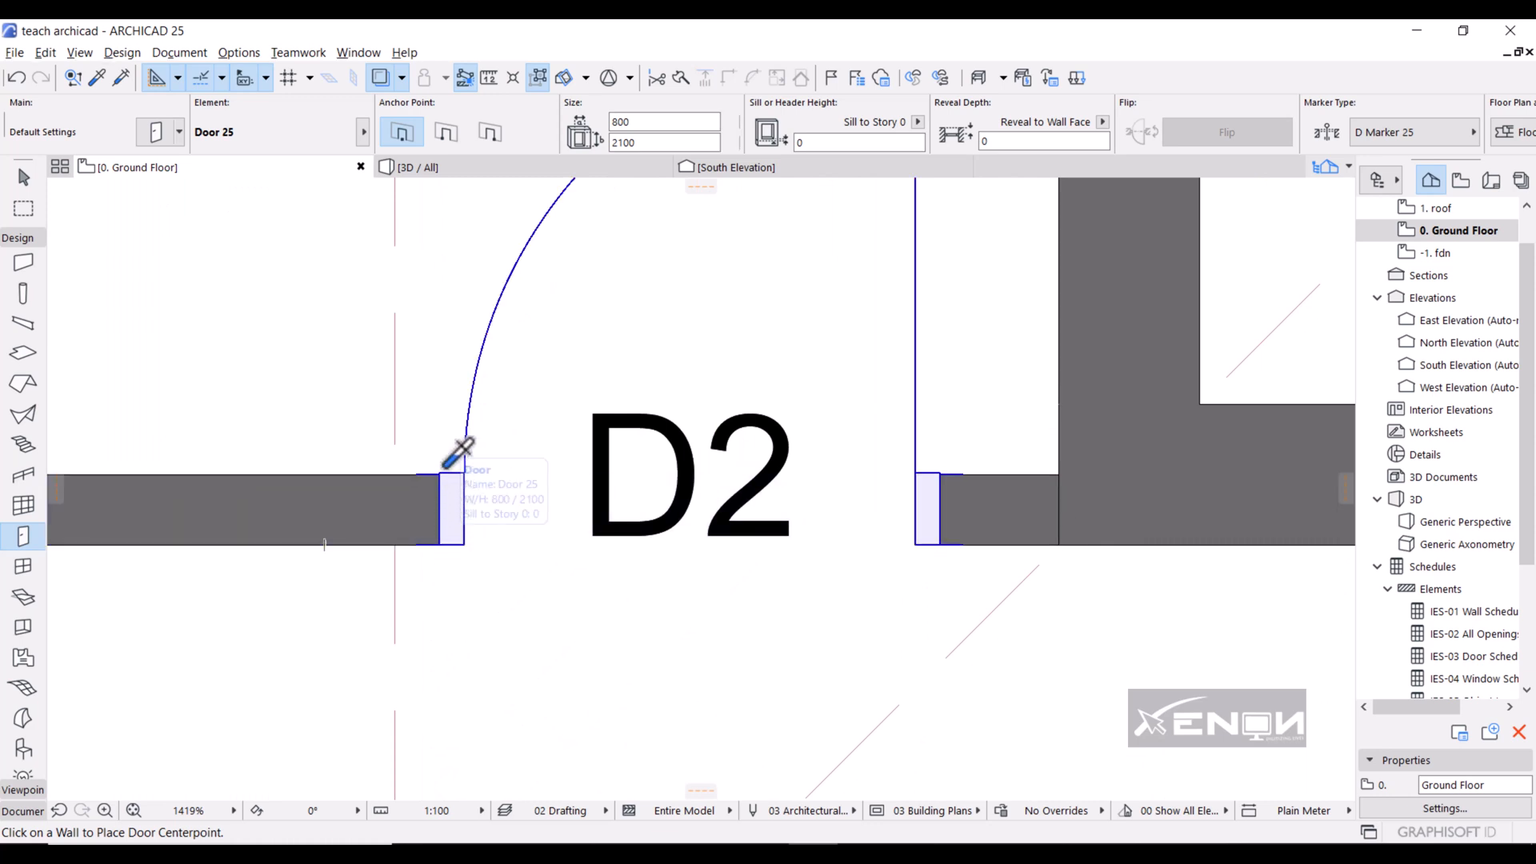
scroll("down", 3)
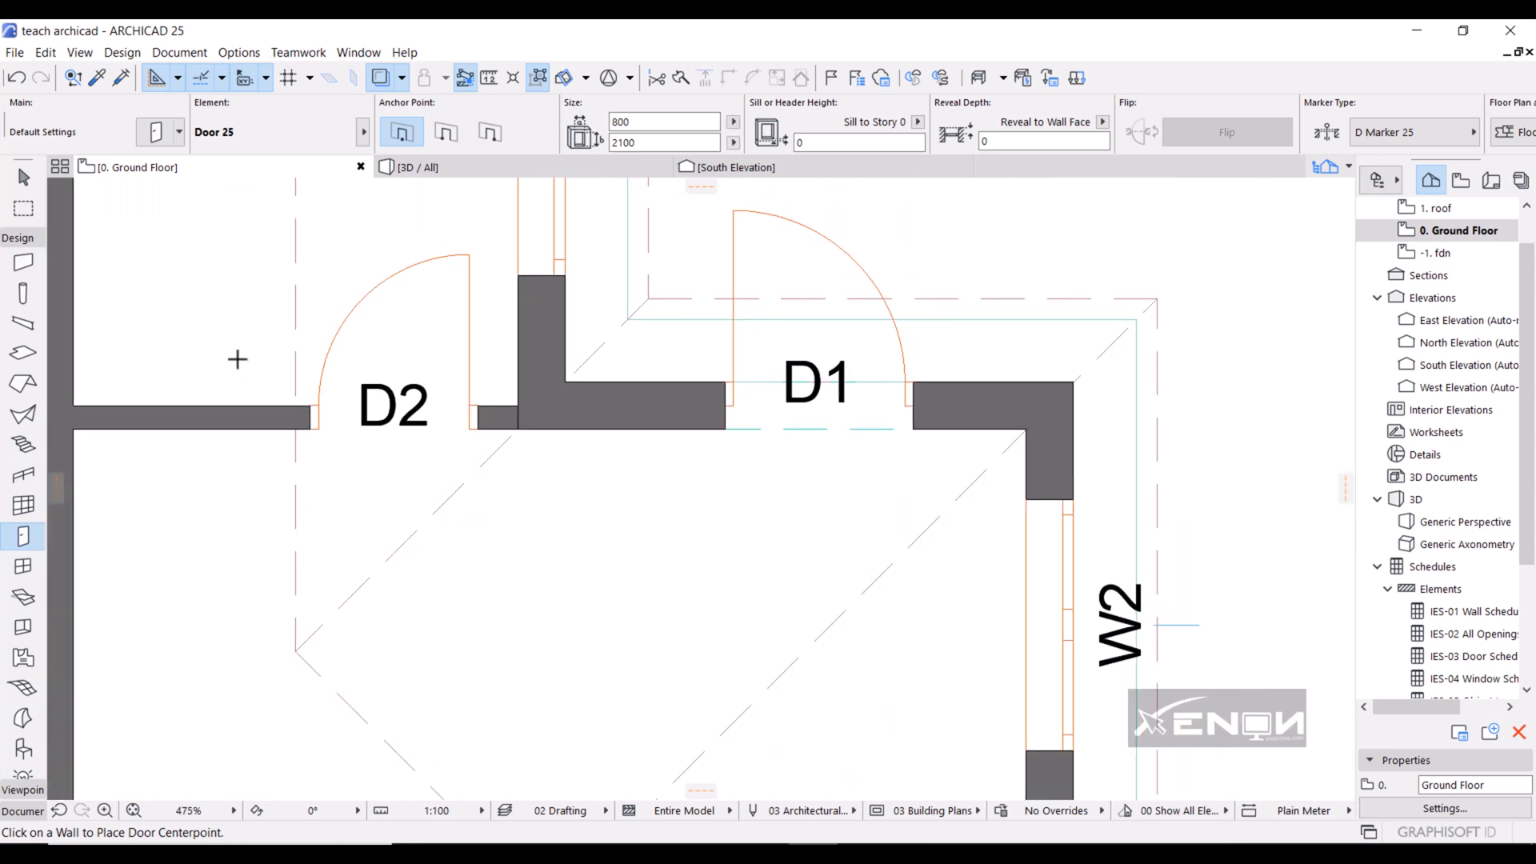
scroll("down", 3)
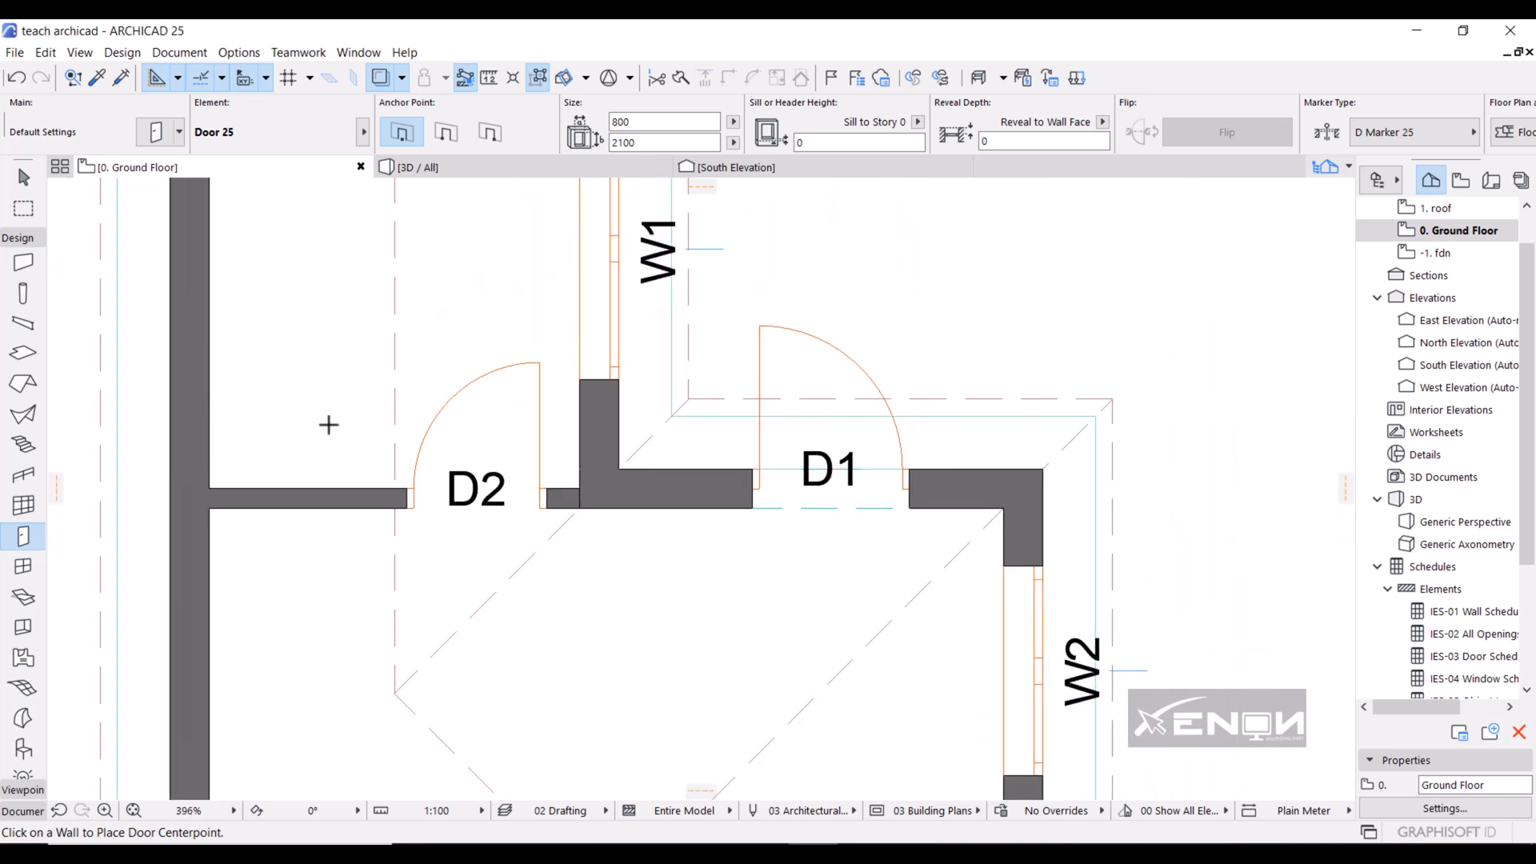
scroll("down", 3)
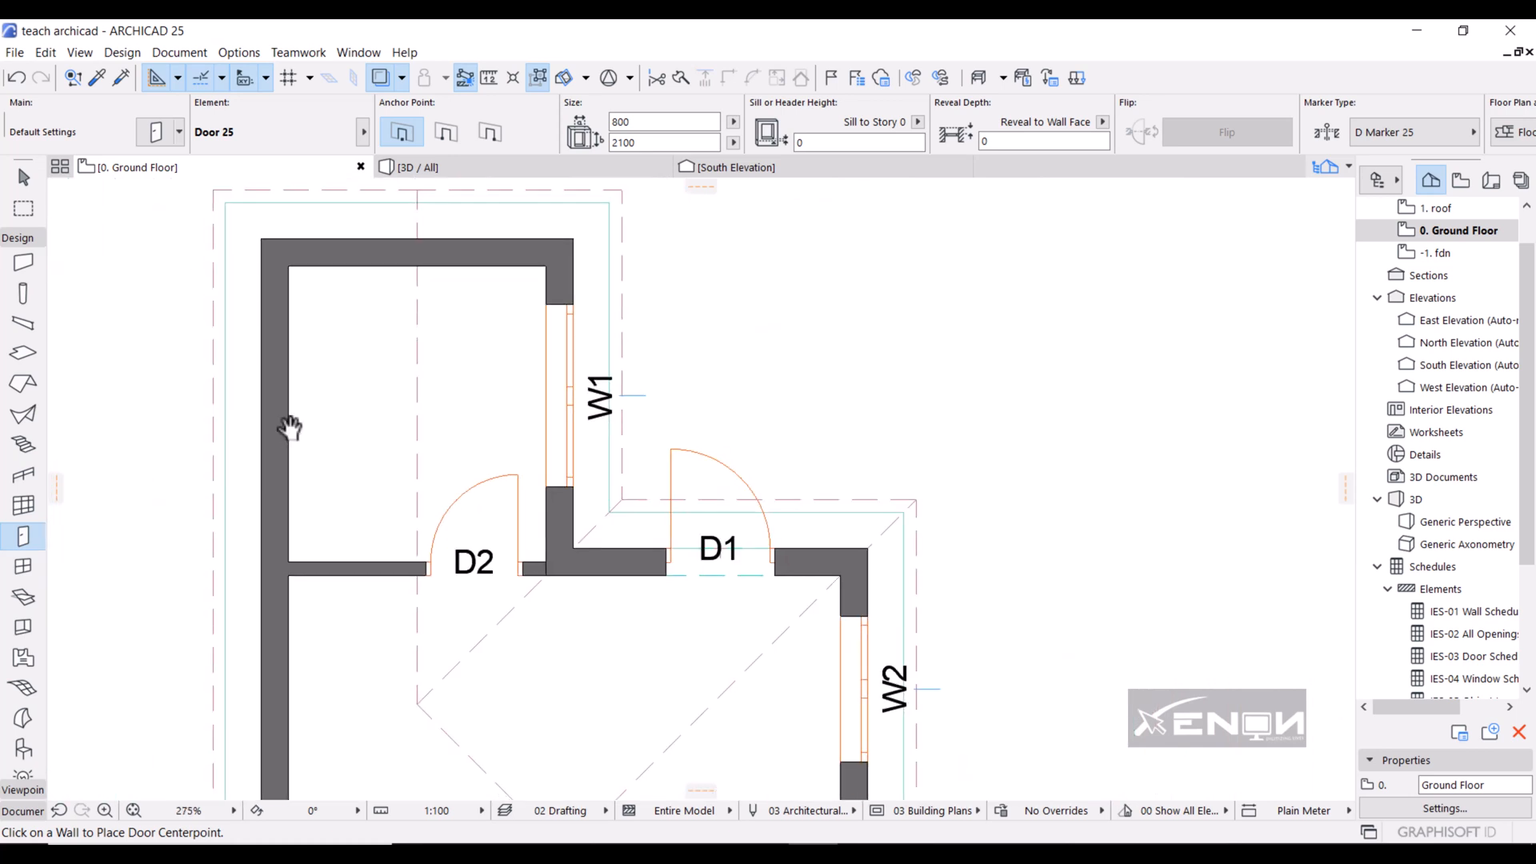
mouse_move(284, 429)
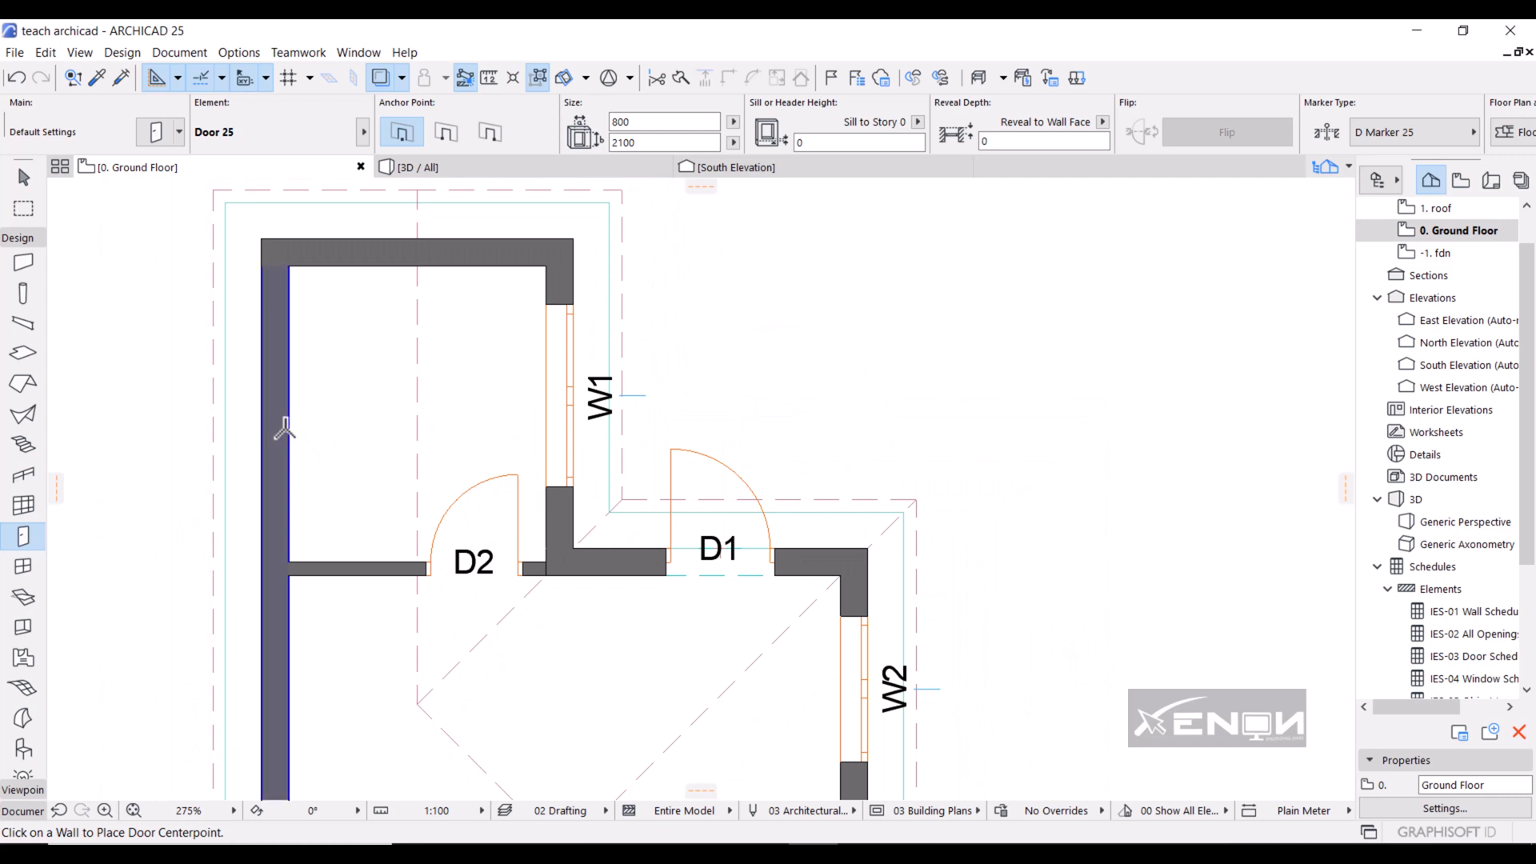
mouse_move(271, 421)
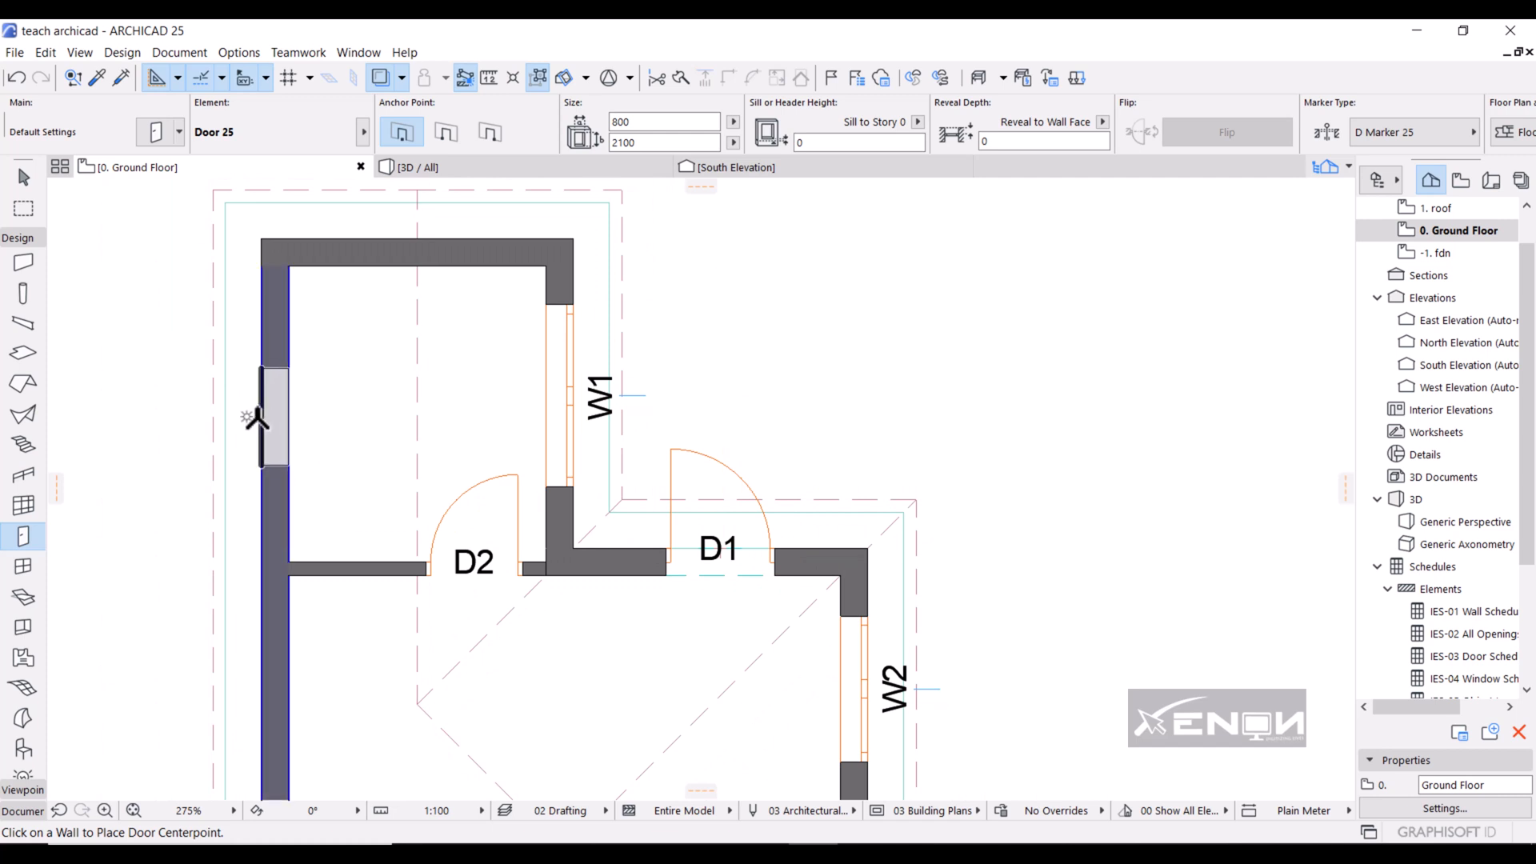
mouse_move(257, 412)
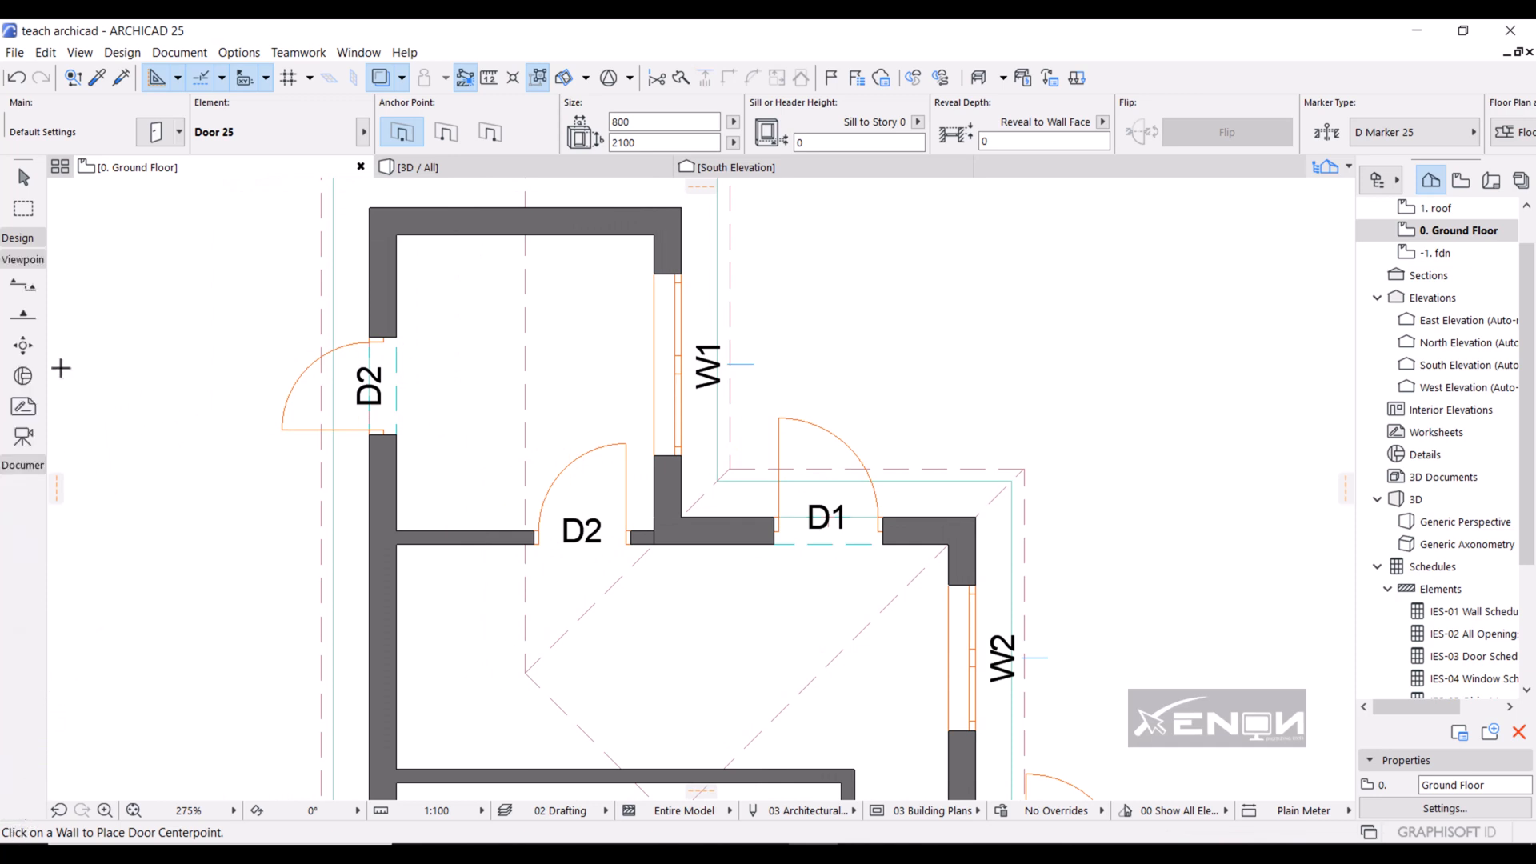
mouse_move(160, 278)
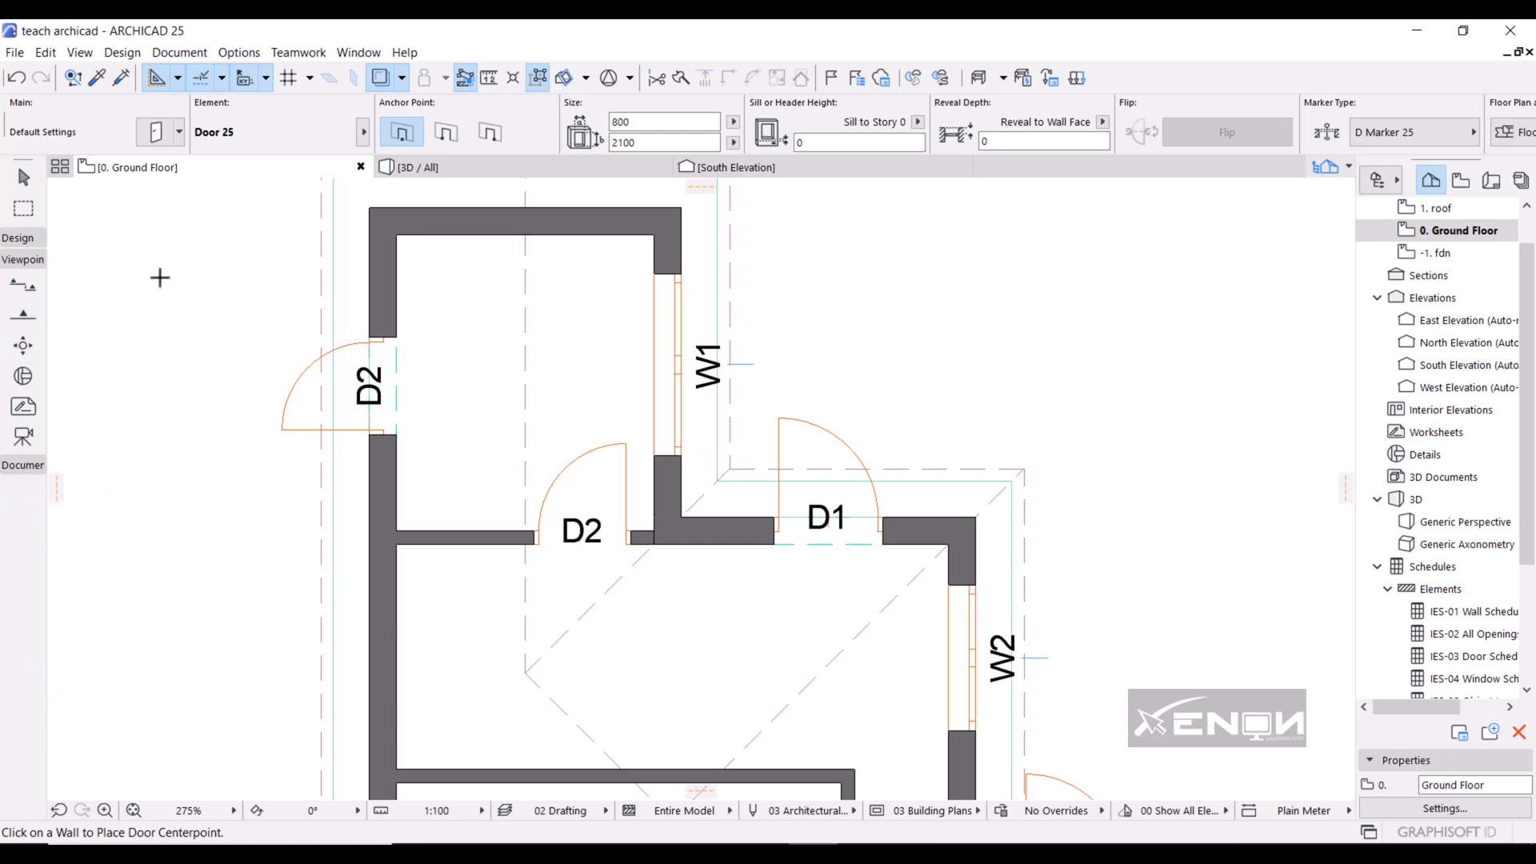
mouse_move(22, 299)
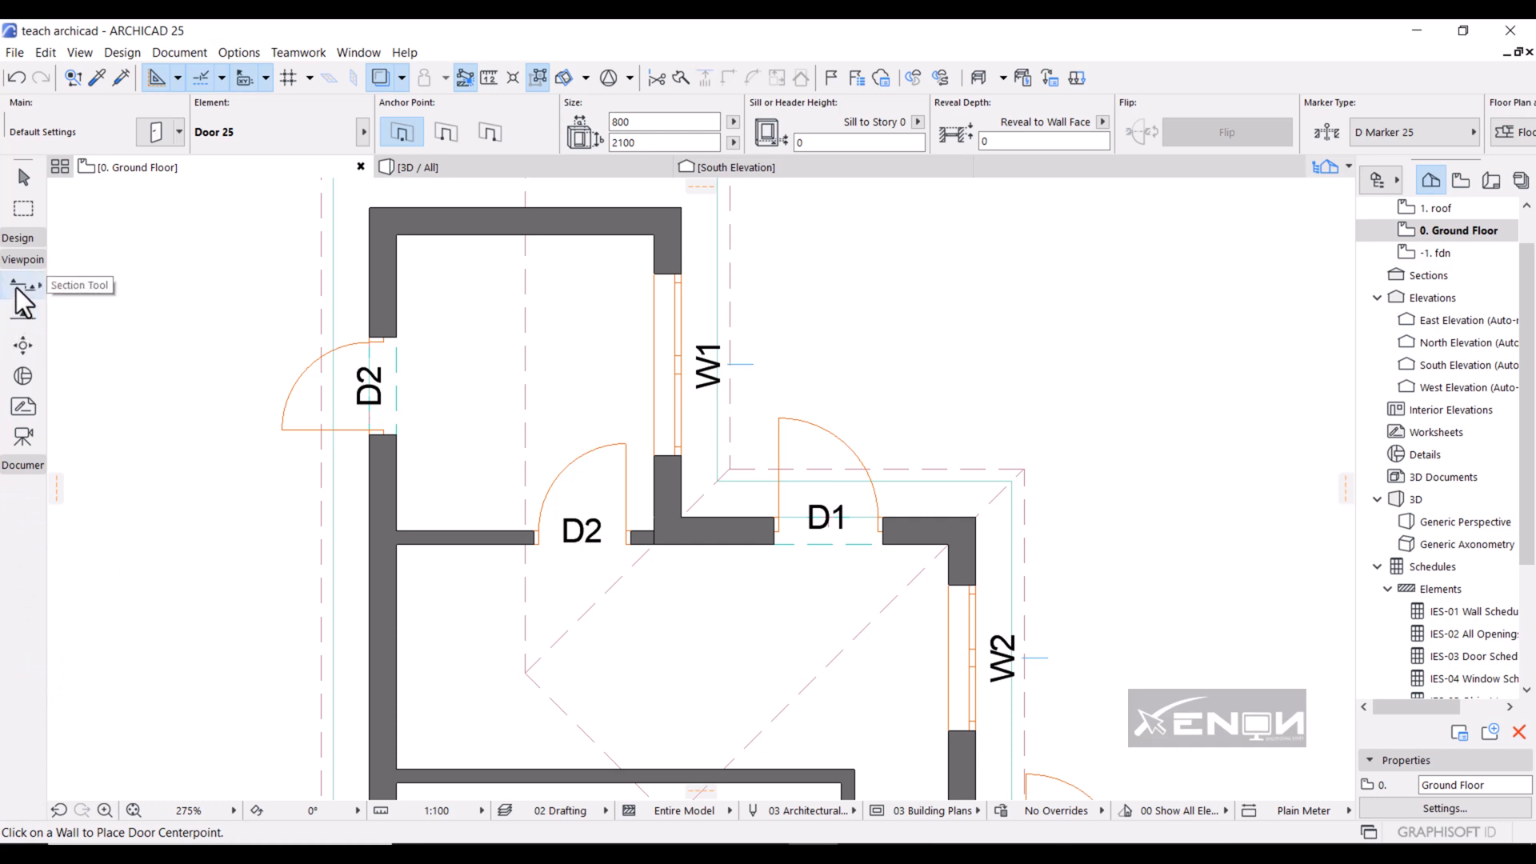
mouse_move(200, 330)
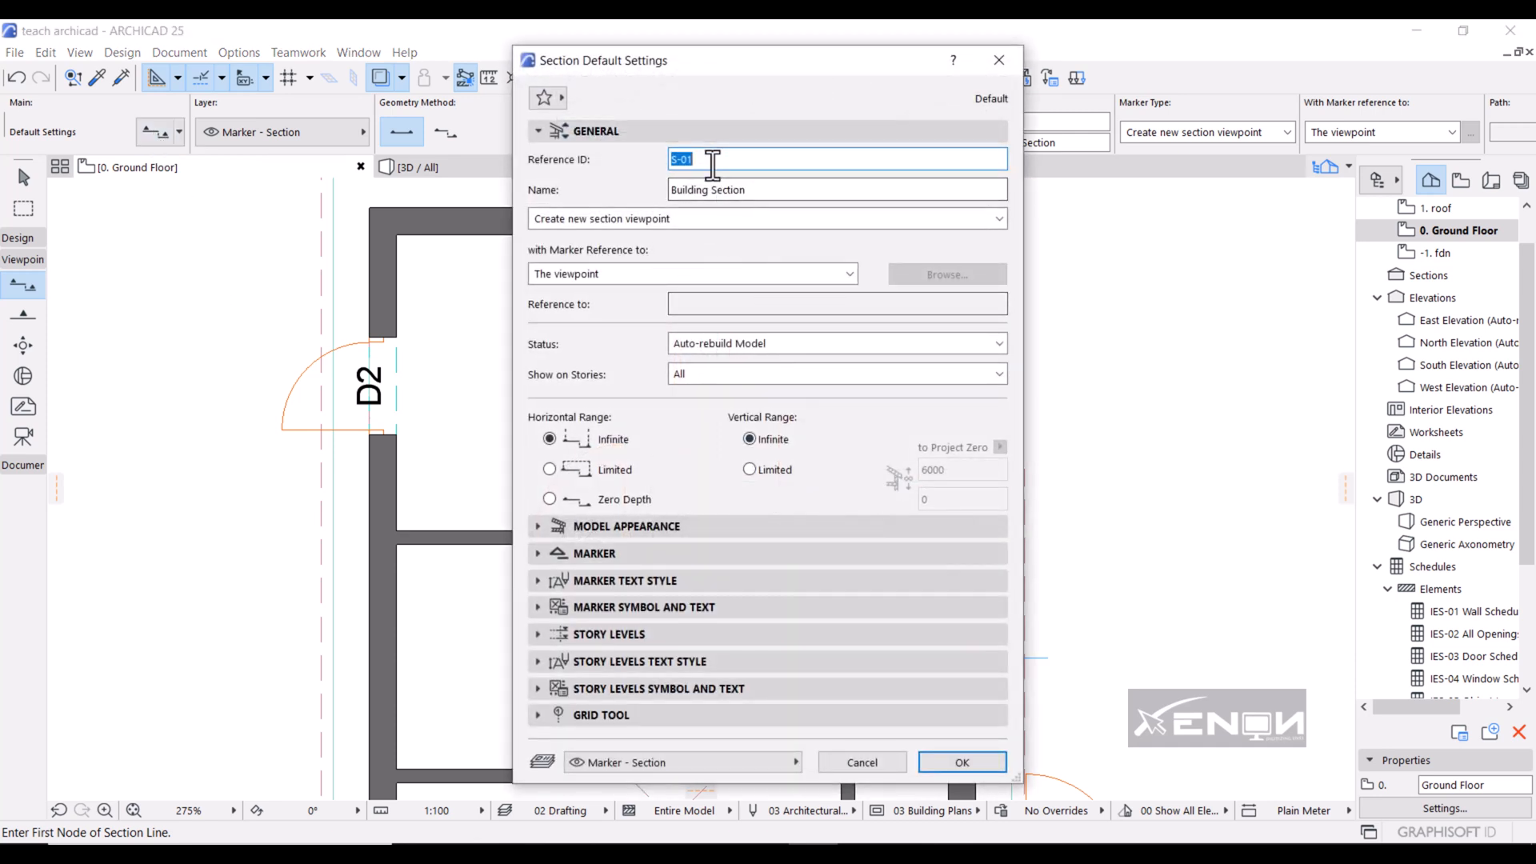
- Replace the section Reference ID S-01 with n
type("b")
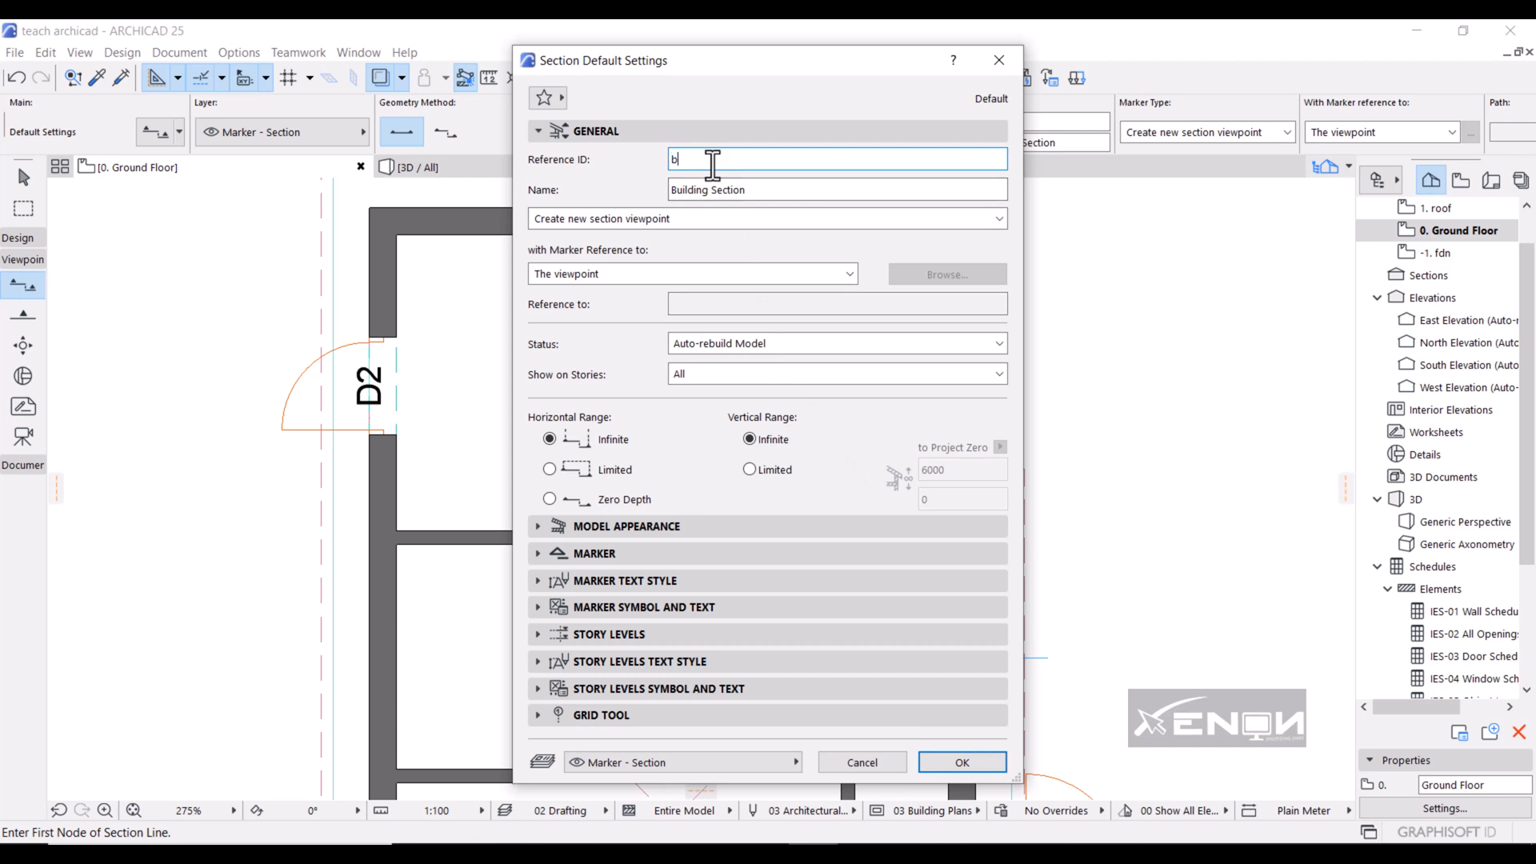
type("n")
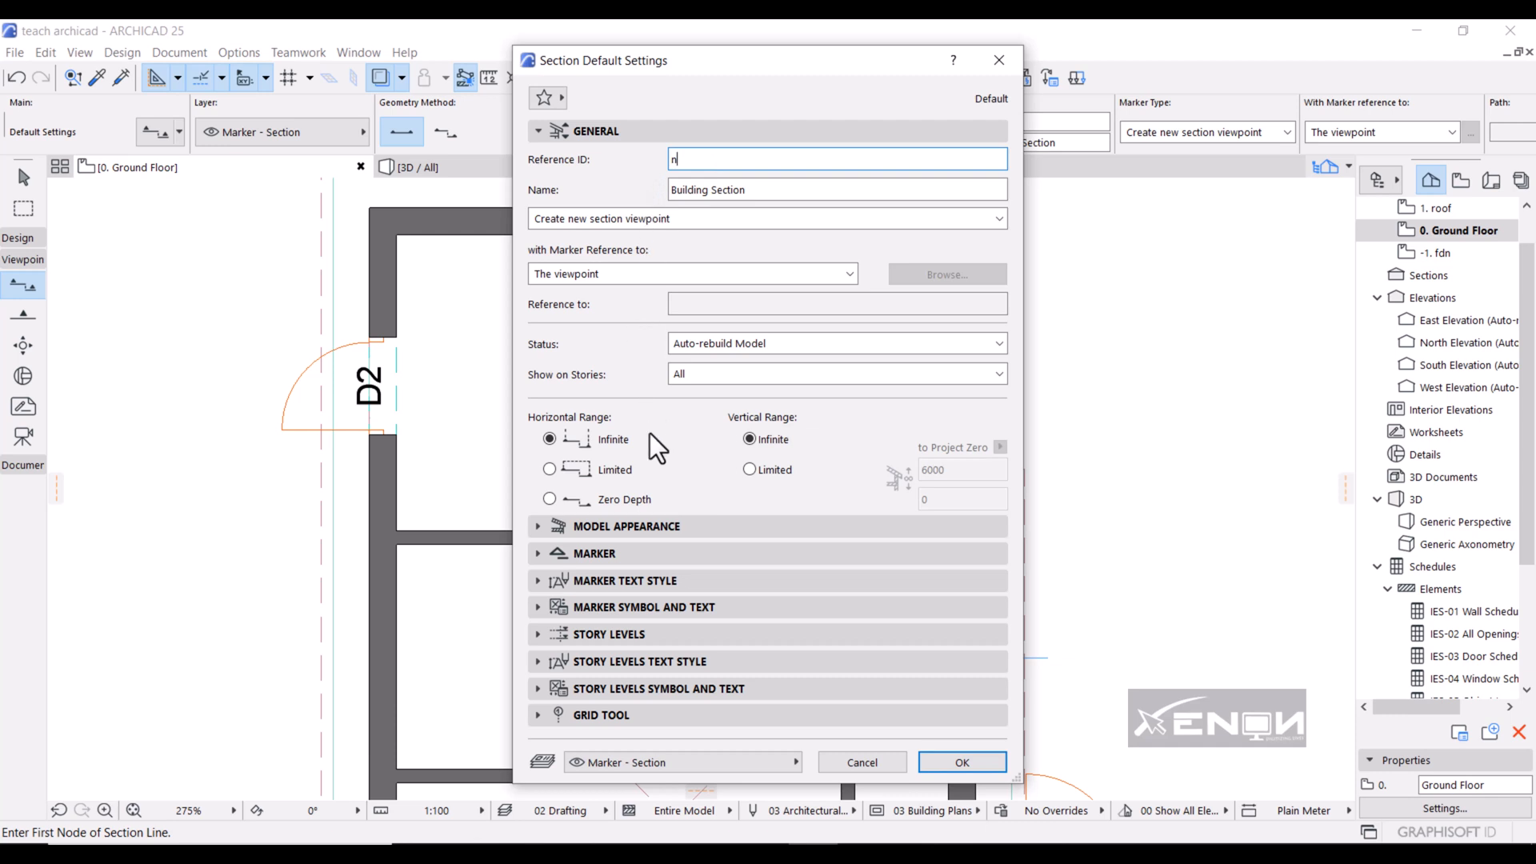
mouse_move(642, 461)
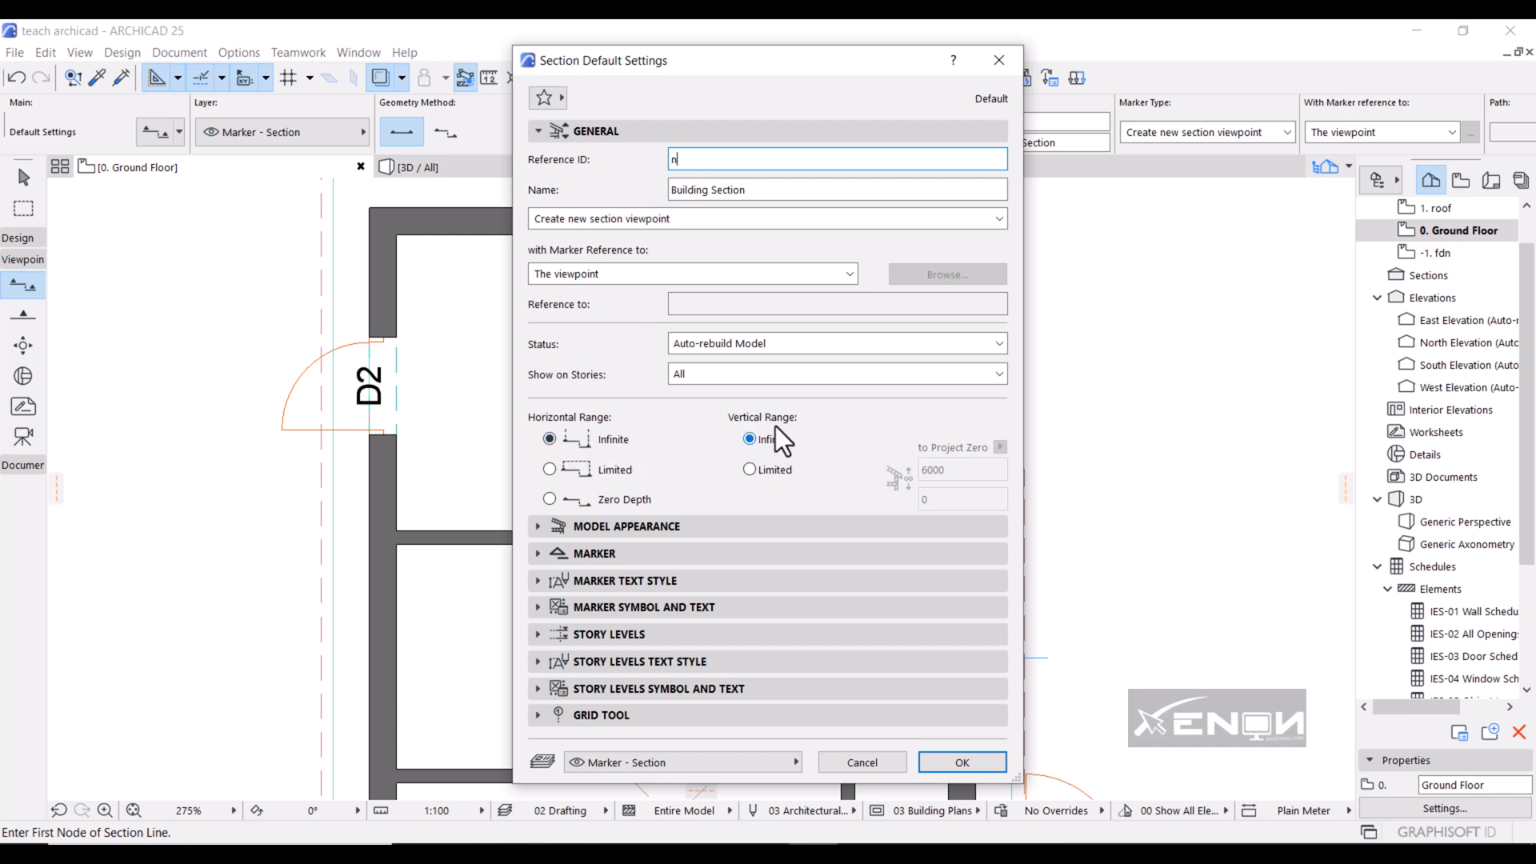
mouse_move(671, 434)
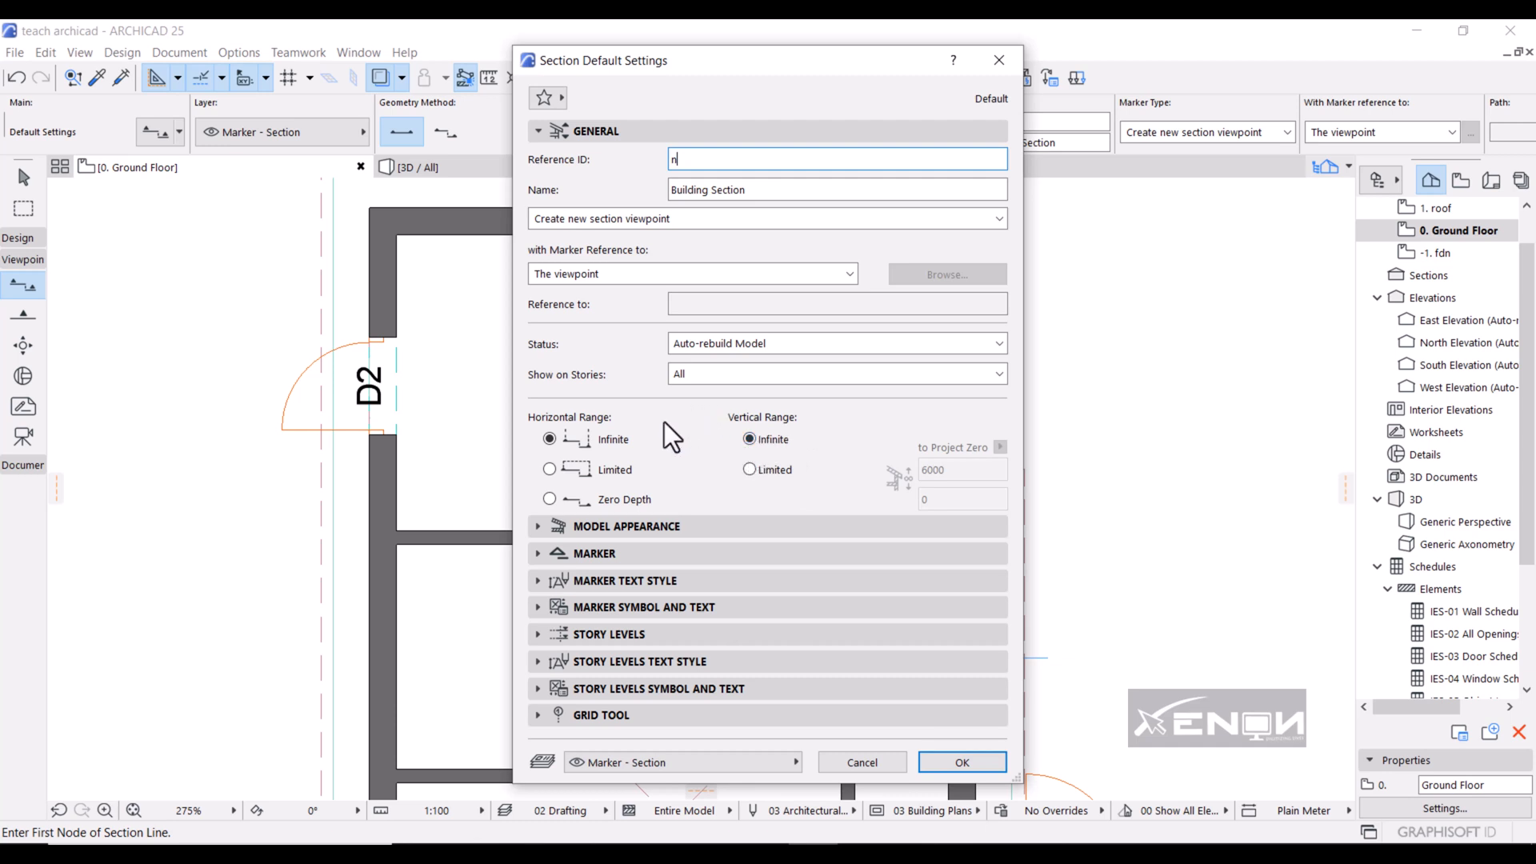
mouse_move(666, 467)
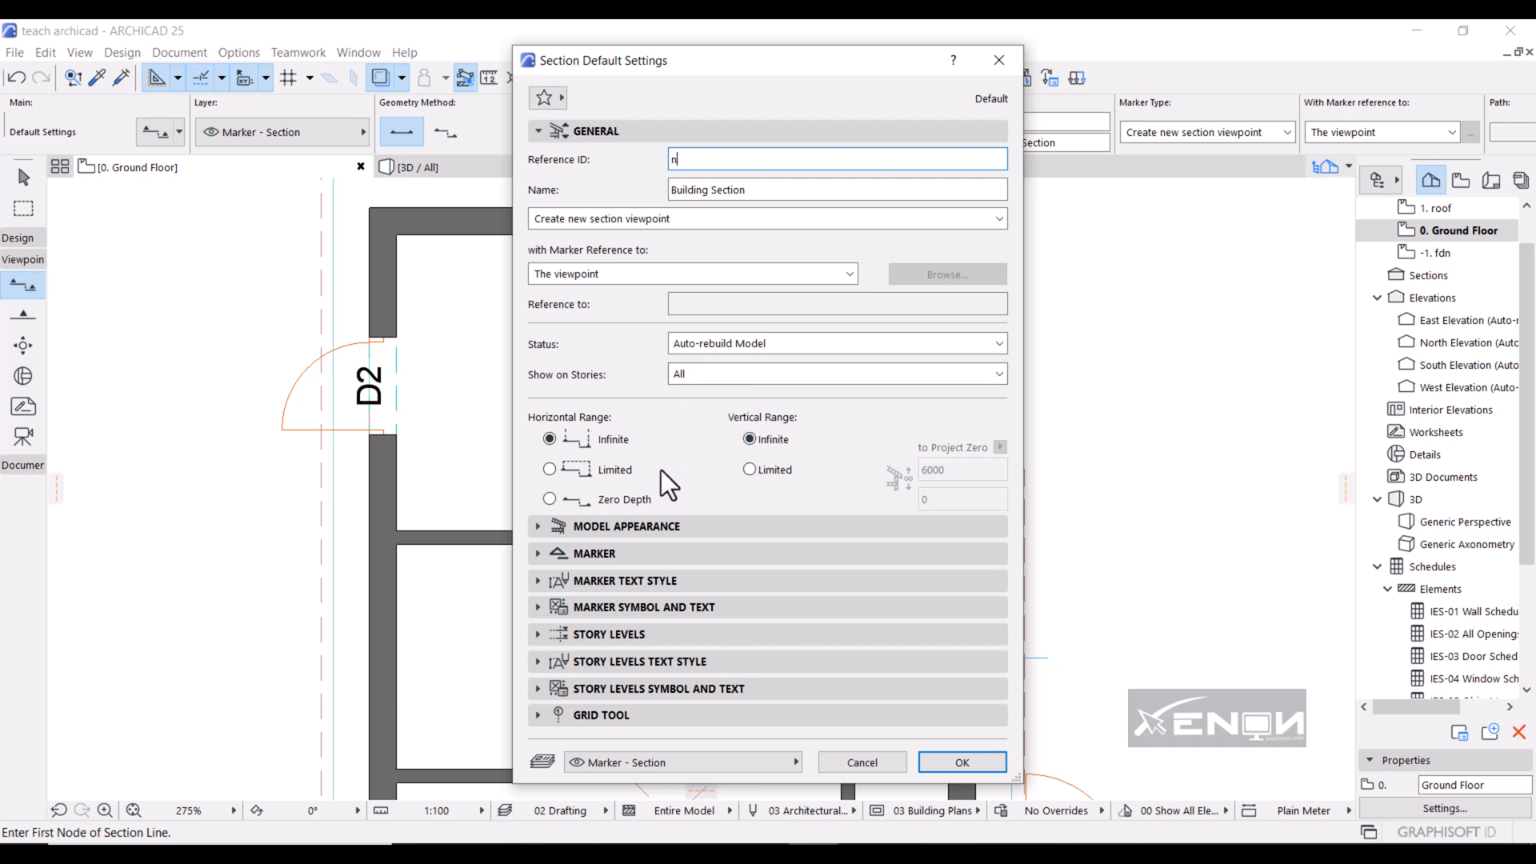
mouse_move(961, 763)
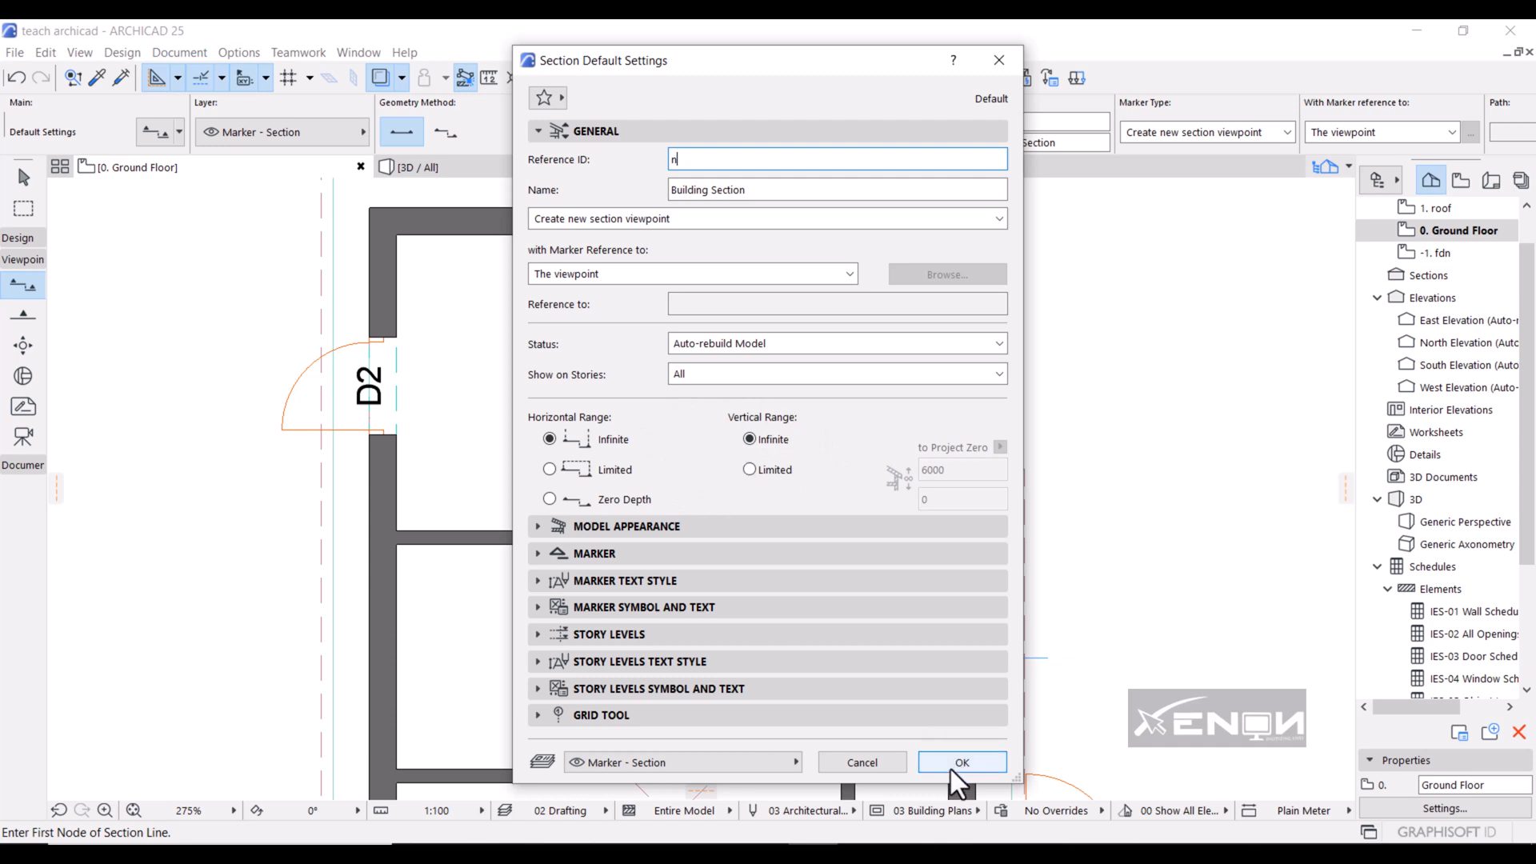
- Confirm section ID n and draw the line from left of D2 past W1
left_click(960, 762)
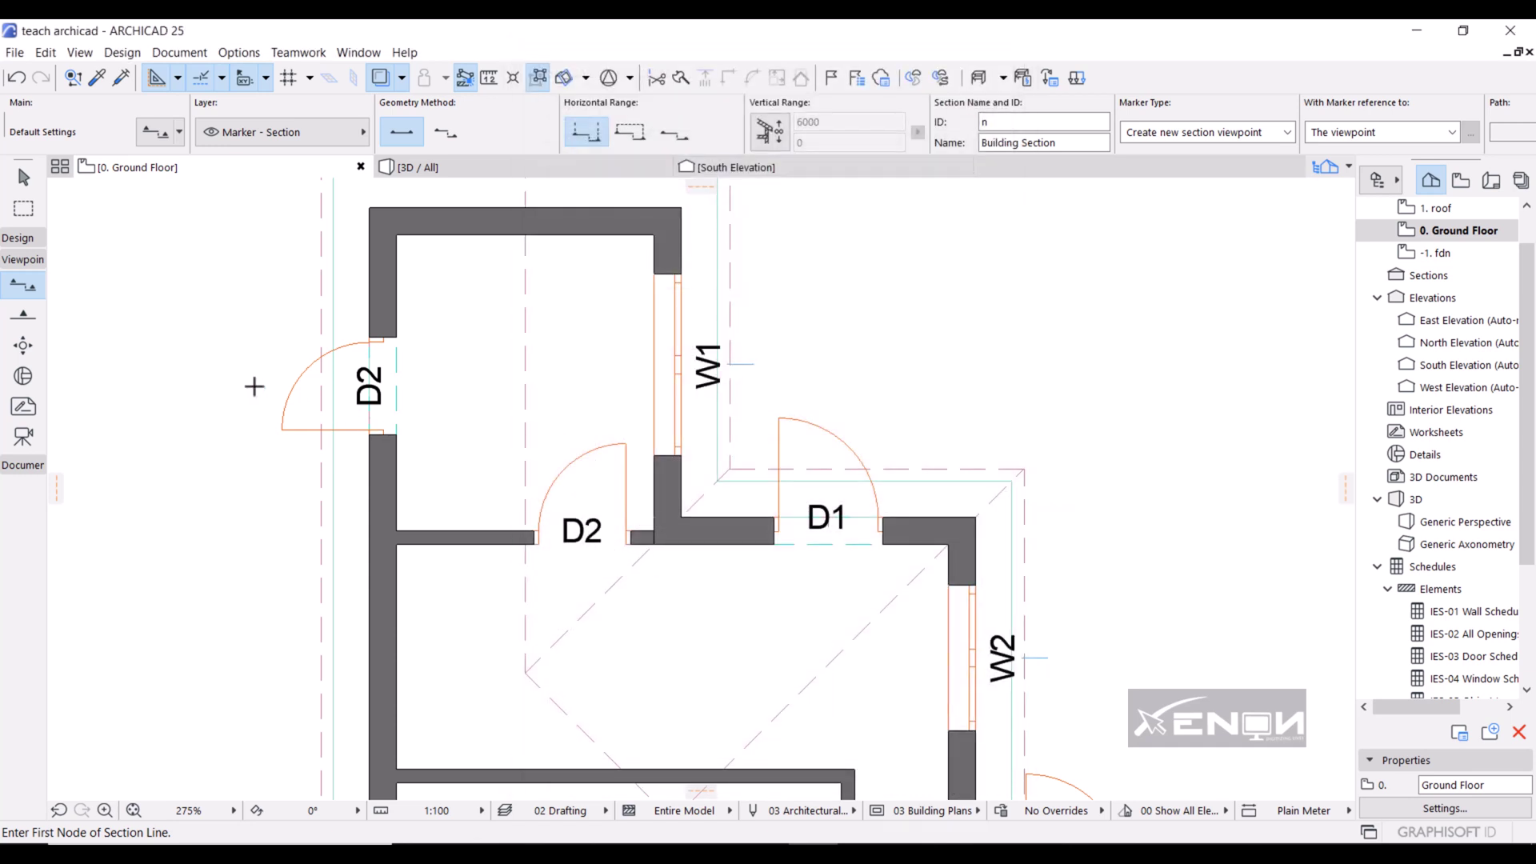
left_click(254, 375)
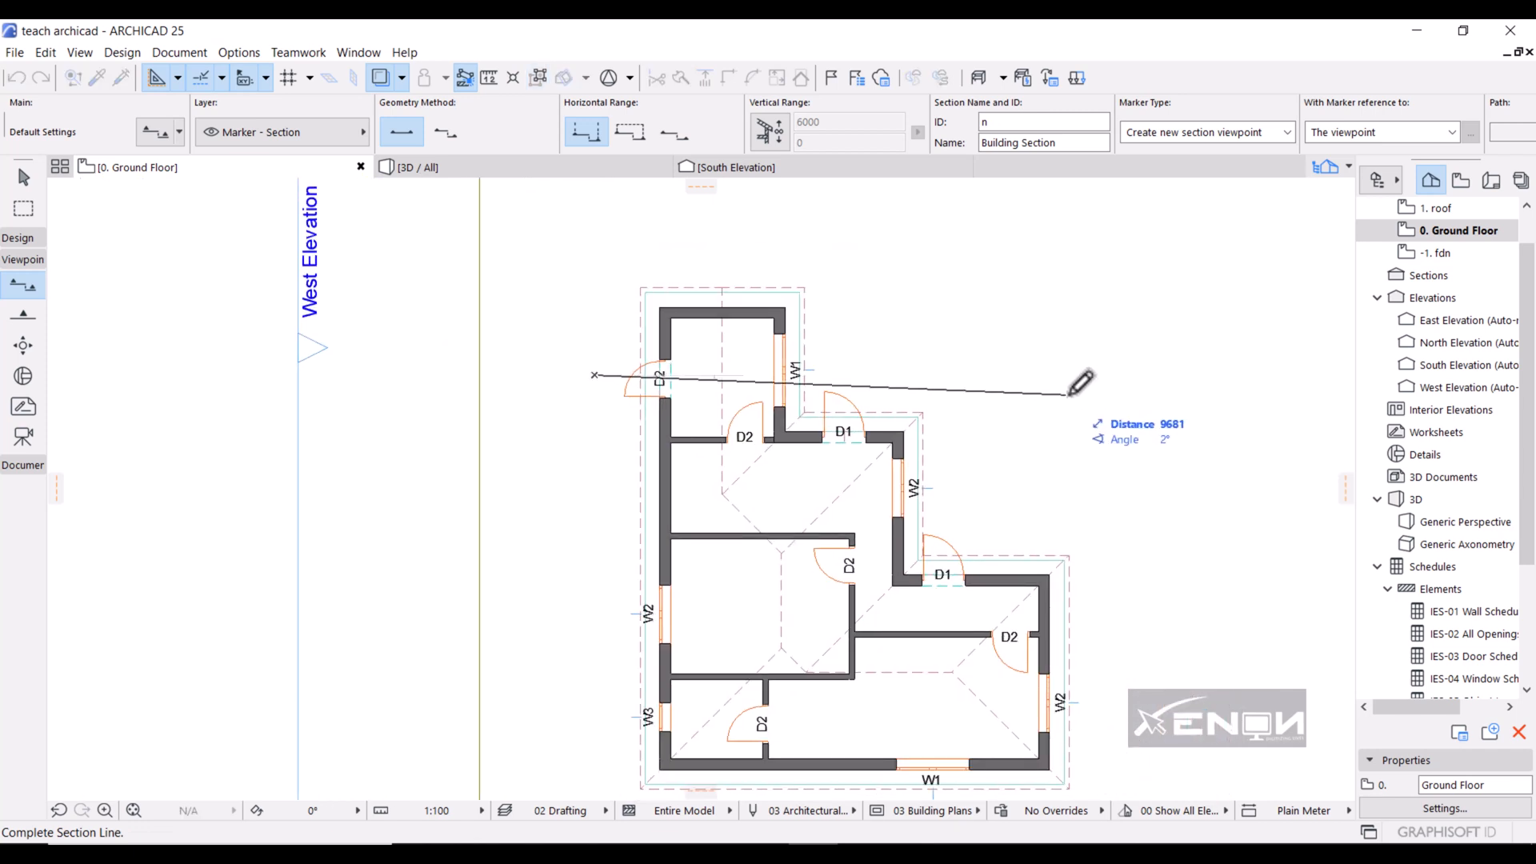
mouse_move(1104, 360)
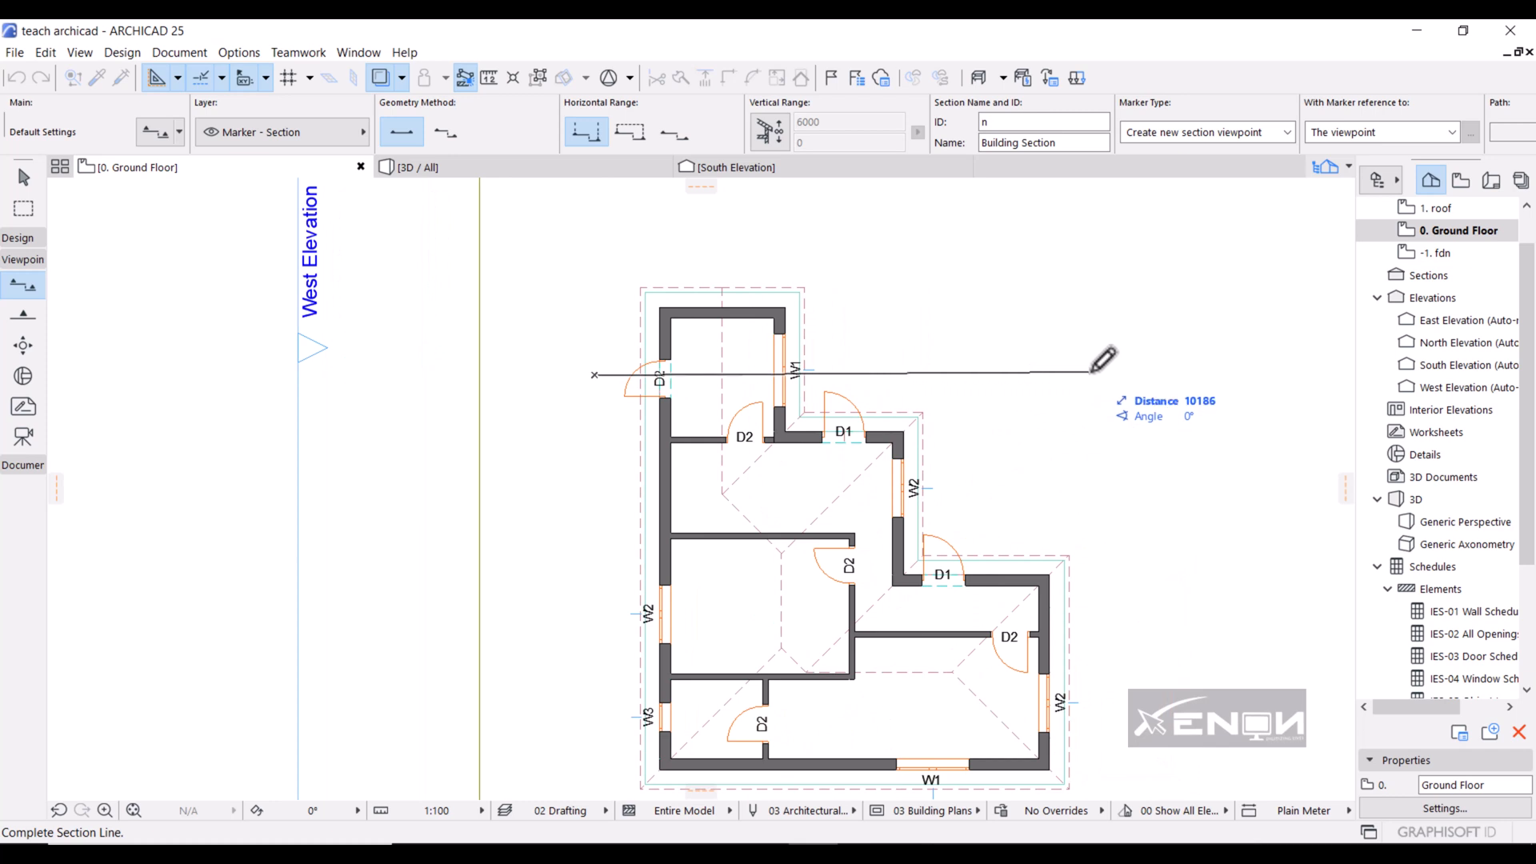
mouse_move(1126, 368)
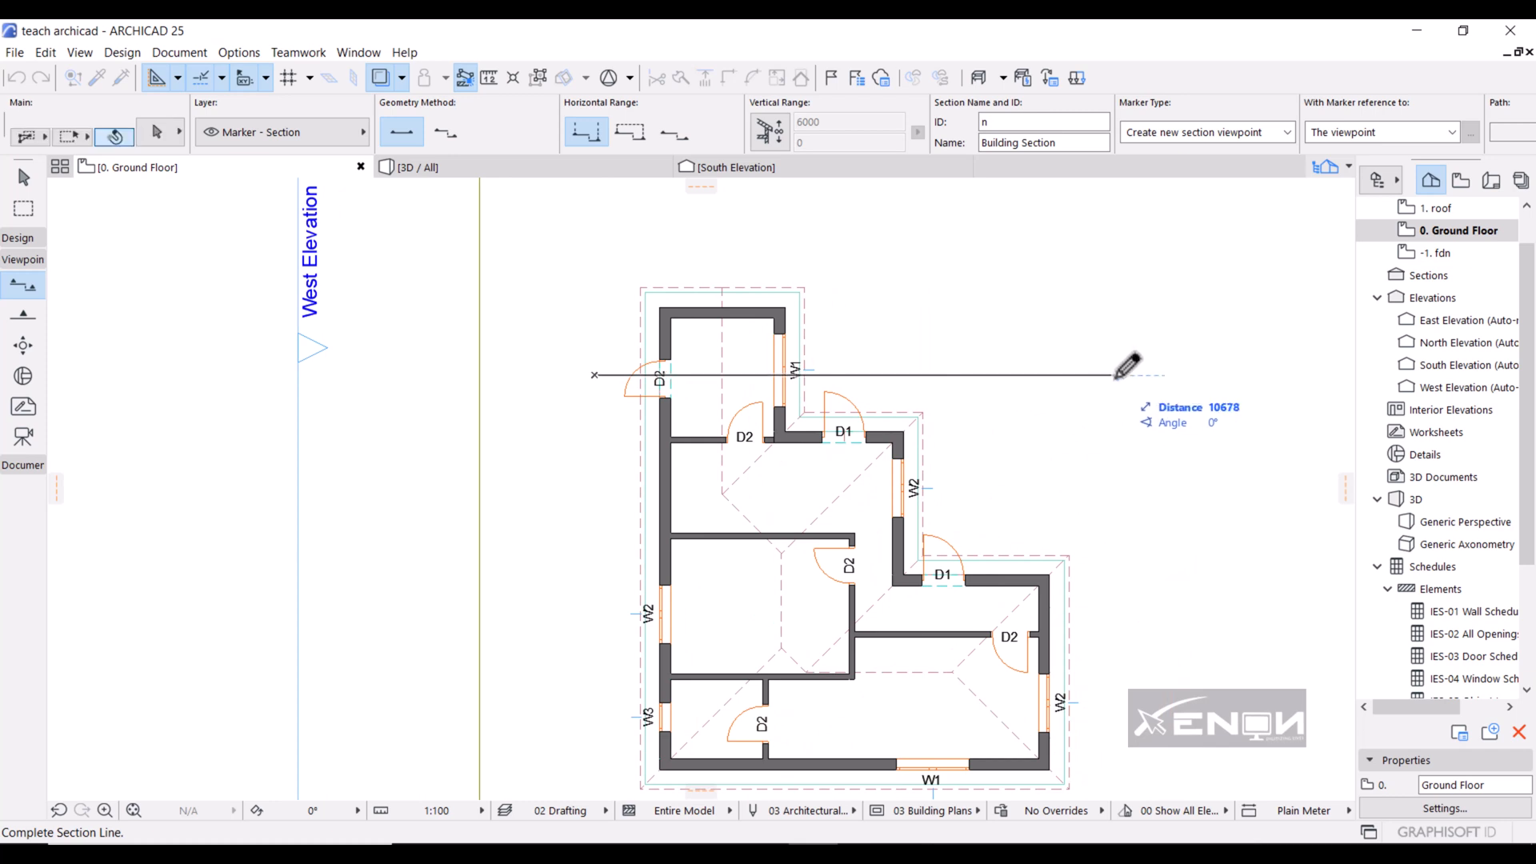
left_click(1122, 371)
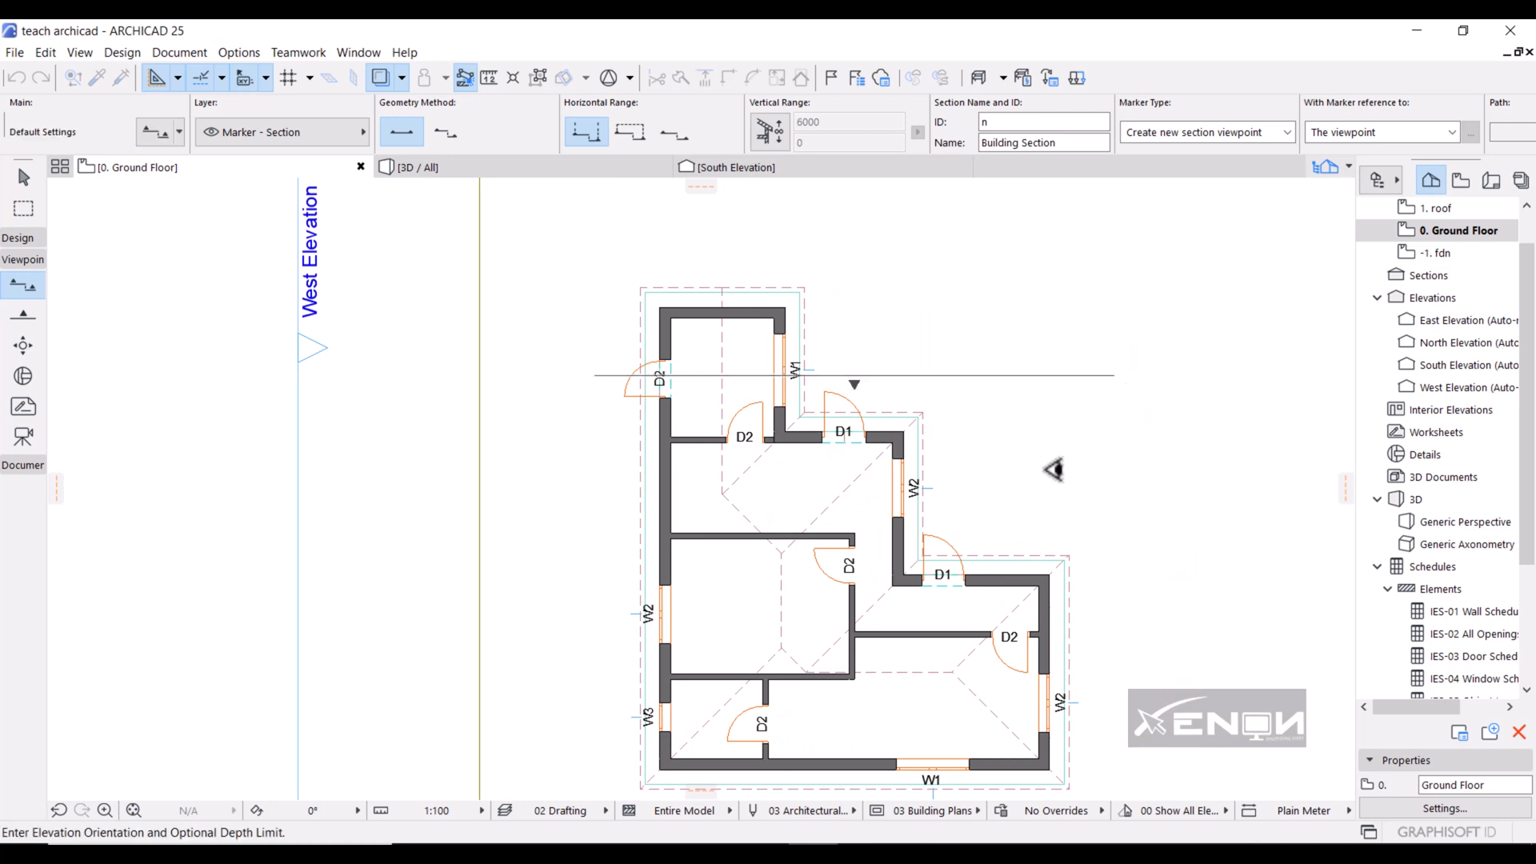
mouse_move(902, 432)
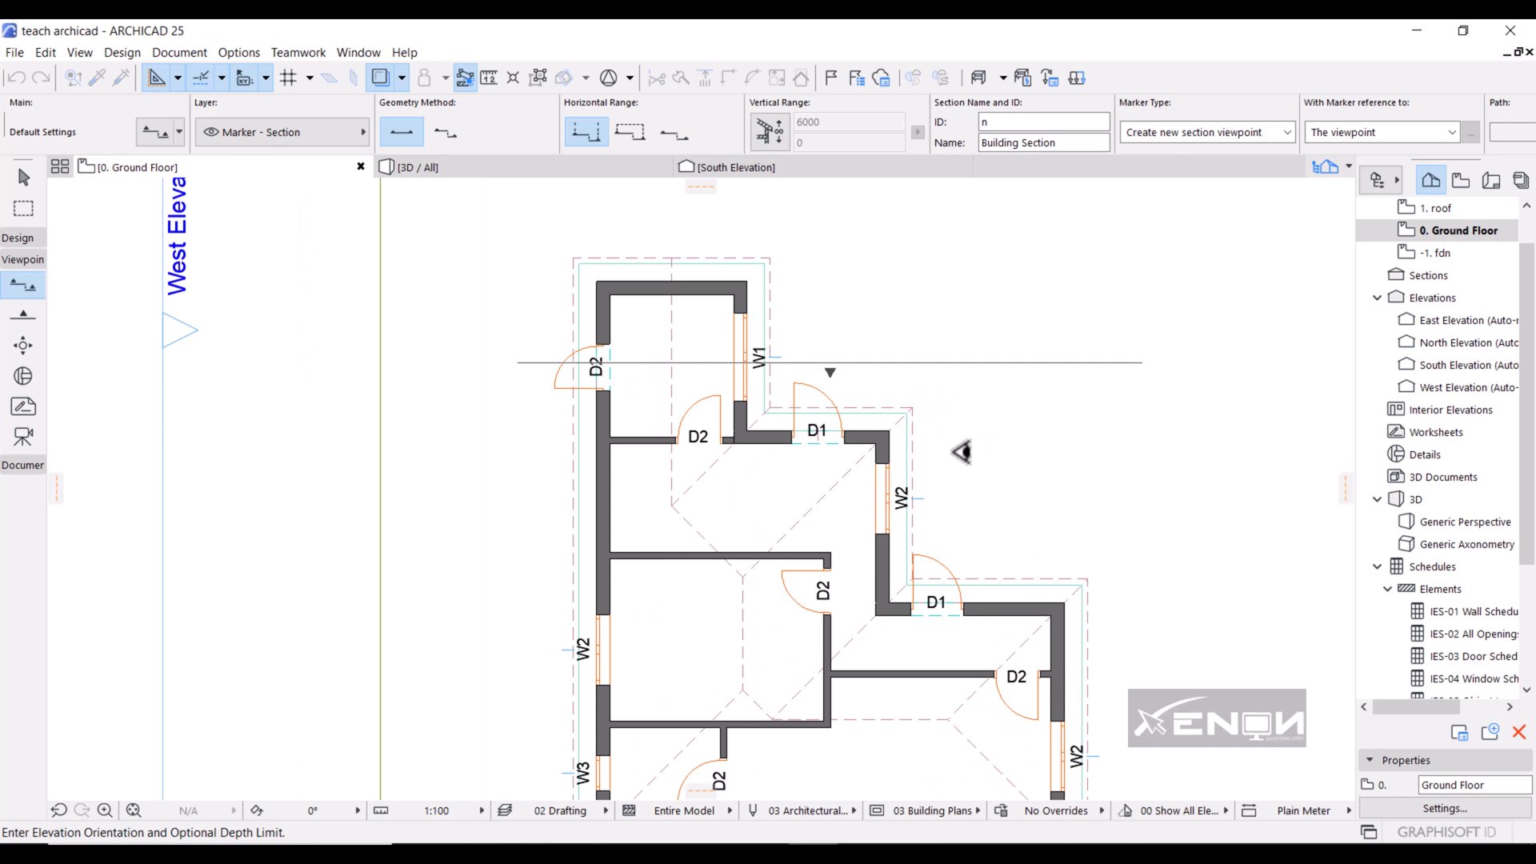
mouse_move(1001, 461)
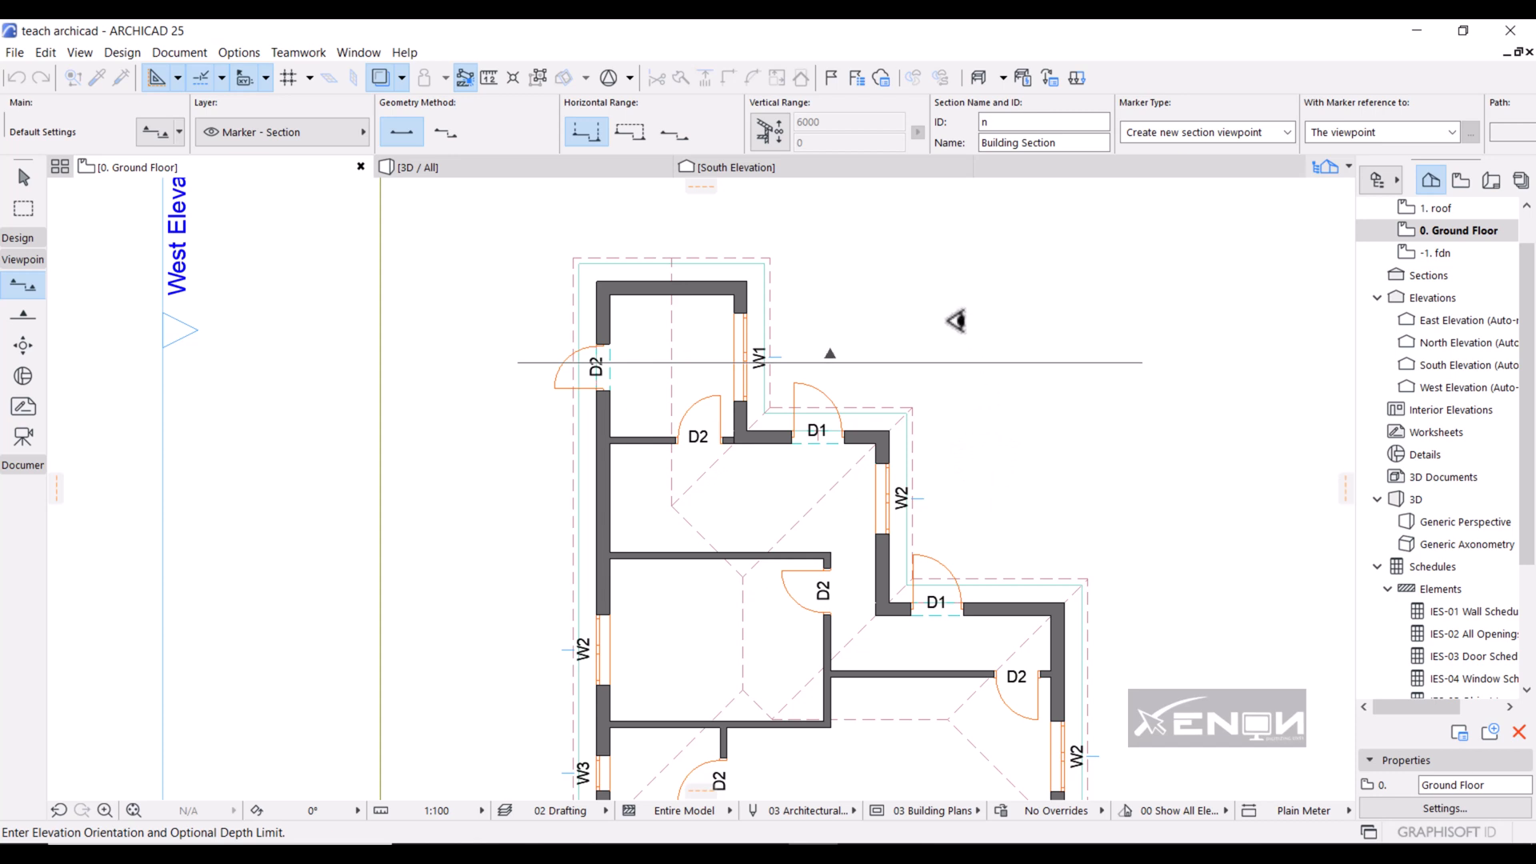
mouse_move(902, 313)
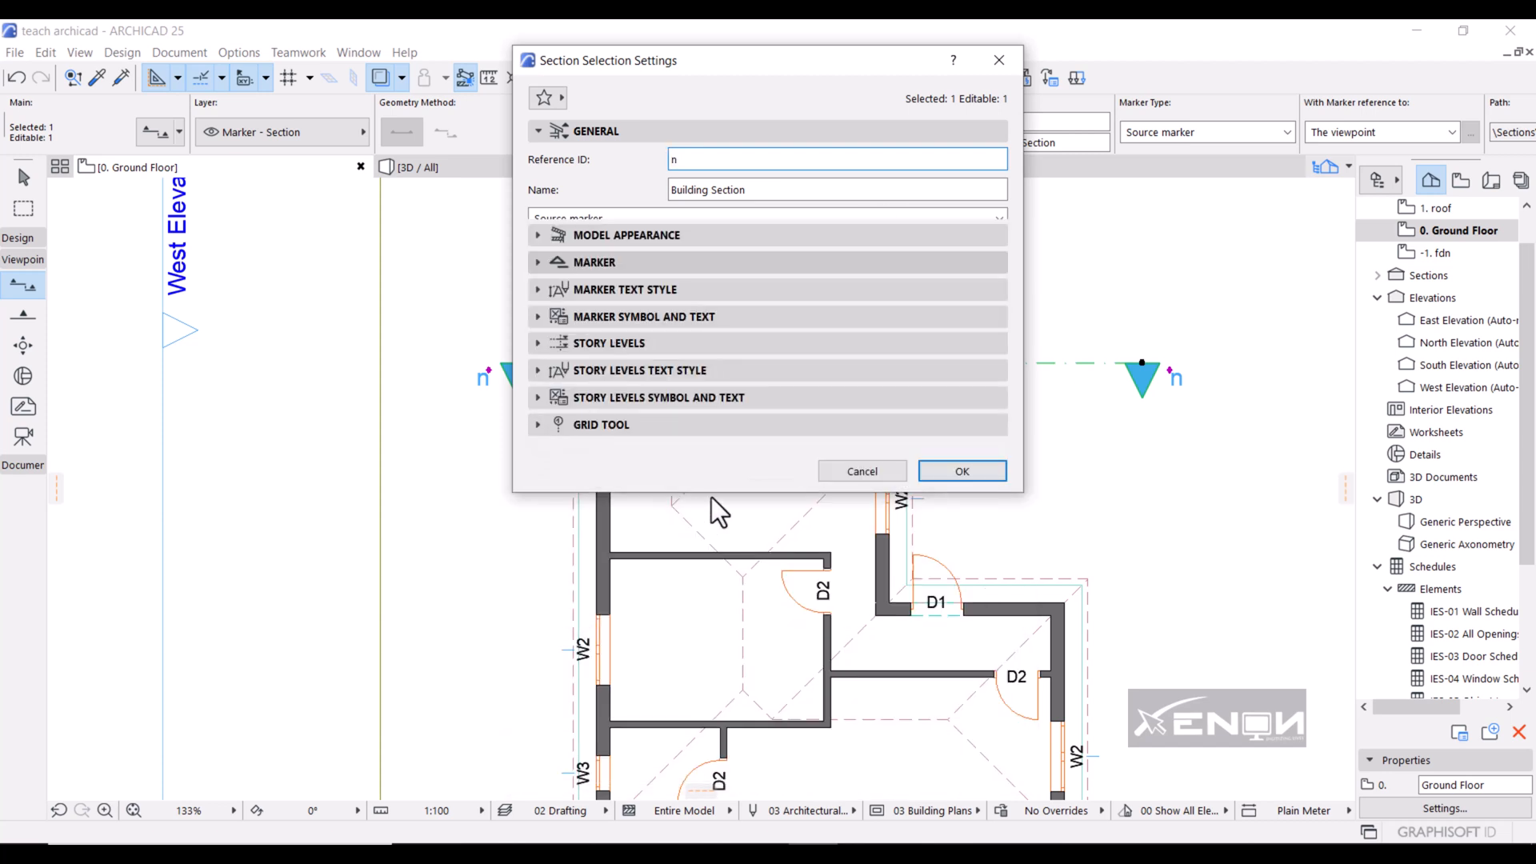
- Show the Marker settings, set a Dashed Double line type, and select the marker size
left_click(594, 262)
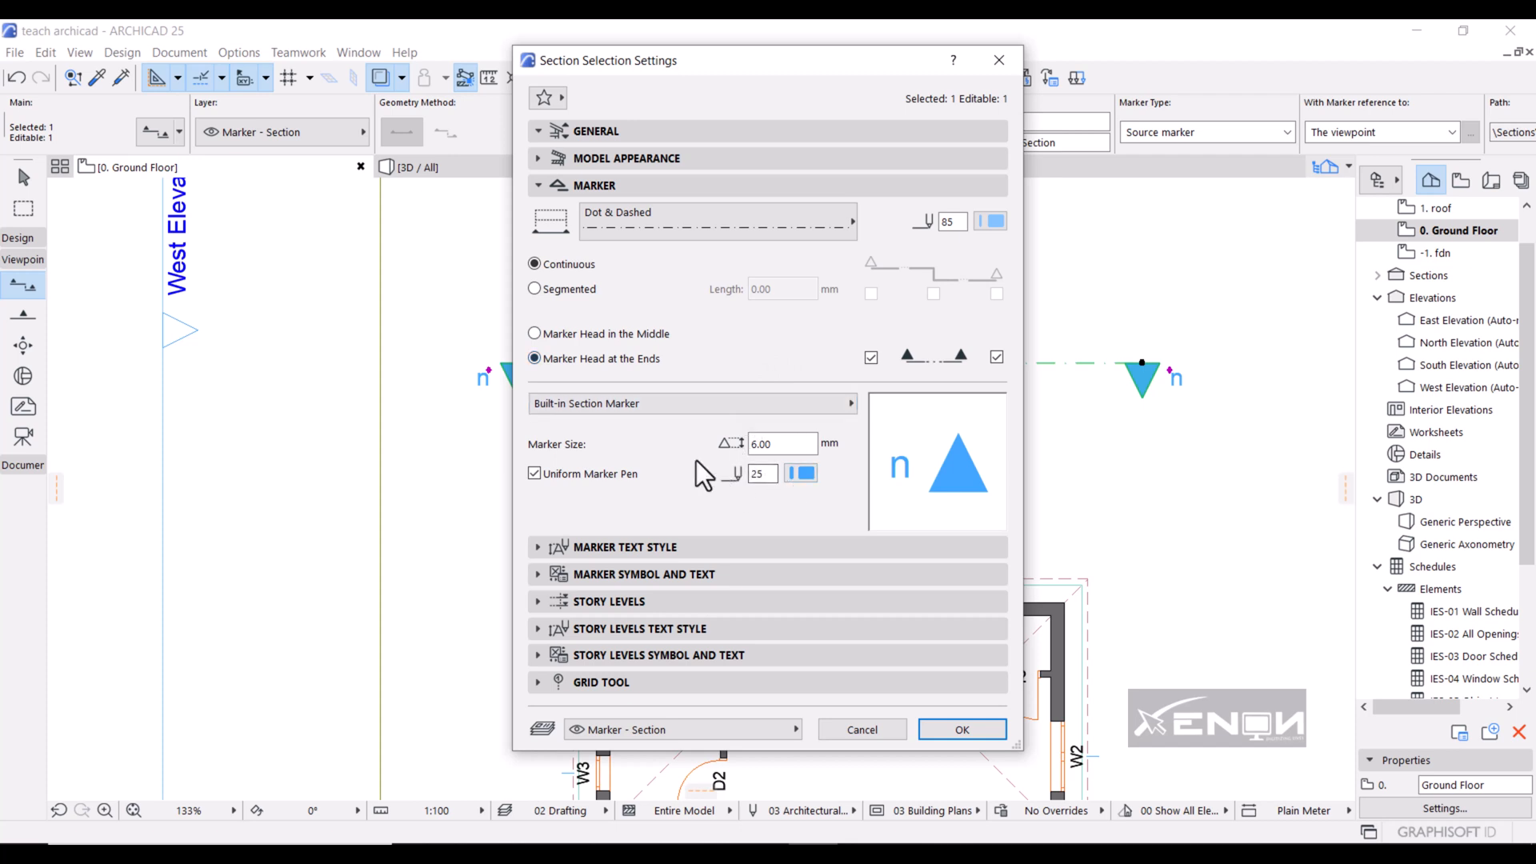
mouse_move(764, 402)
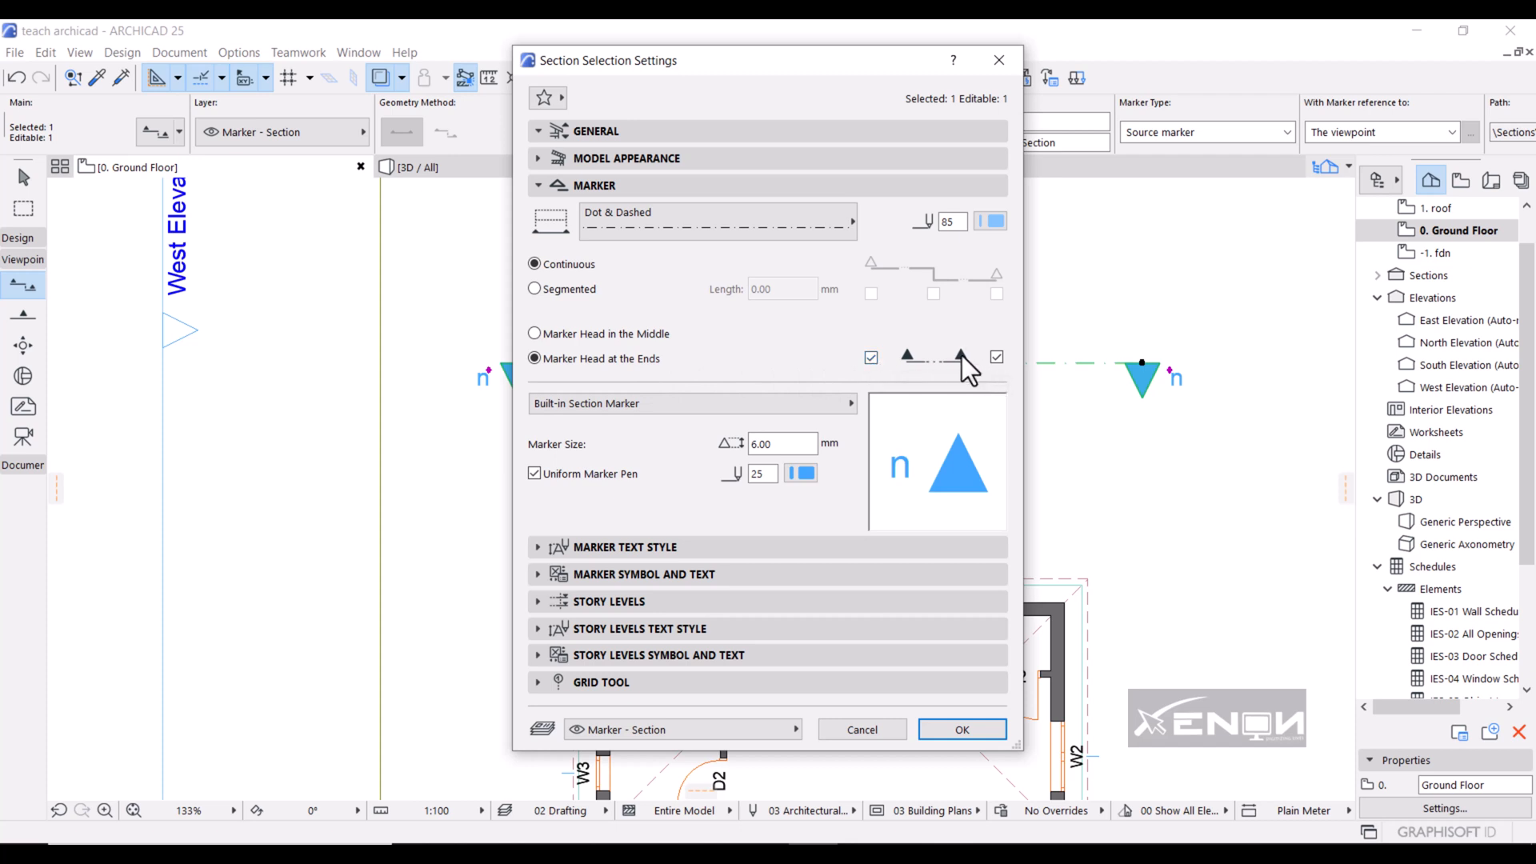
mouse_move(913, 343)
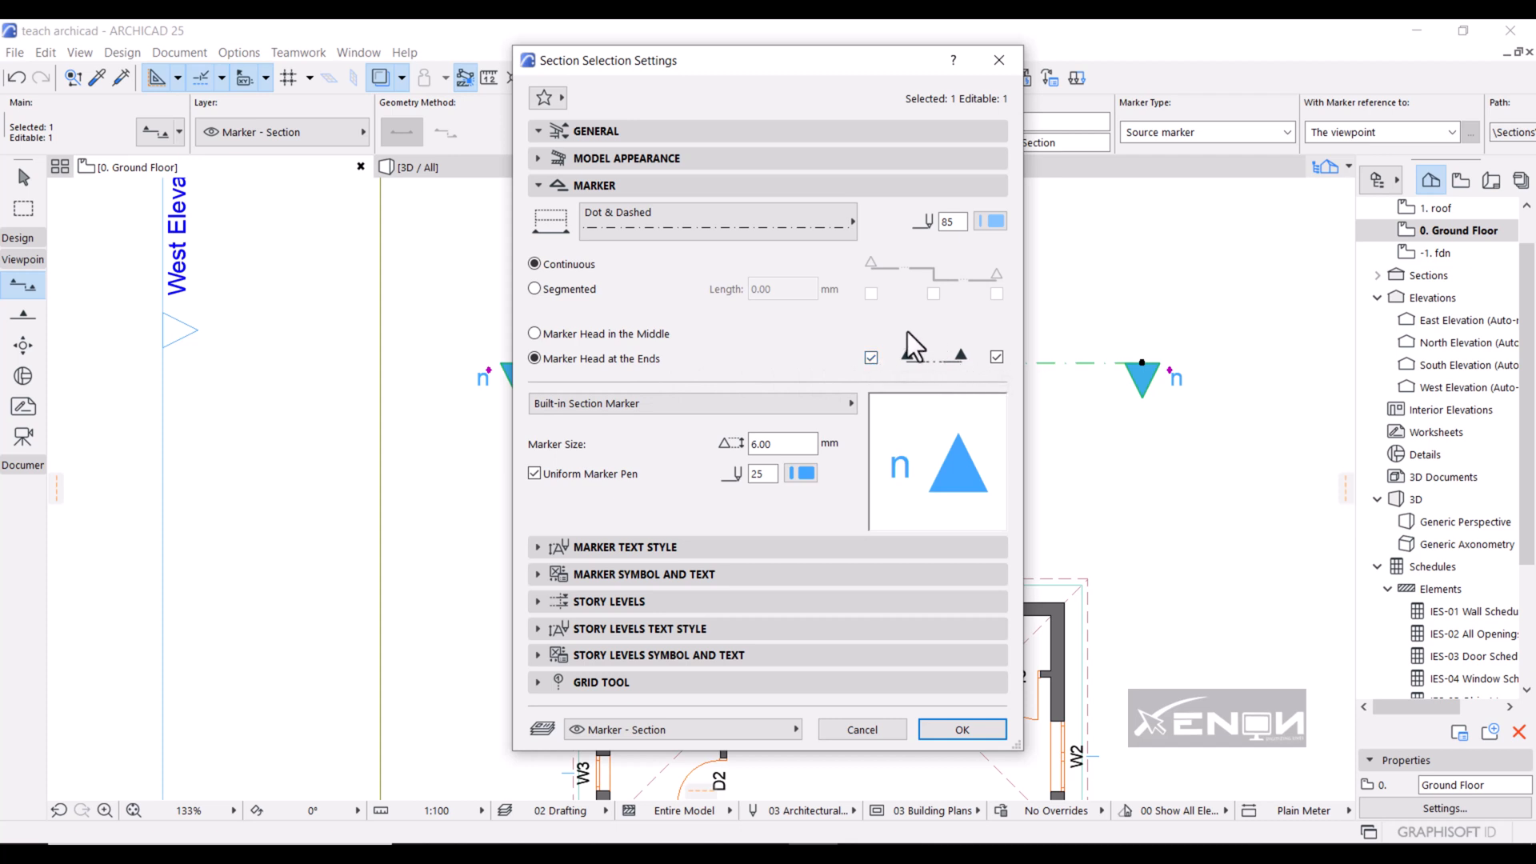
mouse_move(847, 294)
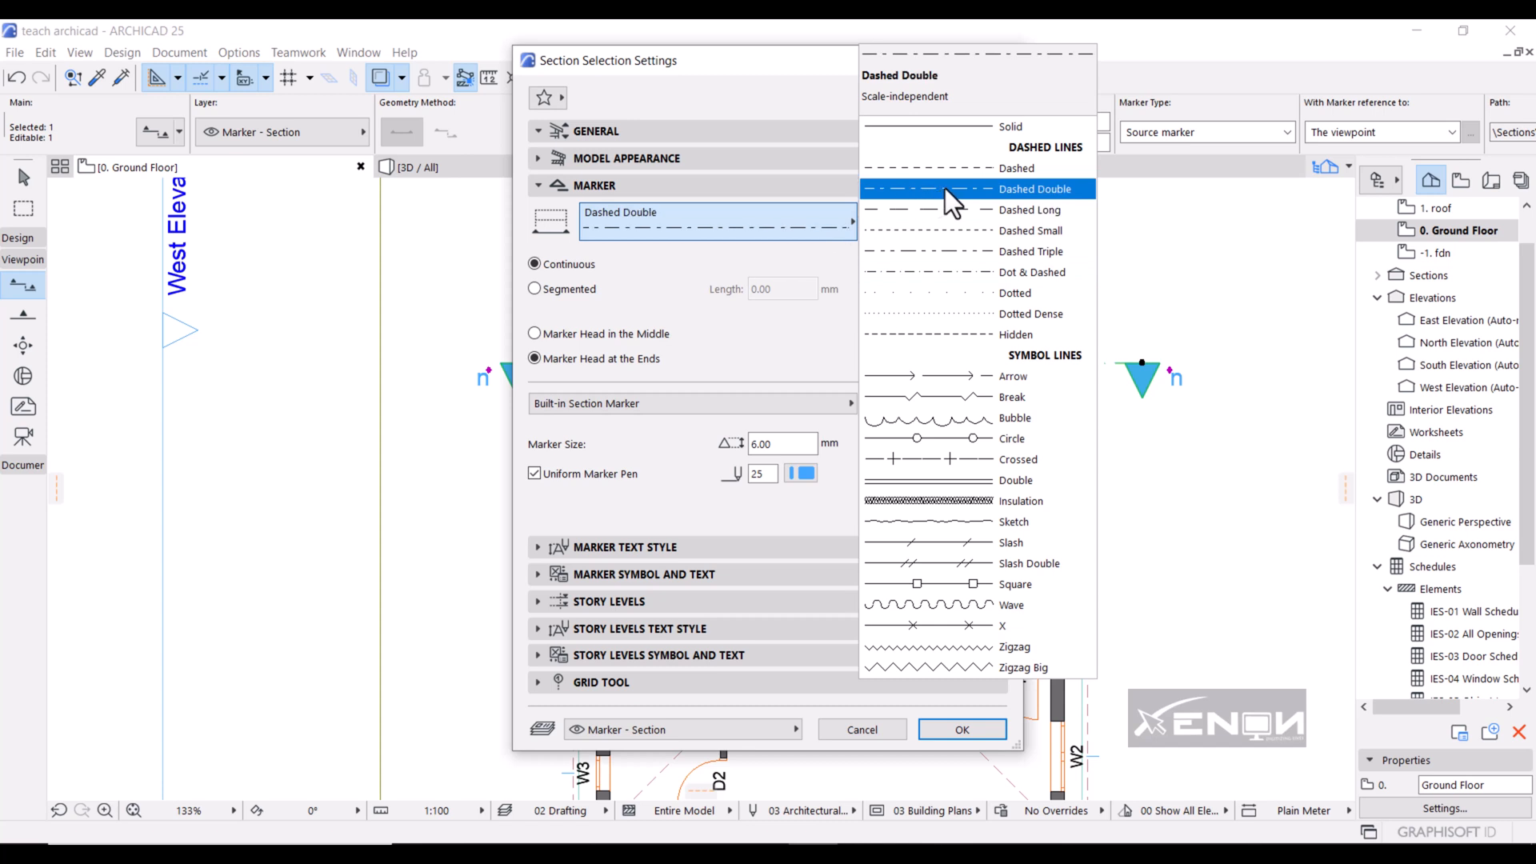
left_click(1035, 188)
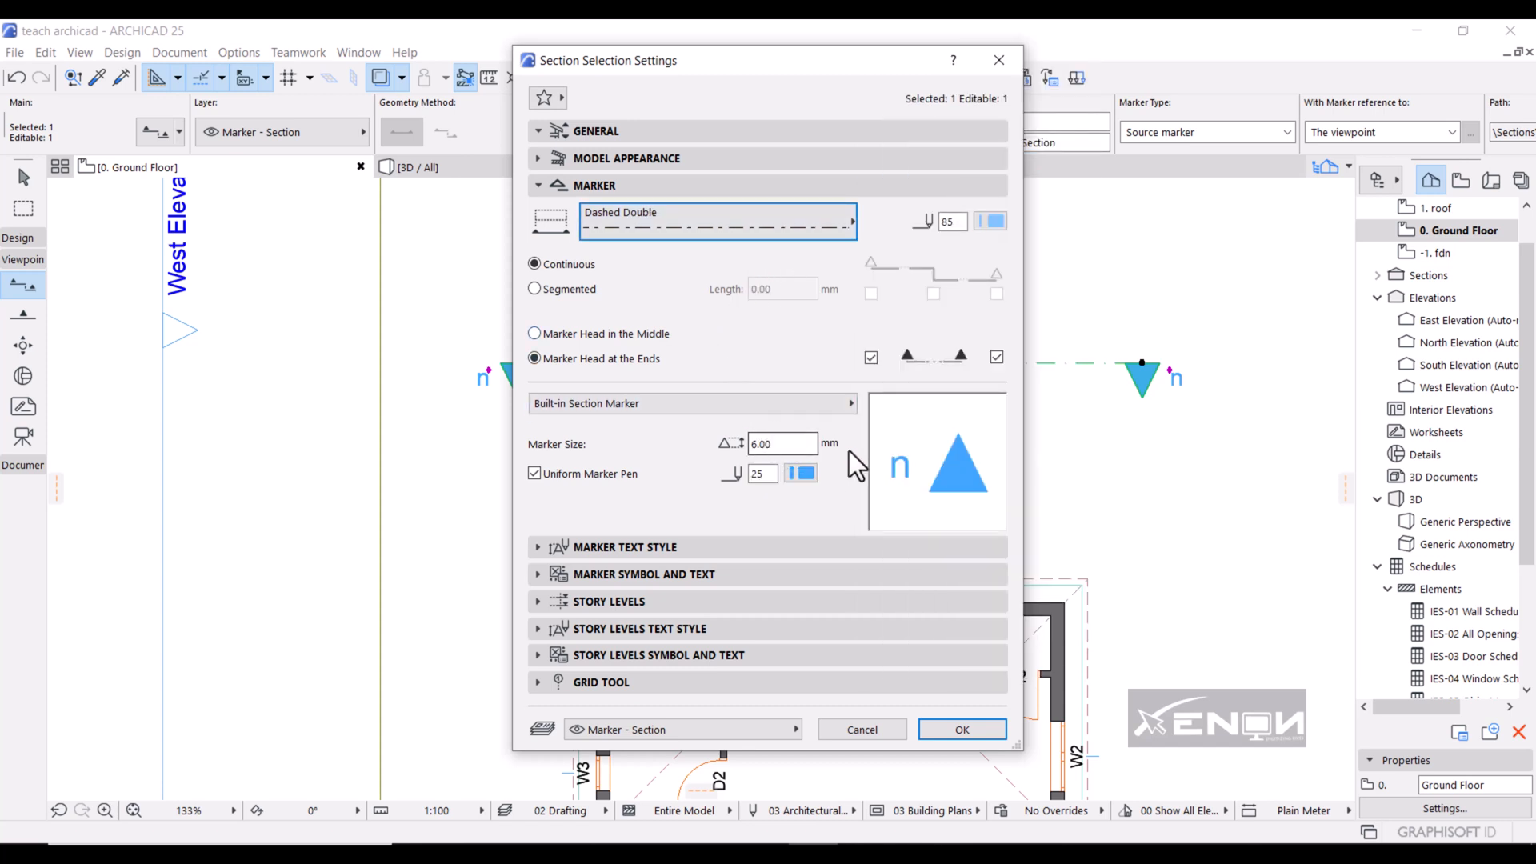
triple_click(781, 444)
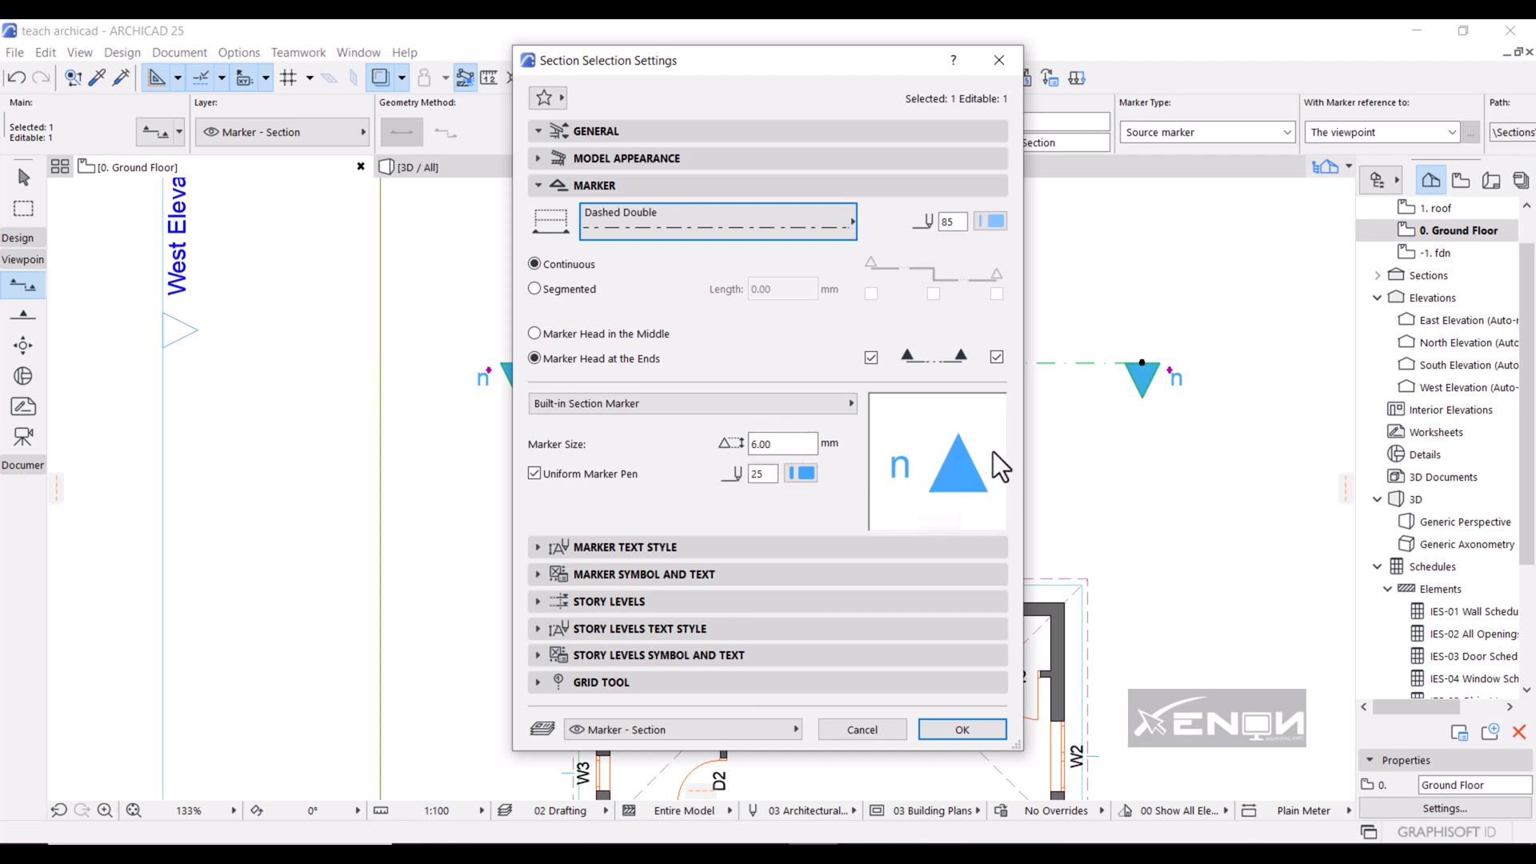
mouse_move(958, 502)
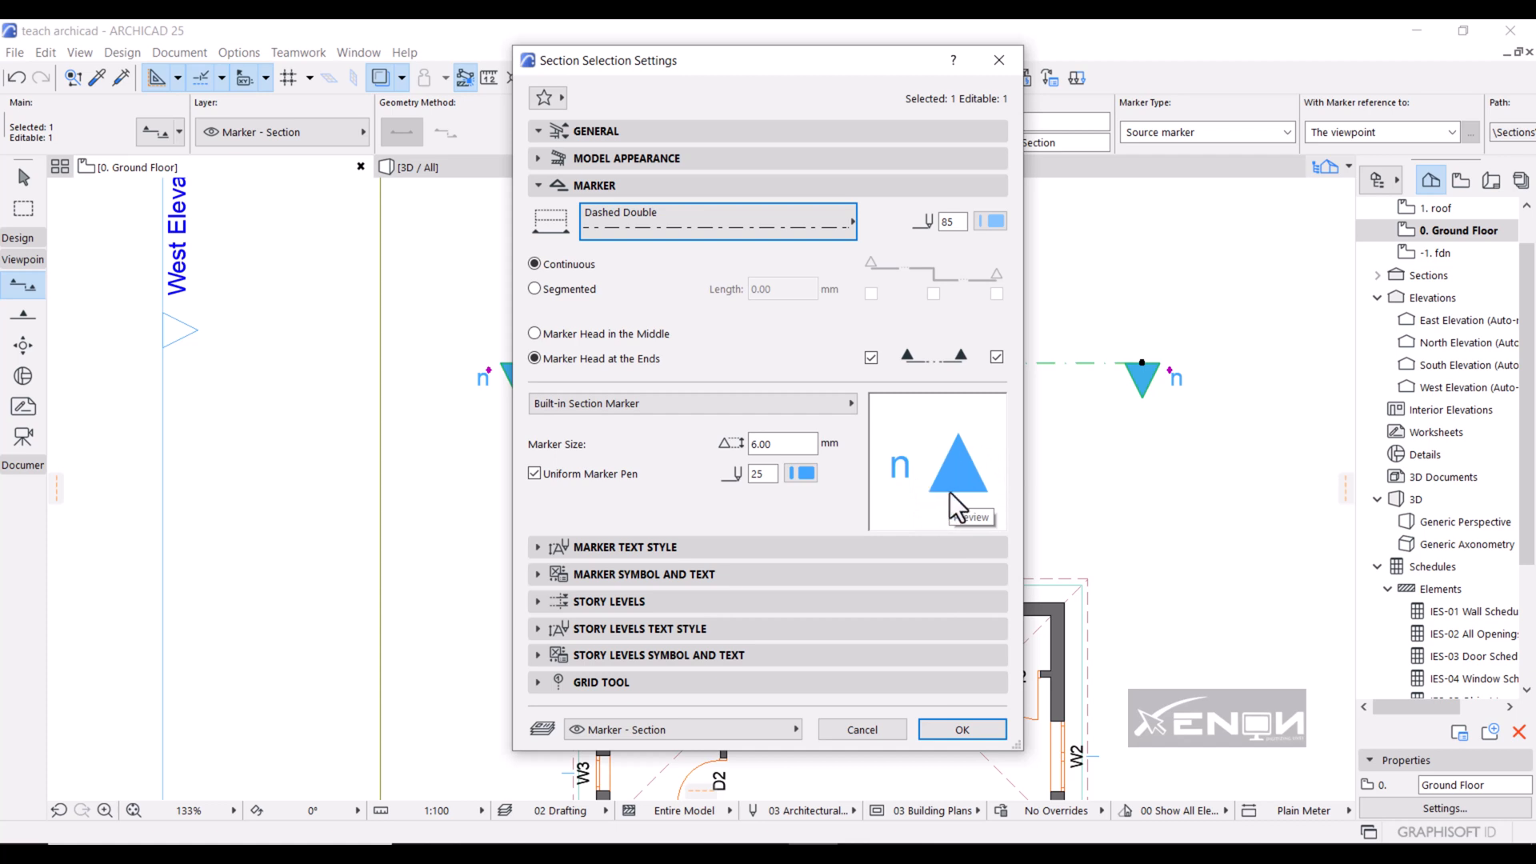
mouse_move(545, 588)
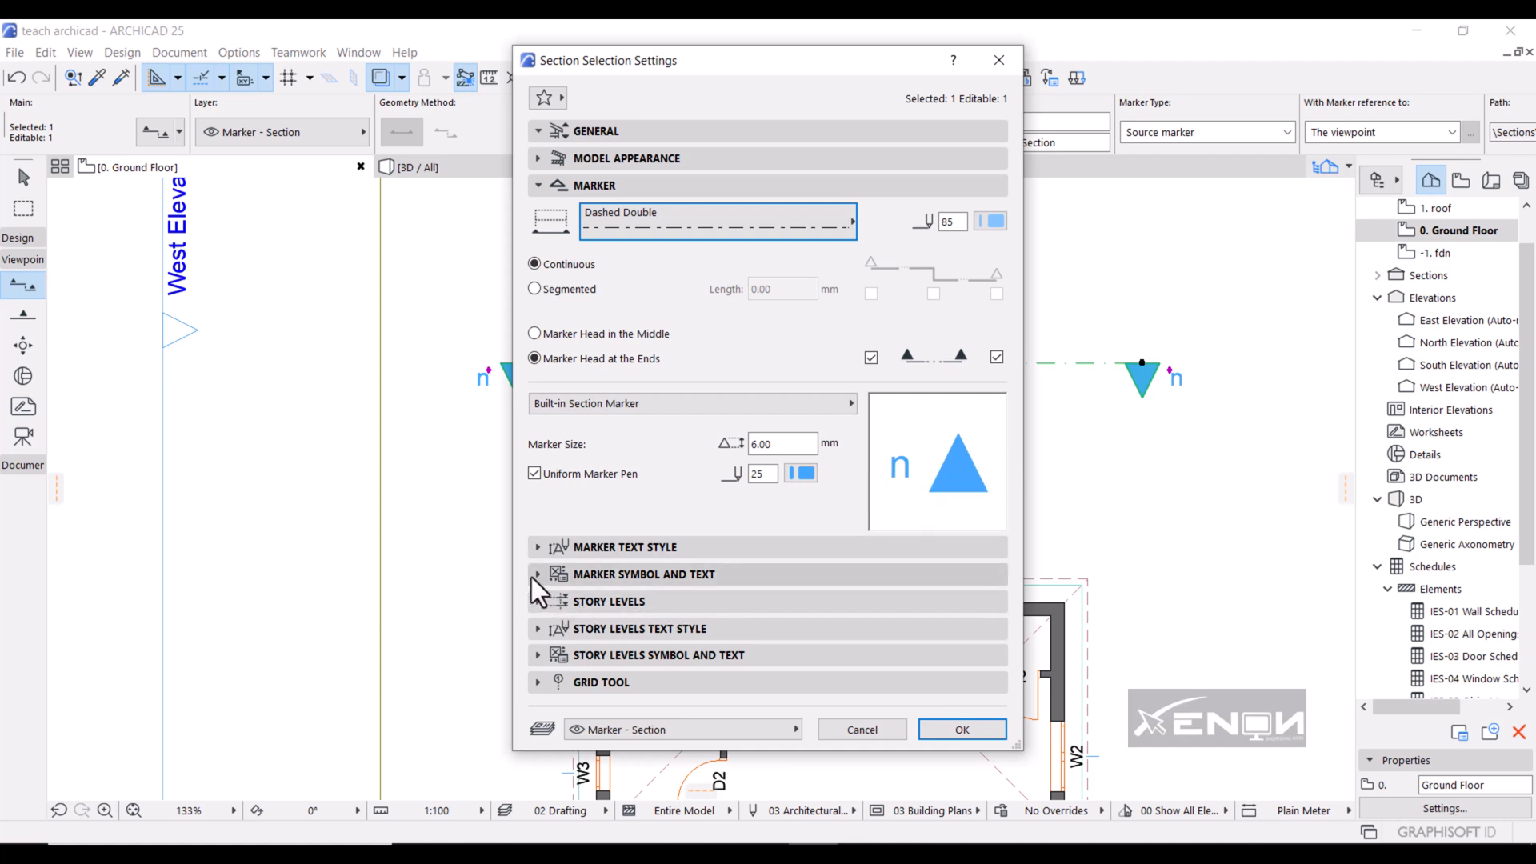
- Switch the marker style to Circle 4 and preview it in the Marker panel
left_click(594, 184)
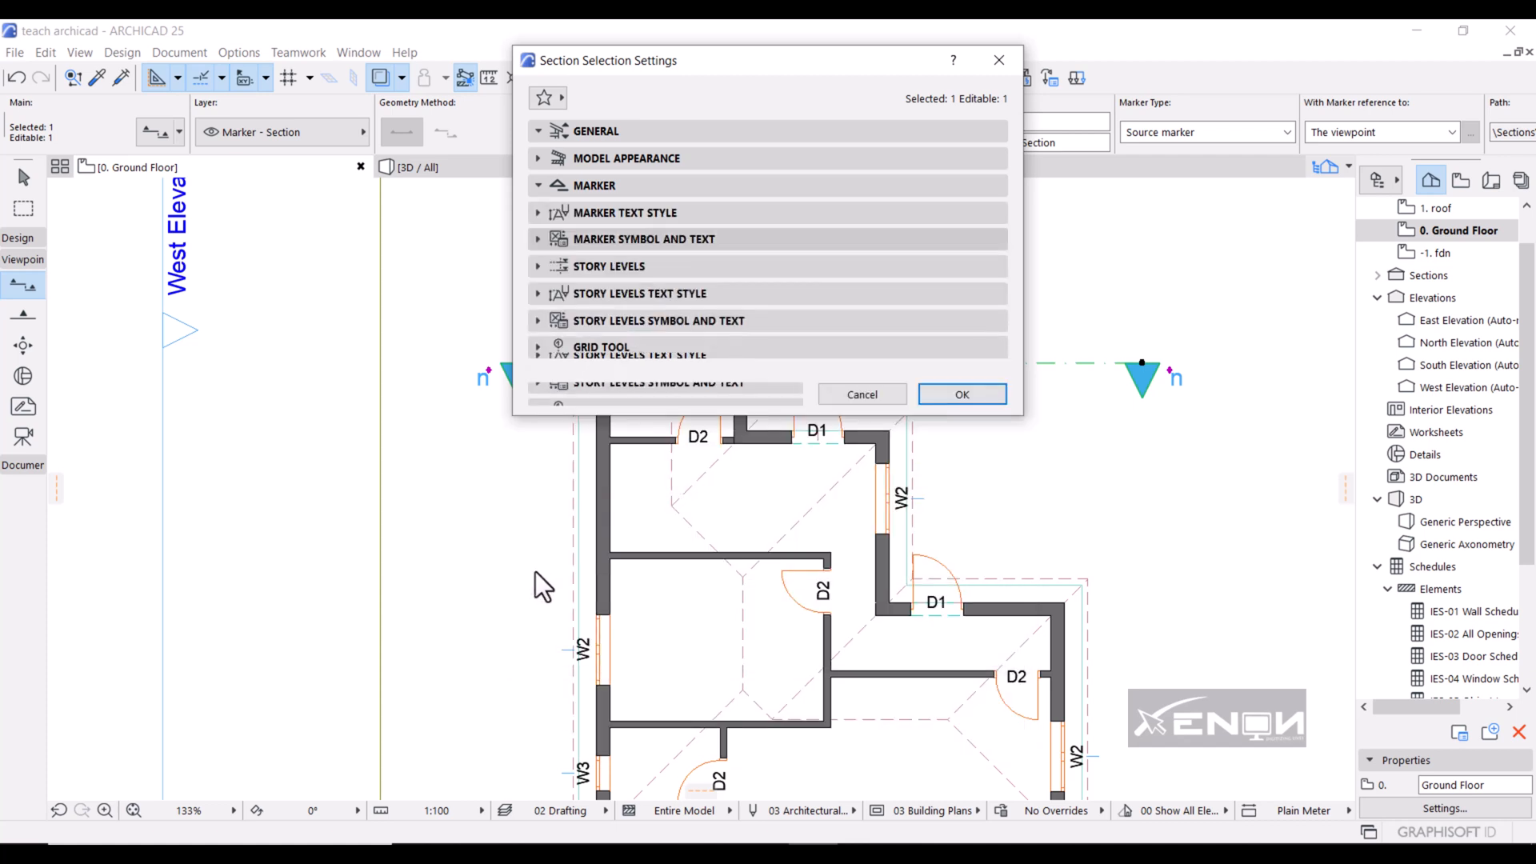
left_click(644, 239)
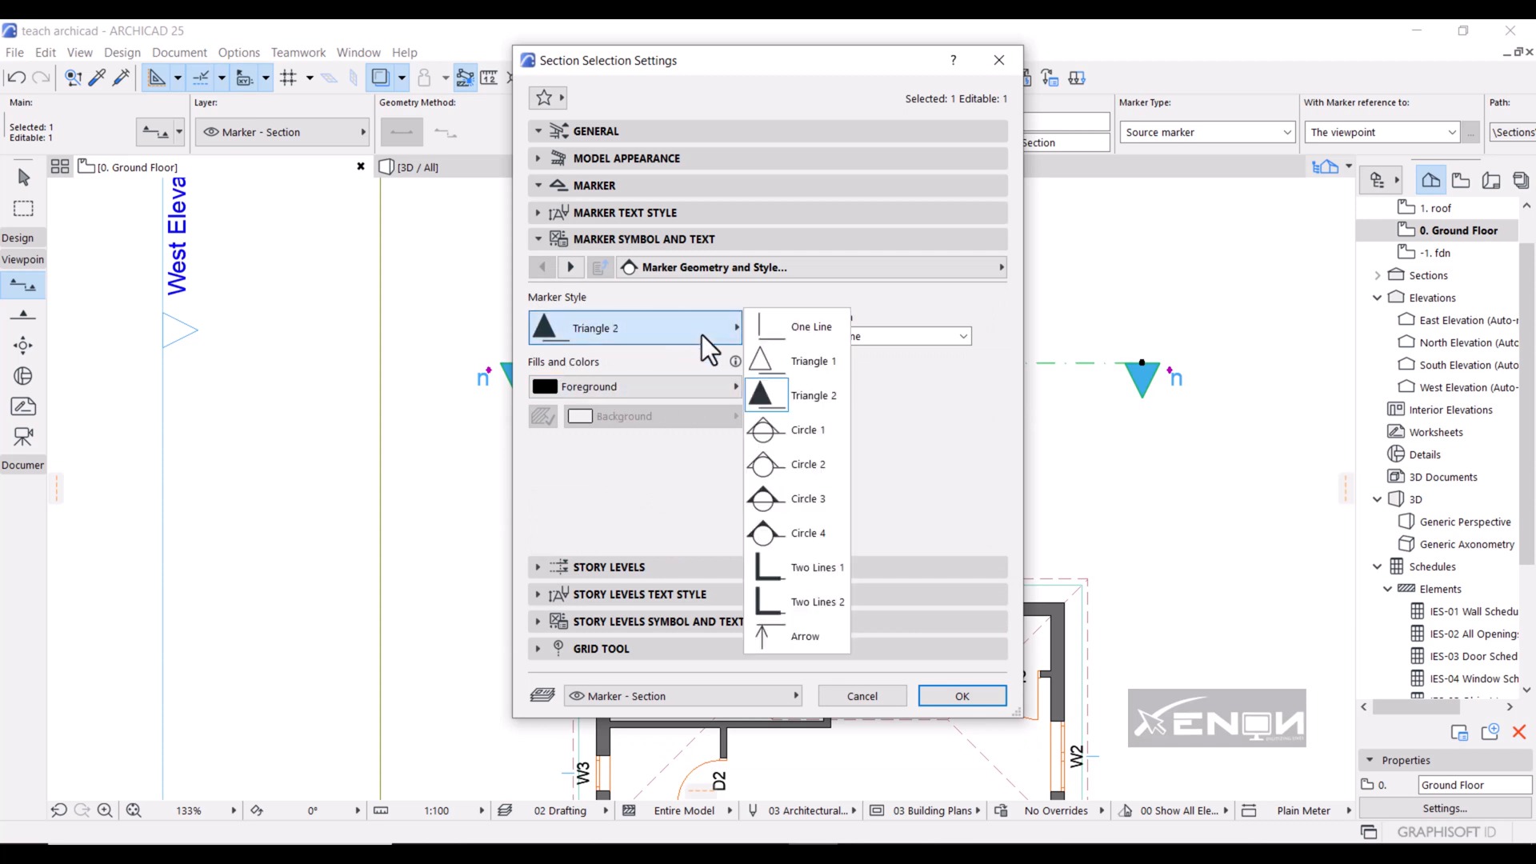
mouse_move(795, 533)
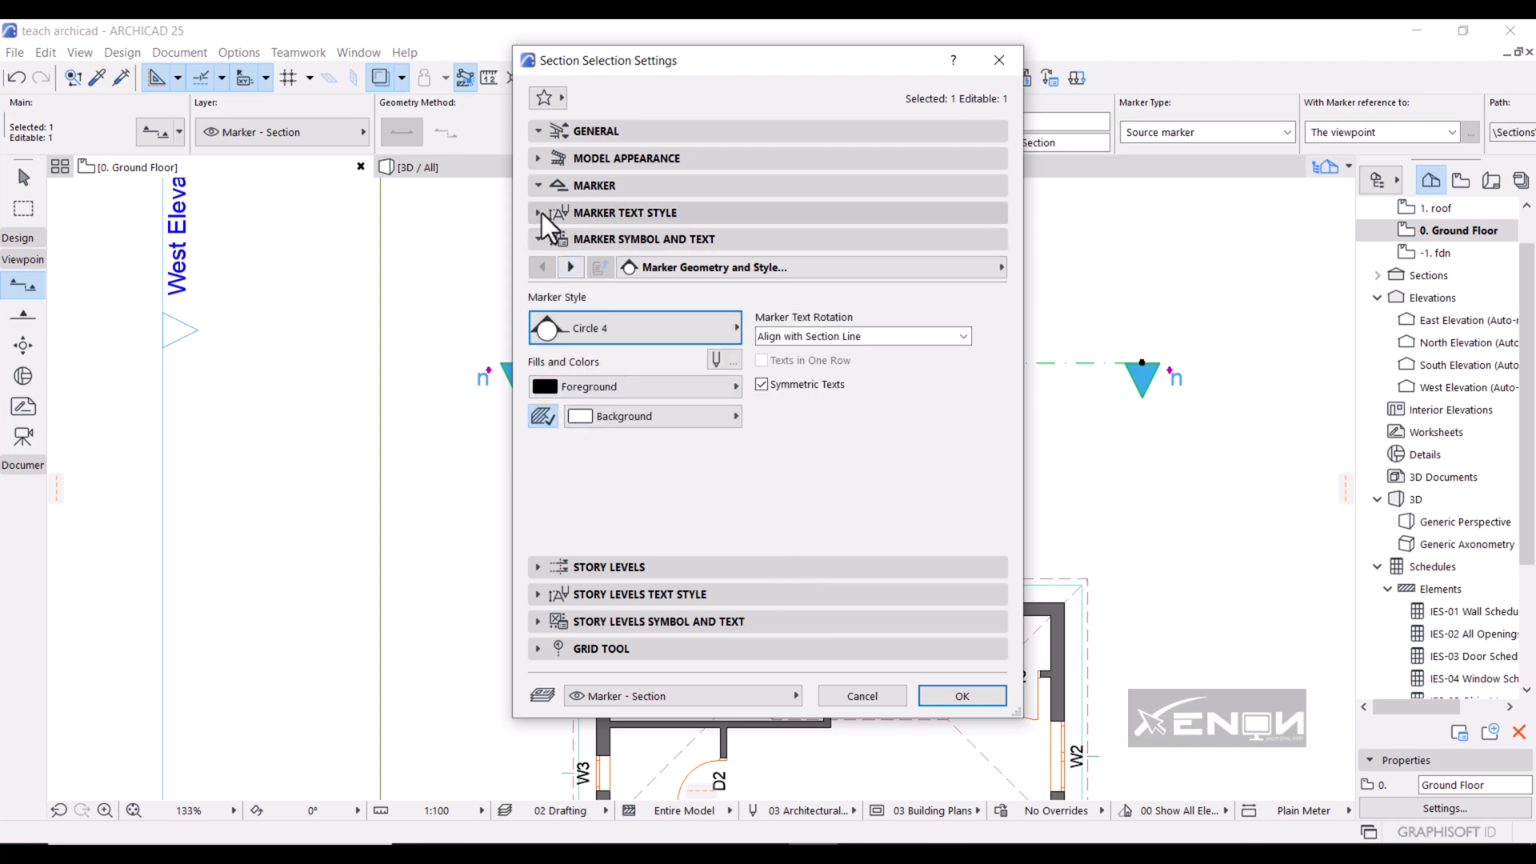
left_click(594, 185)
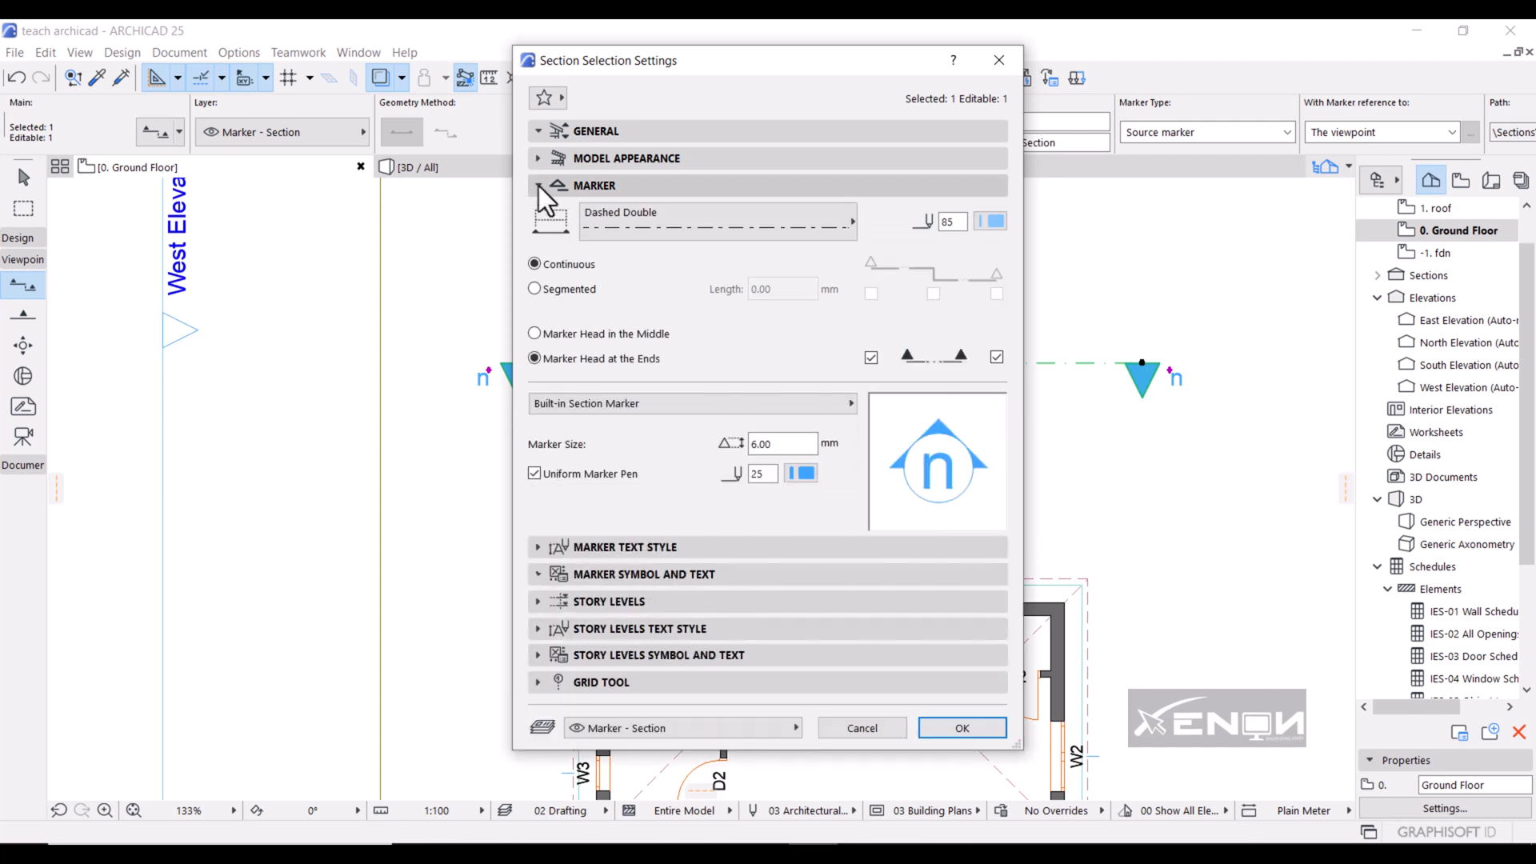
mouse_move(933, 482)
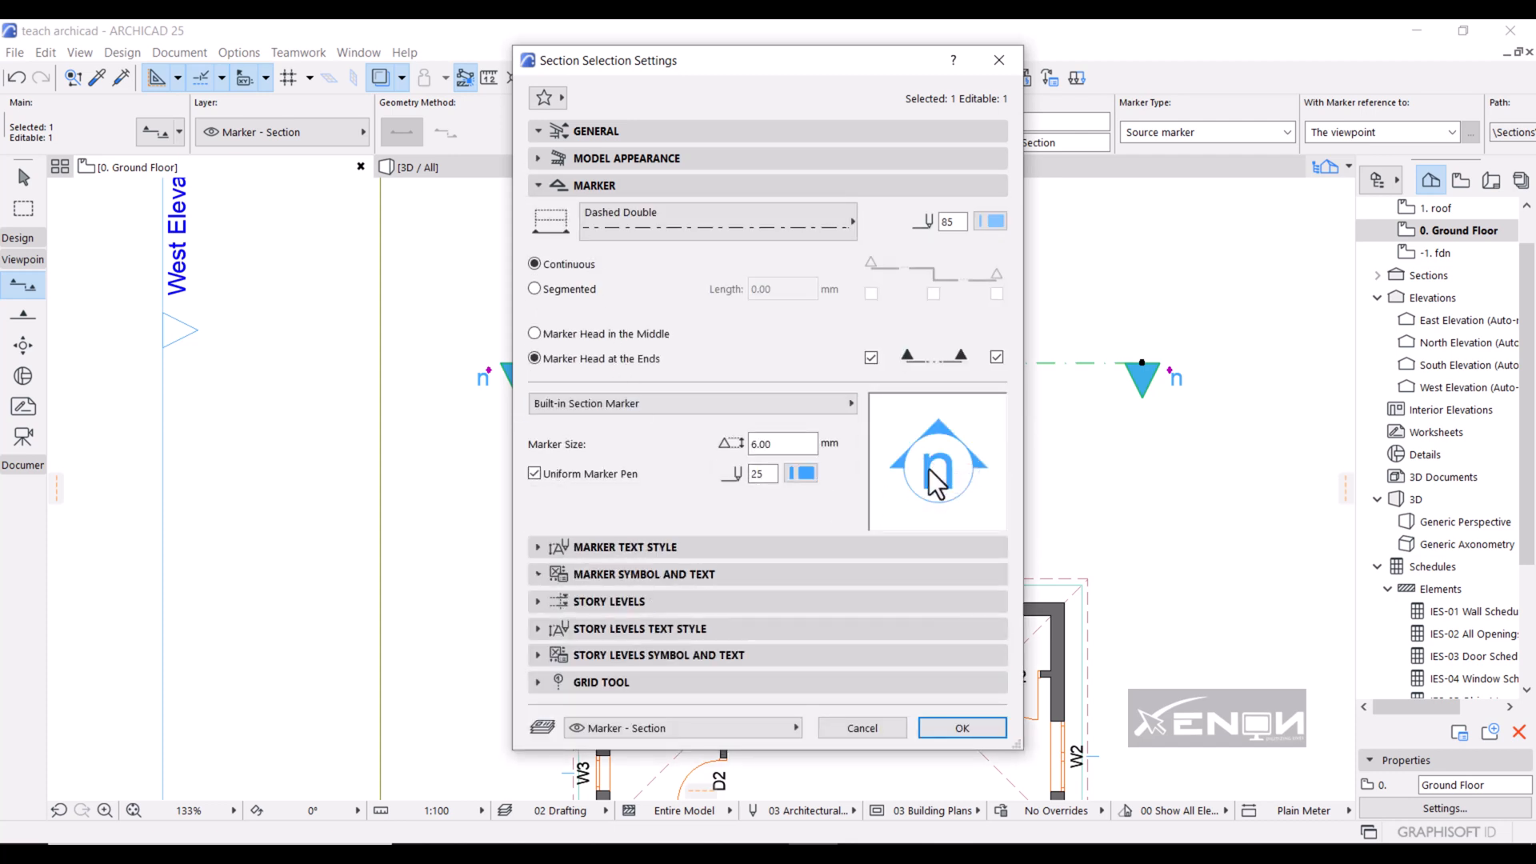
mouse_move(929, 468)
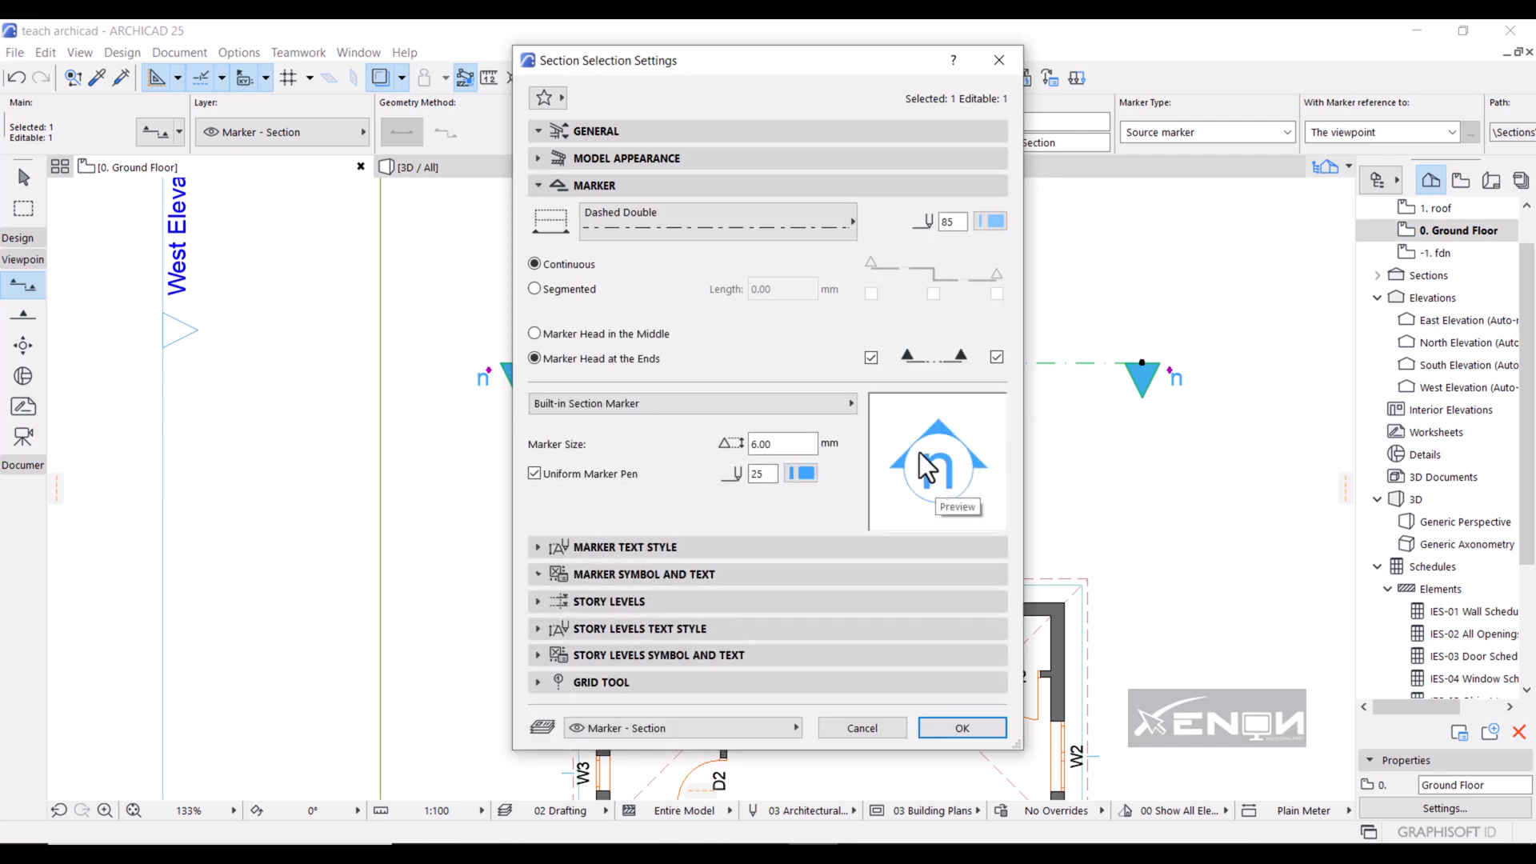
mouse_move(960, 730)
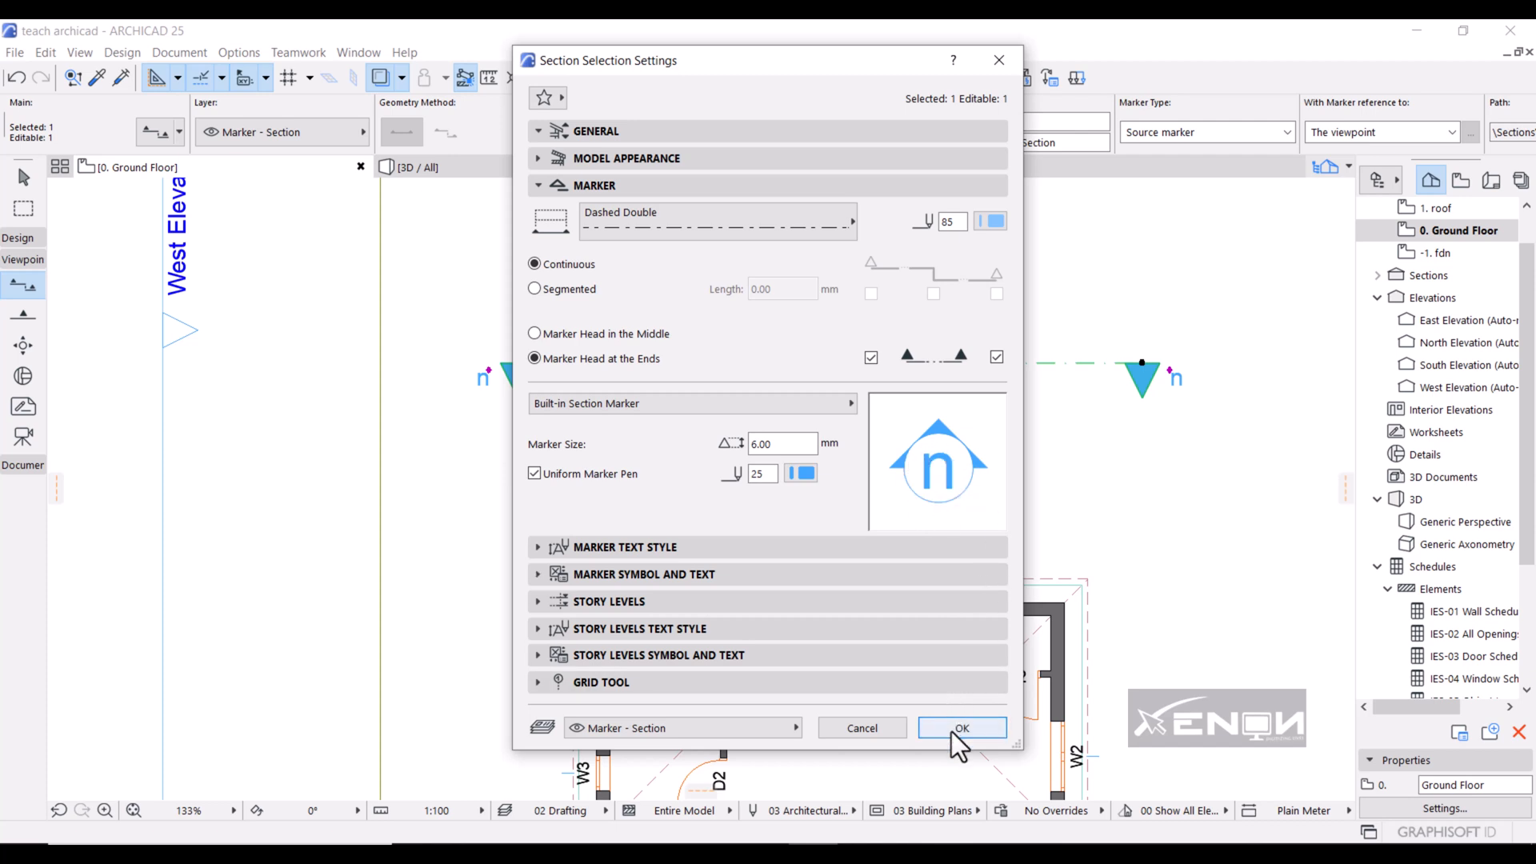
- Confirm the Circle 4 markers, zoom to the left marker, and select the section line
left_click(961, 727)
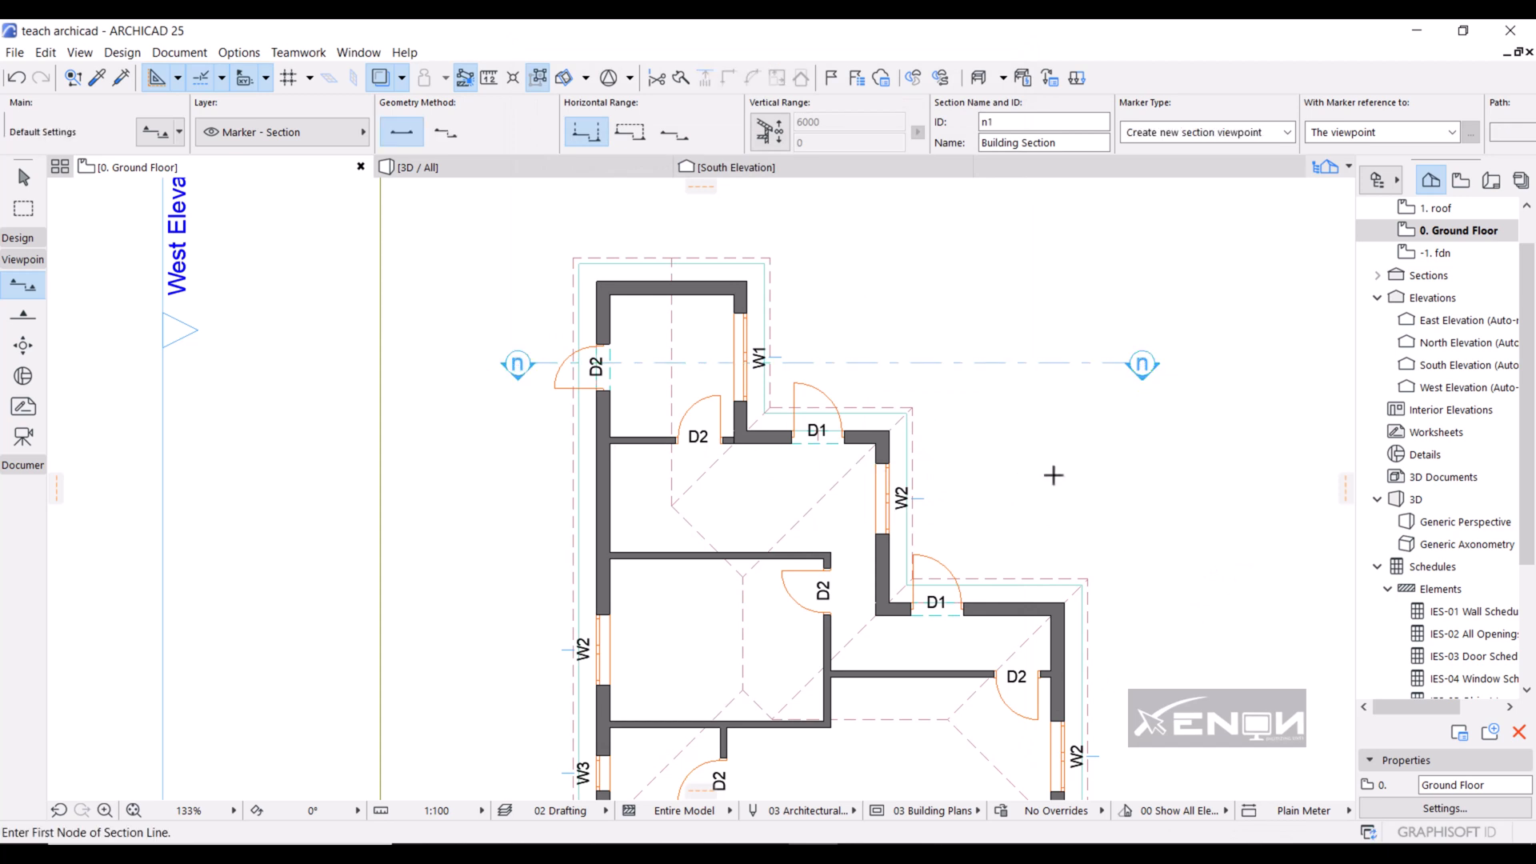
left_click(81, 810)
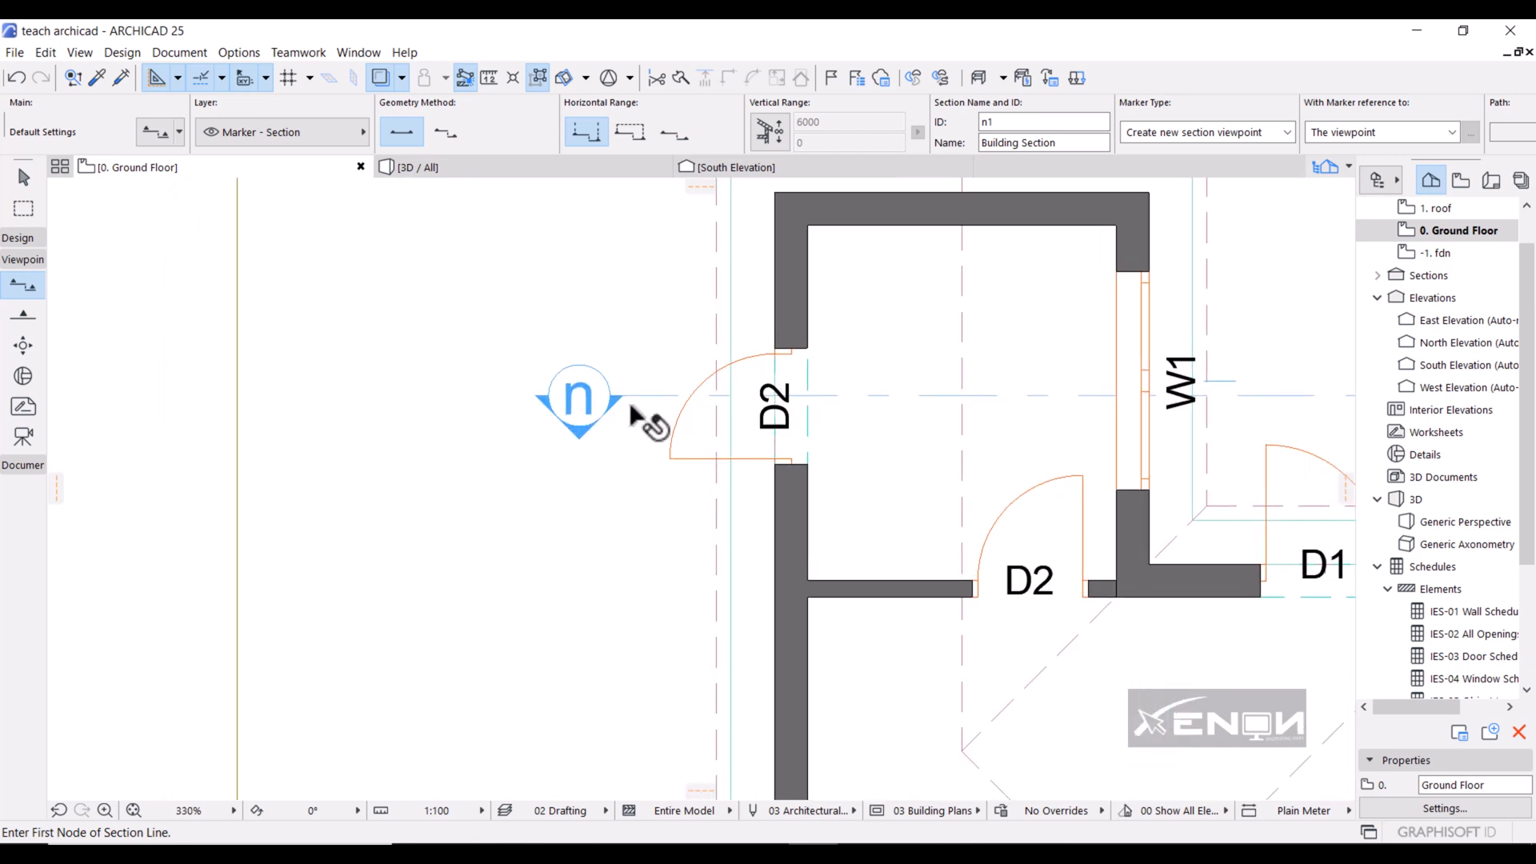
left_click(577, 400)
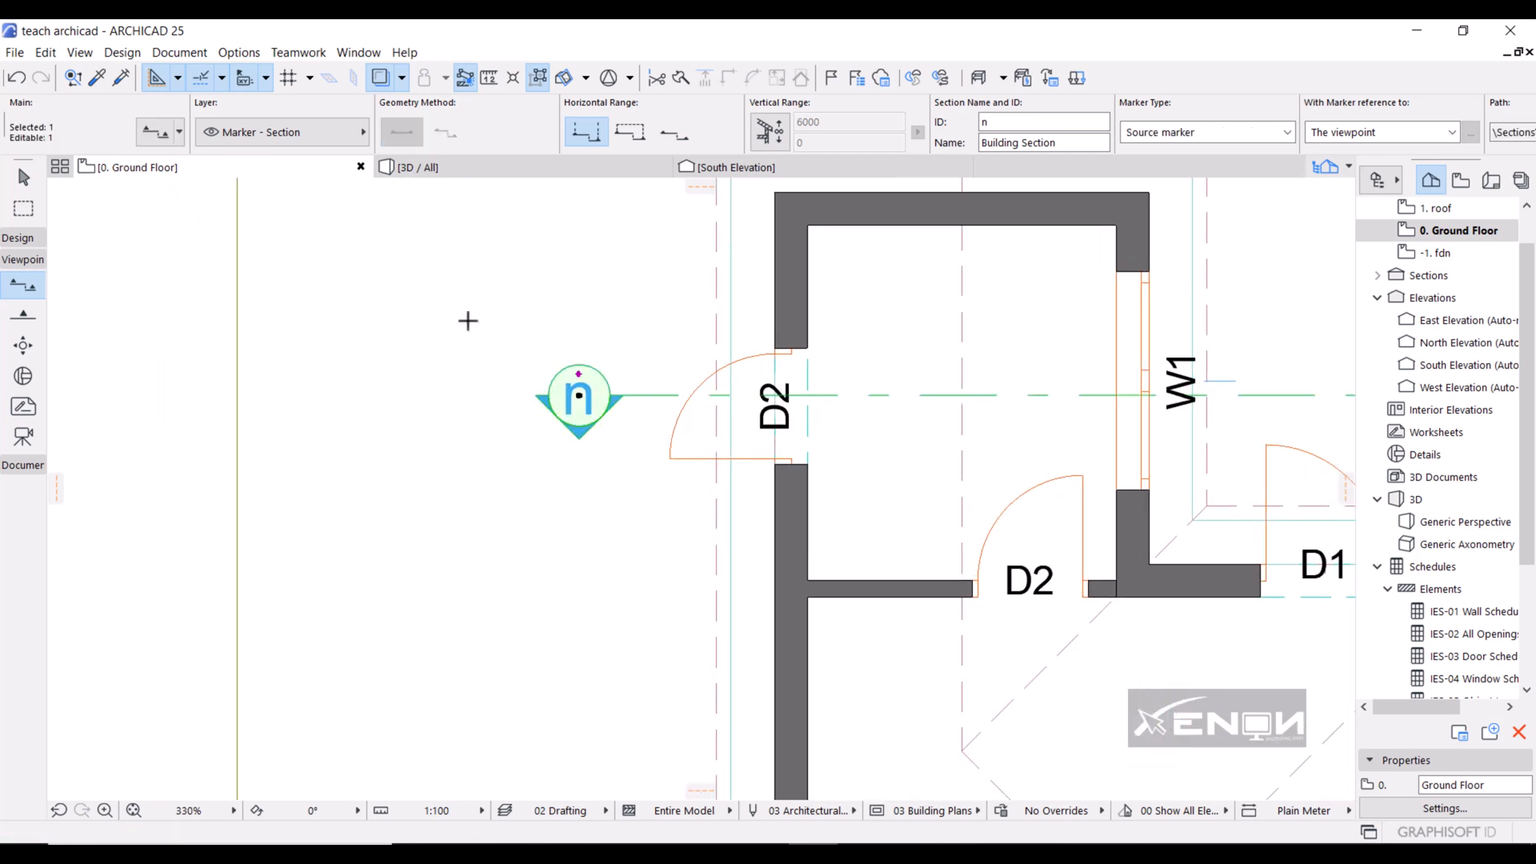
mouse_move(353, 321)
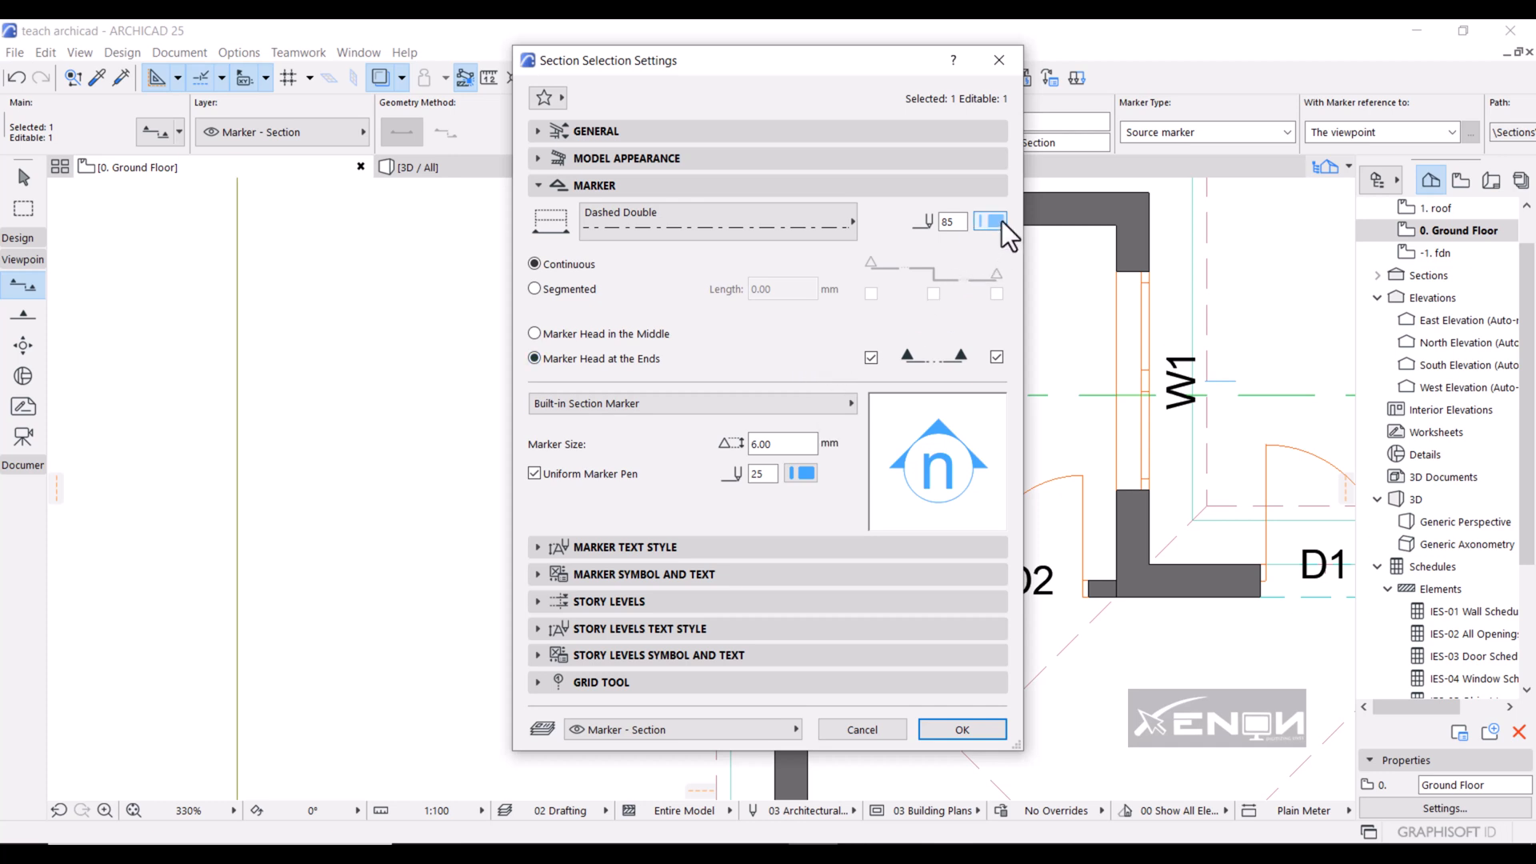
mouse_move(994, 240)
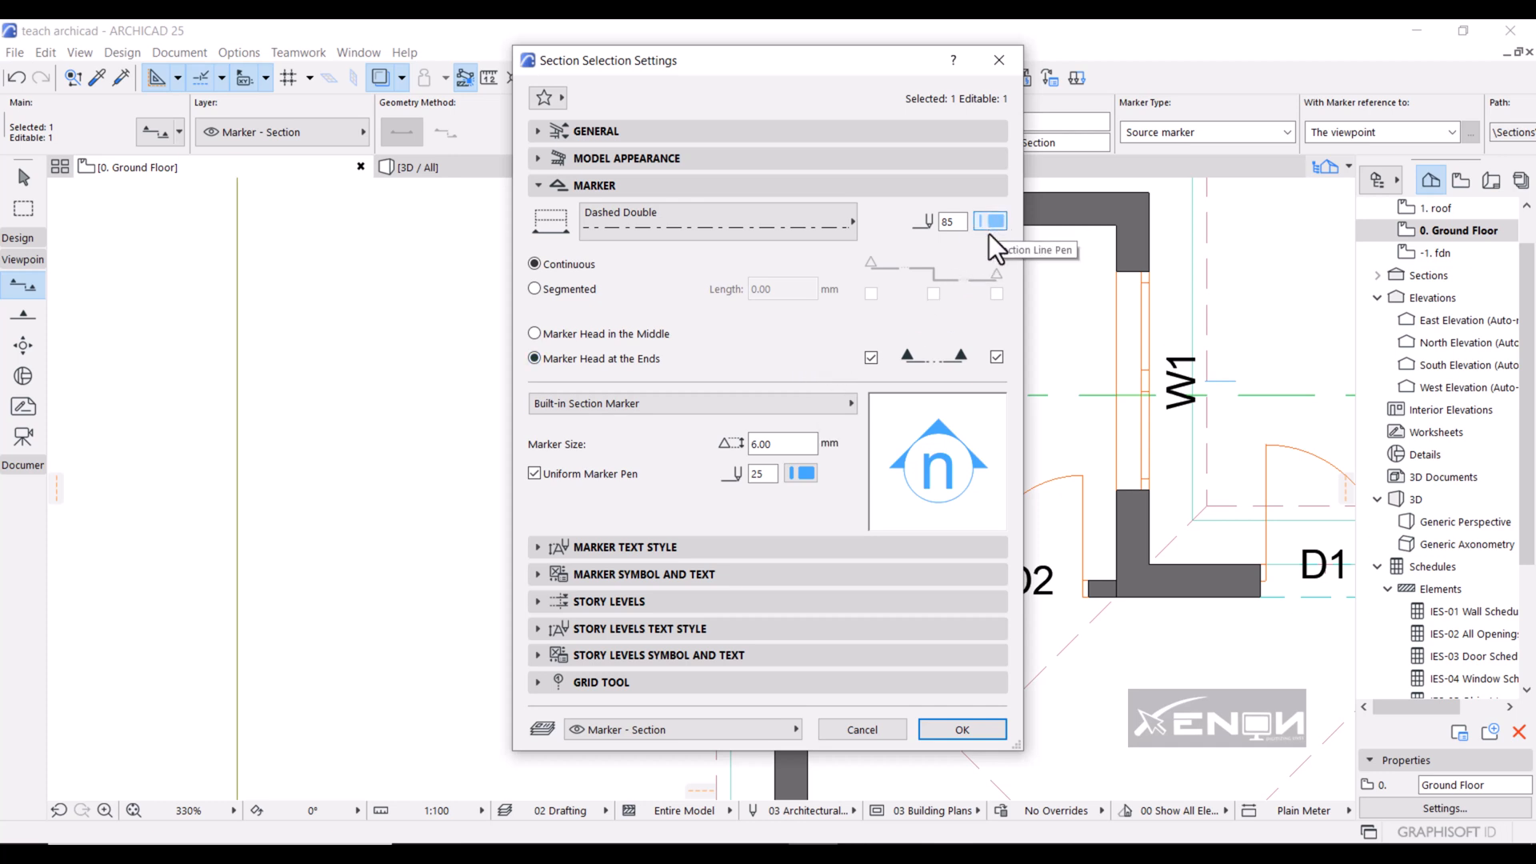
- Choose a pen for the section line from the Section Line Pen palette
left_click(992, 221)
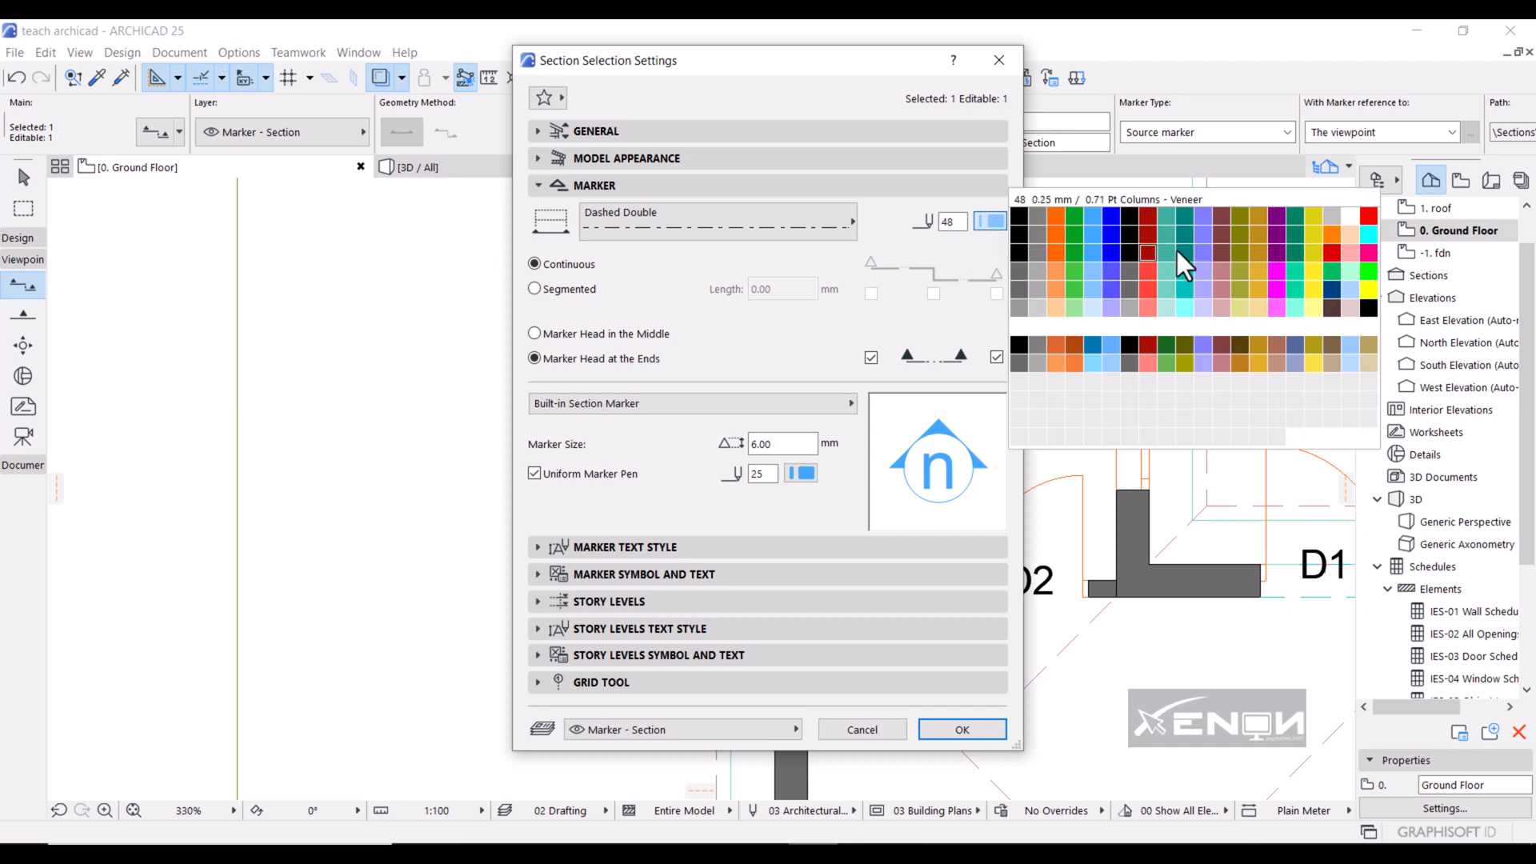
left_click(1188, 263)
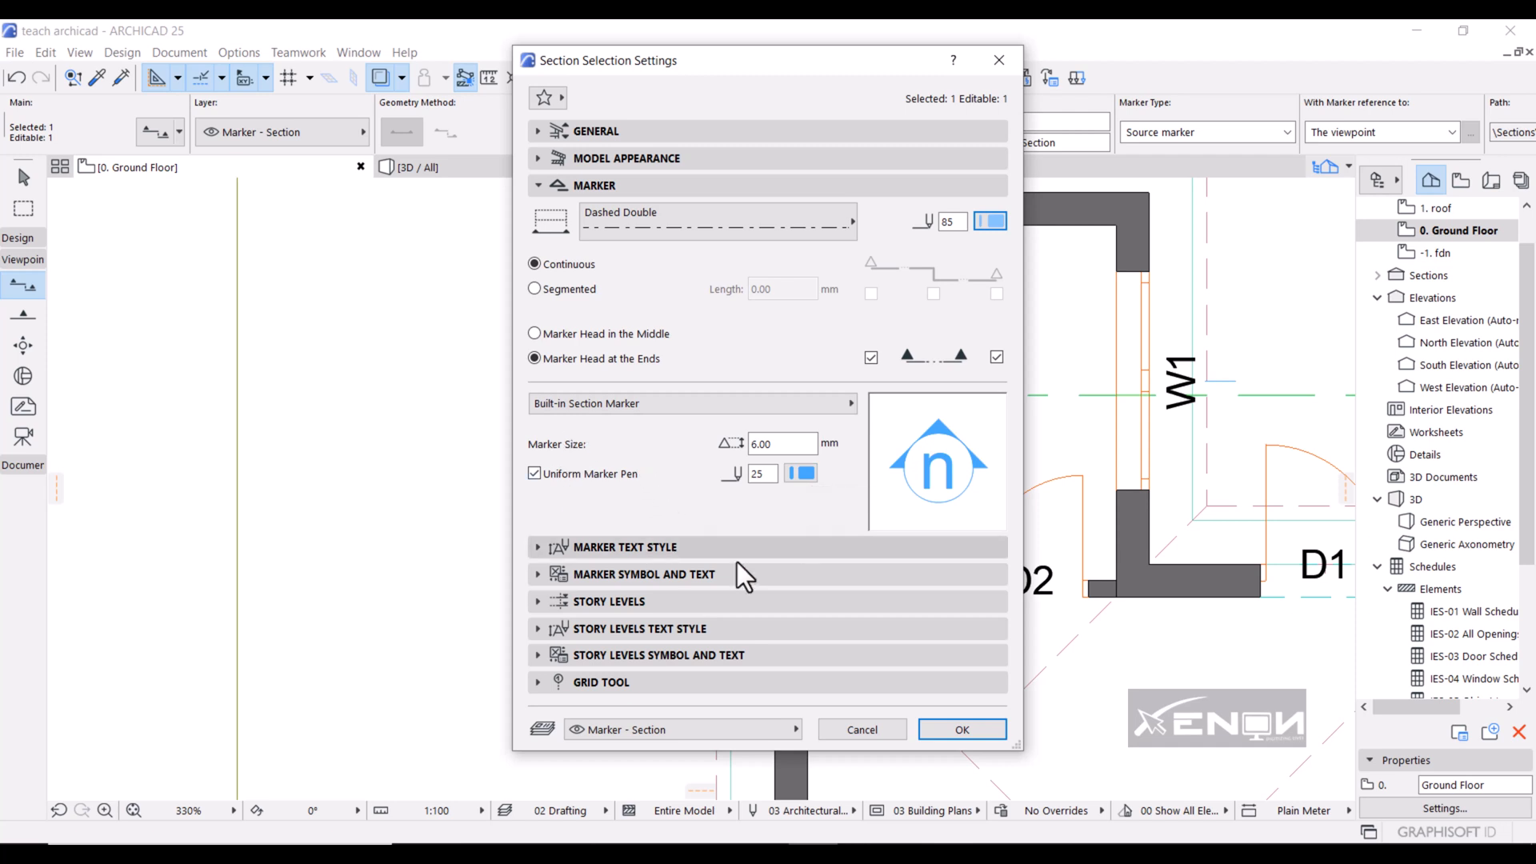
mouse_move(568, 553)
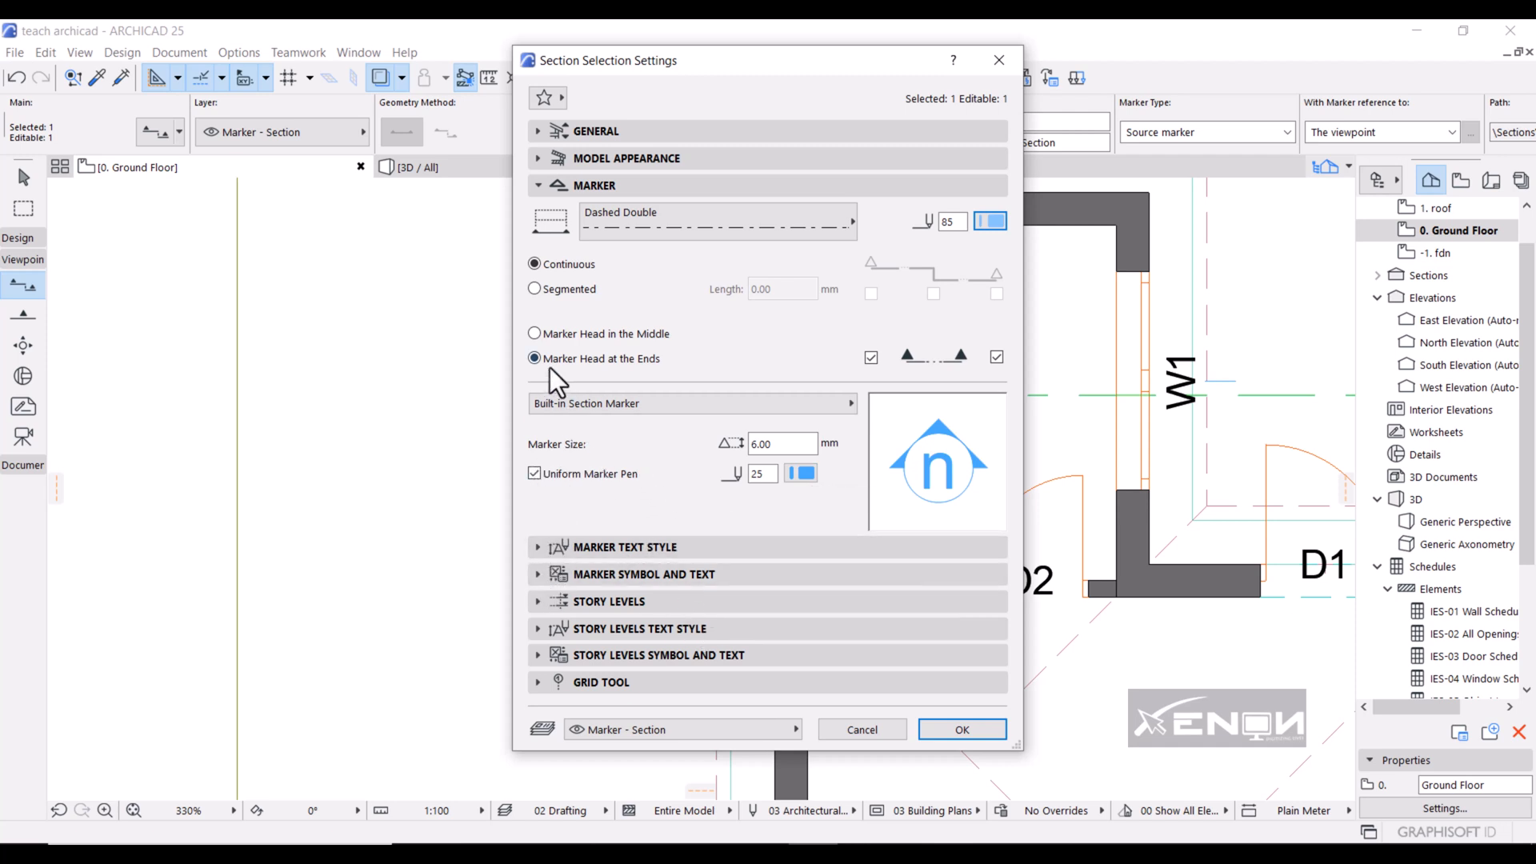
mouse_move(851, 435)
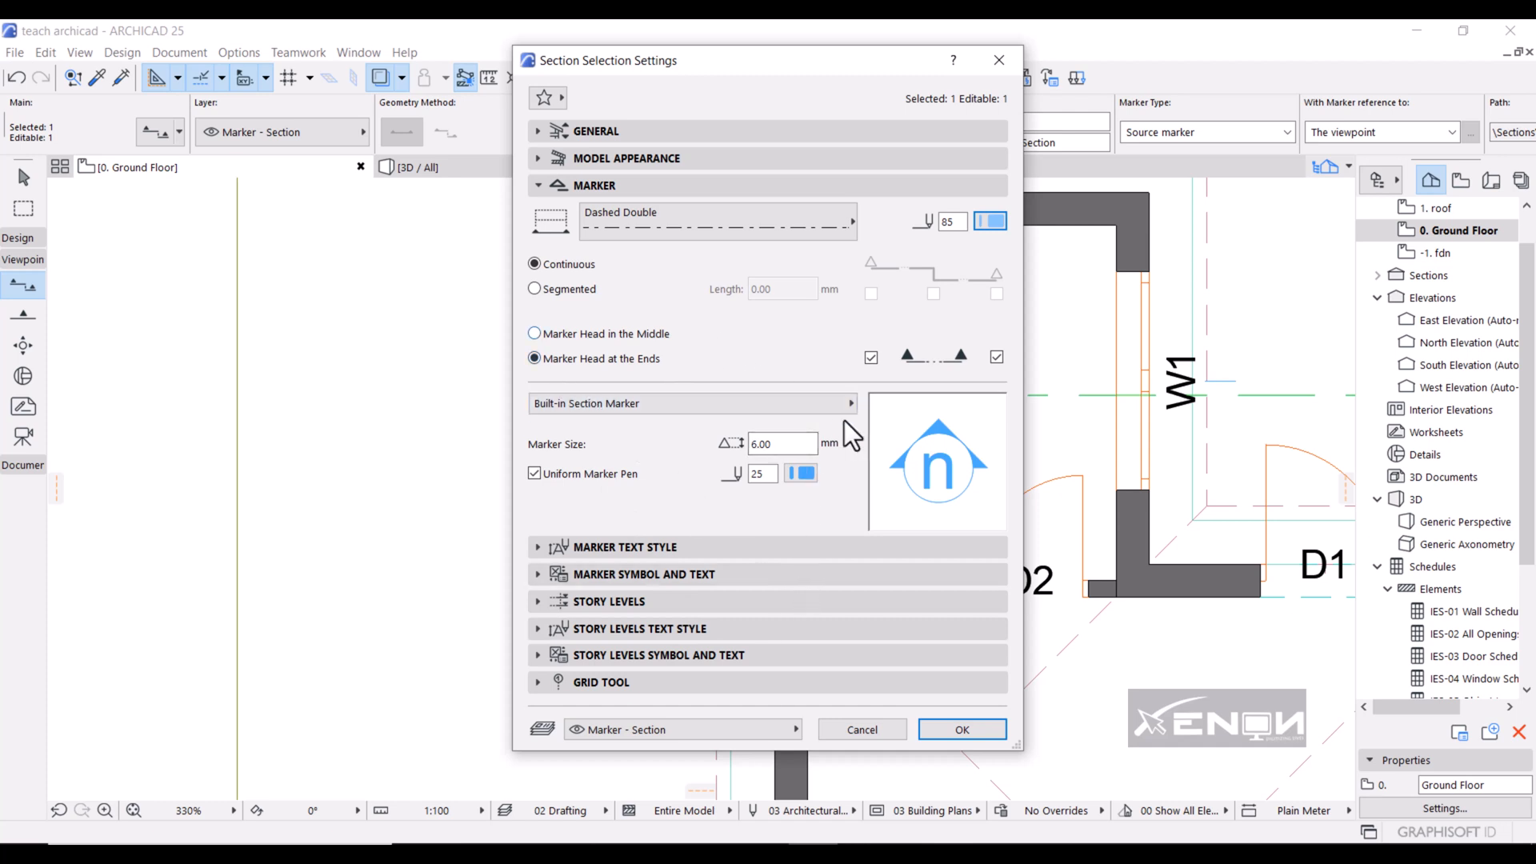
mouse_move(895, 429)
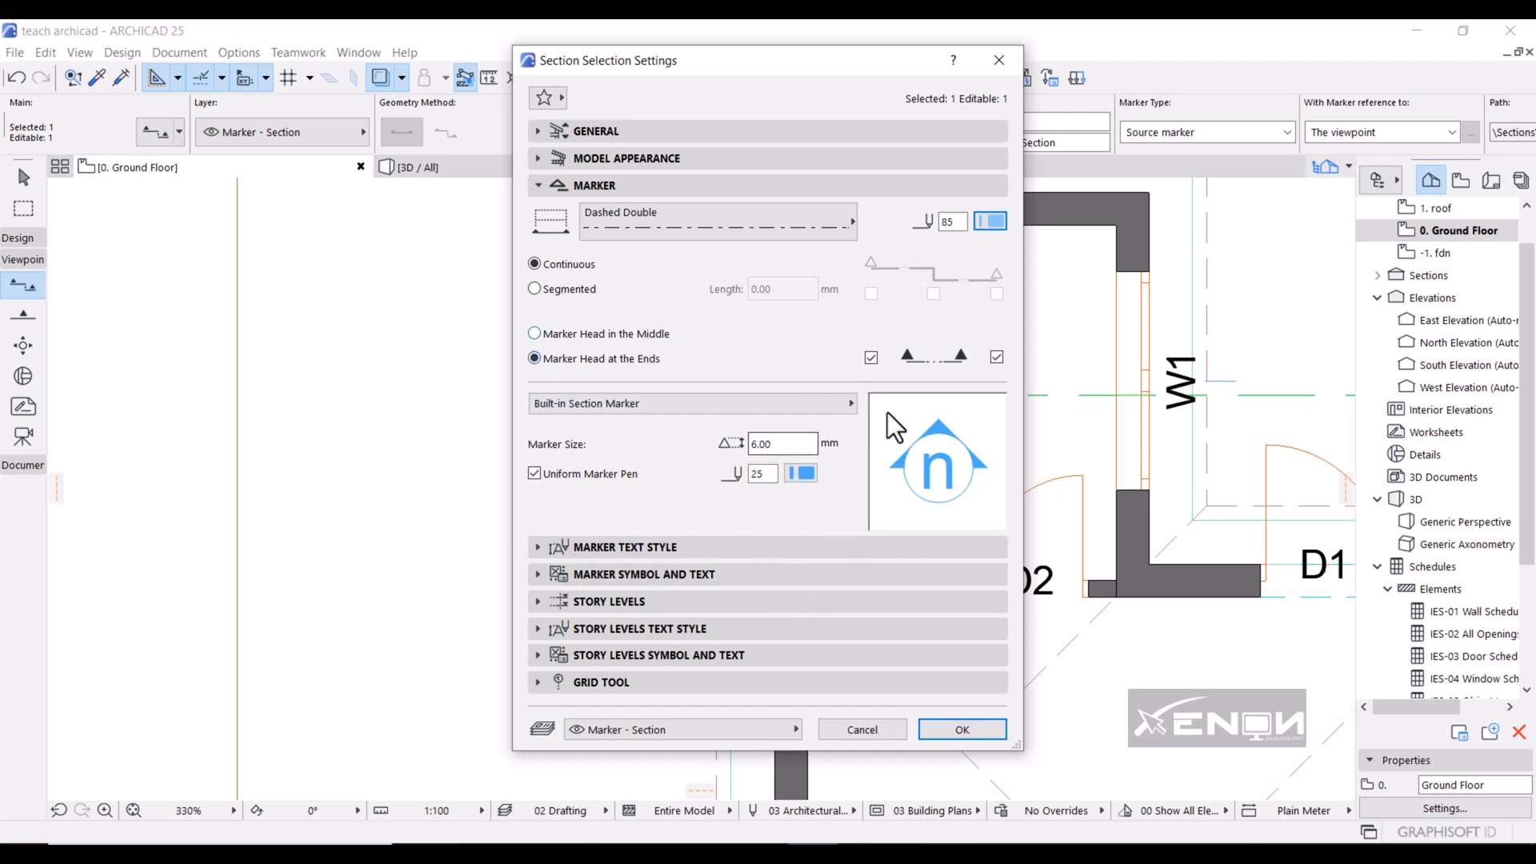
mouse_move(766, 503)
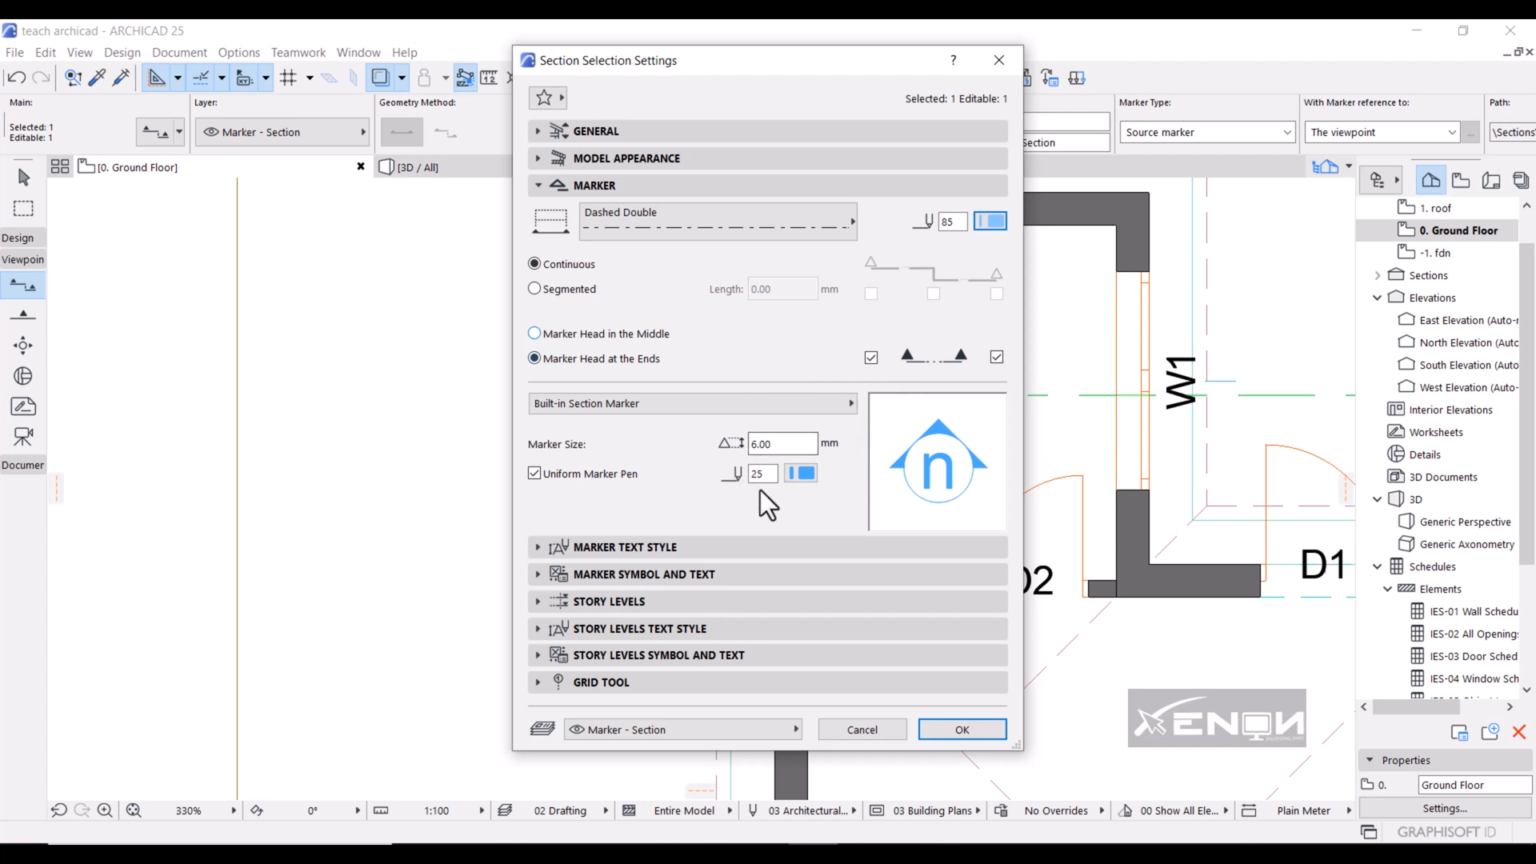
mouse_move(929, 445)
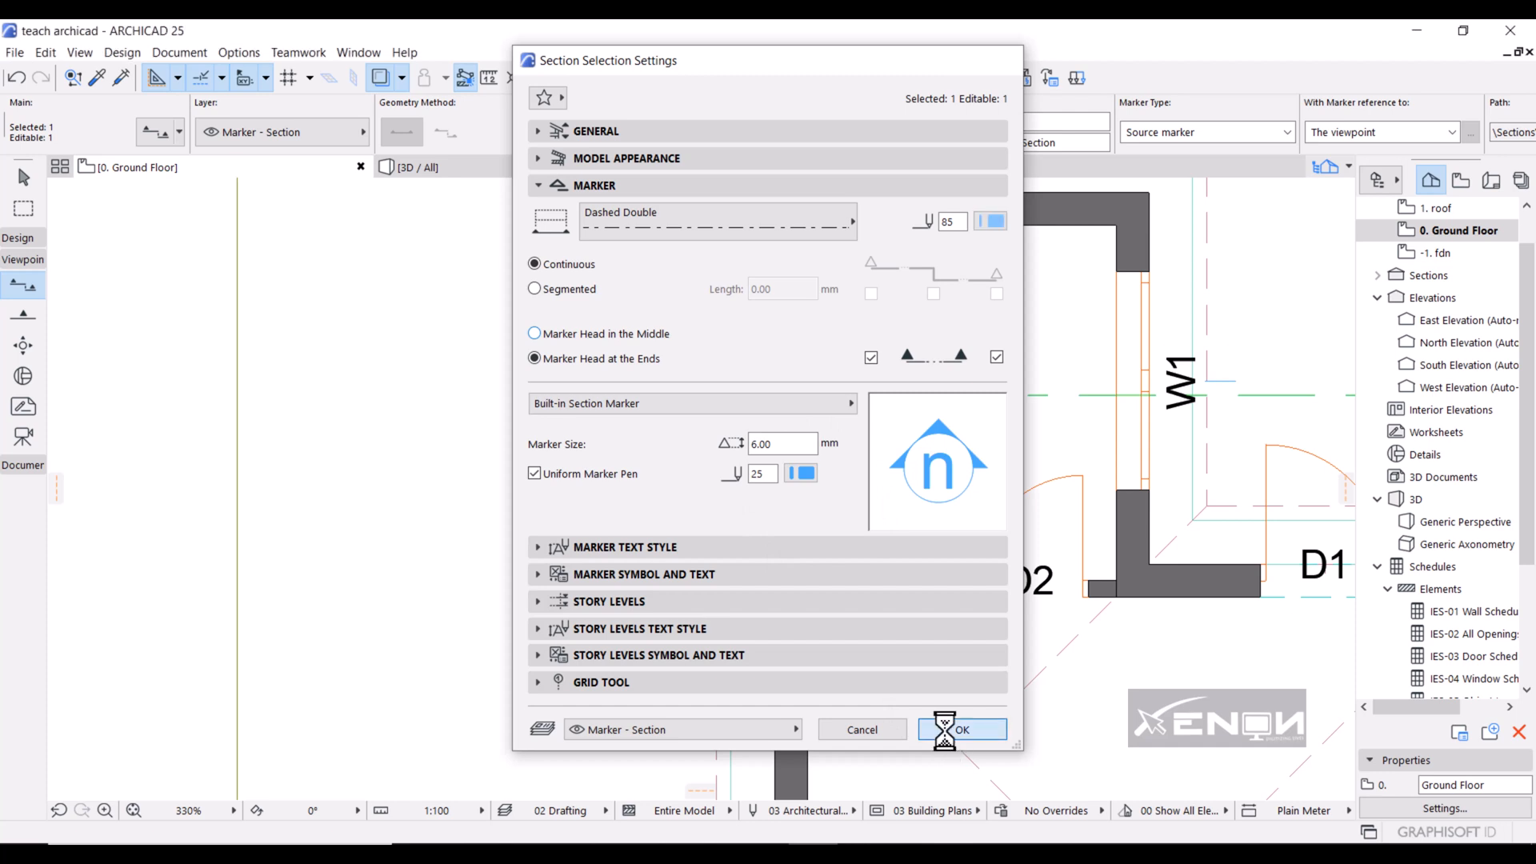
left_click(961, 729)
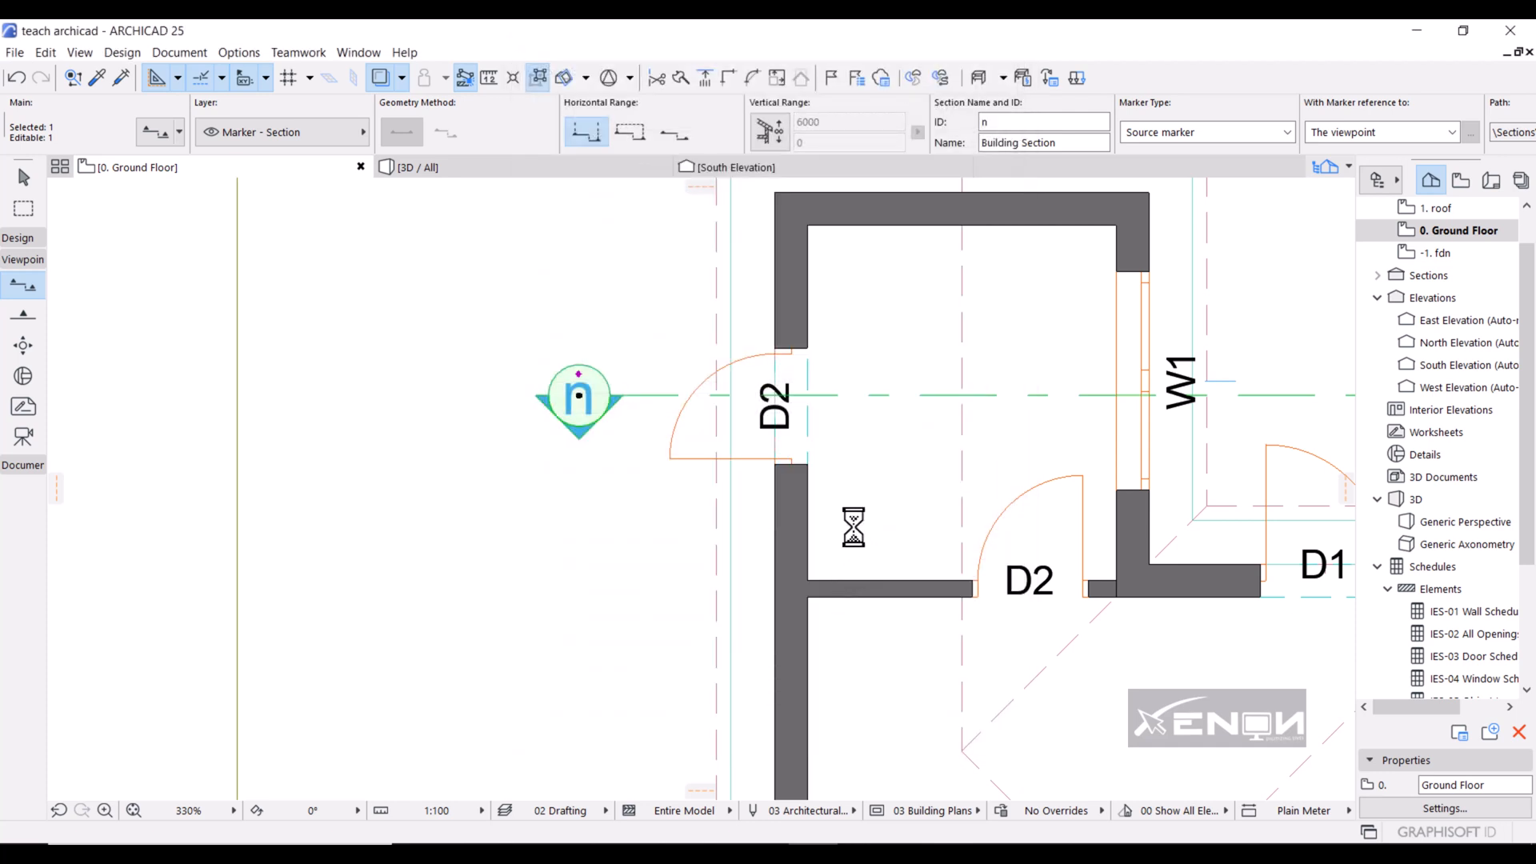
mouse_move(860, 501)
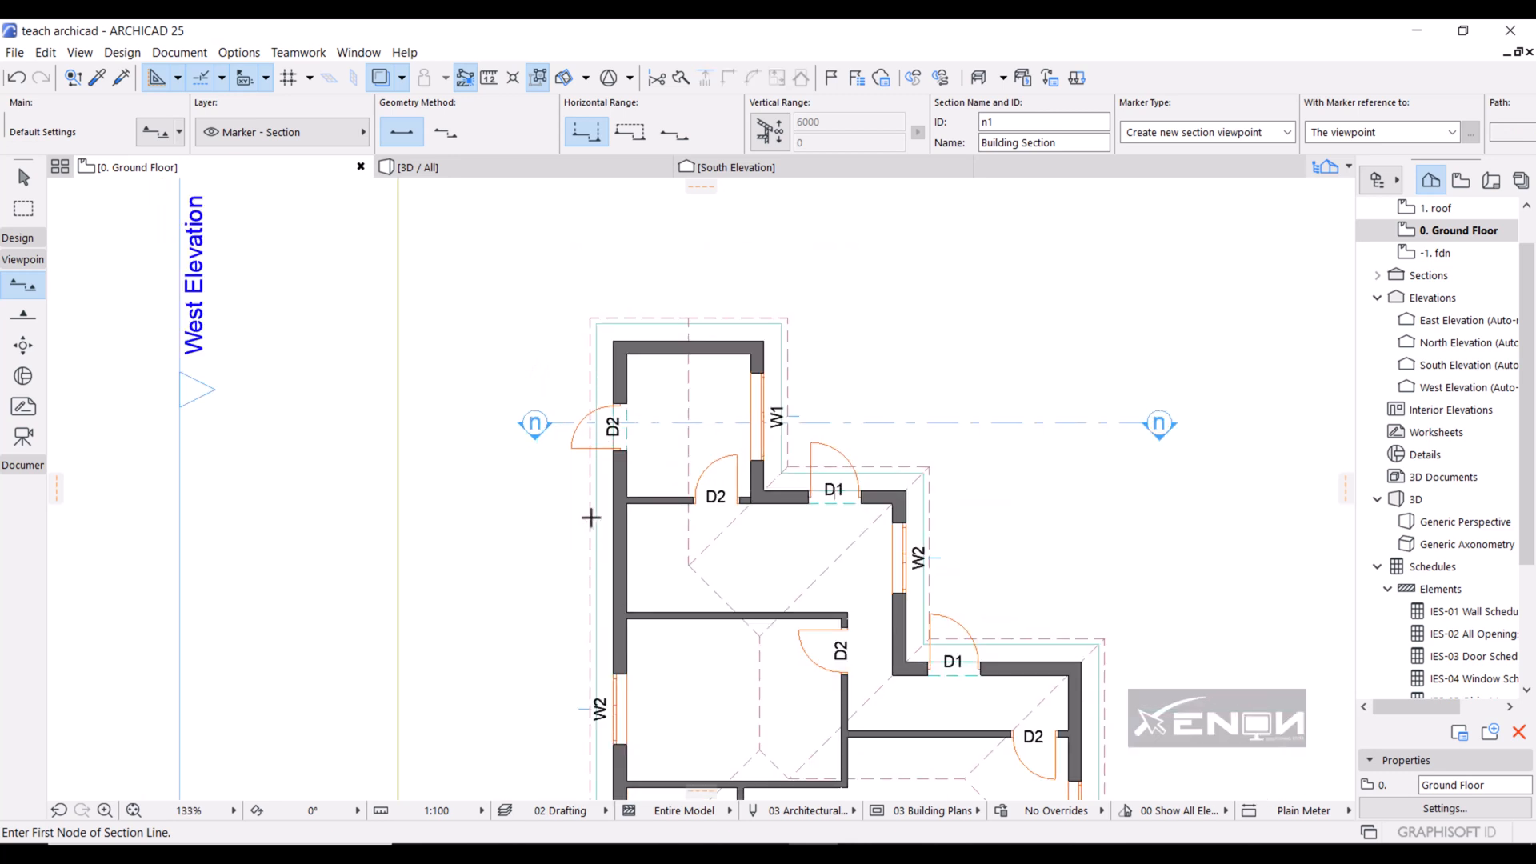
mouse_move(718, 497)
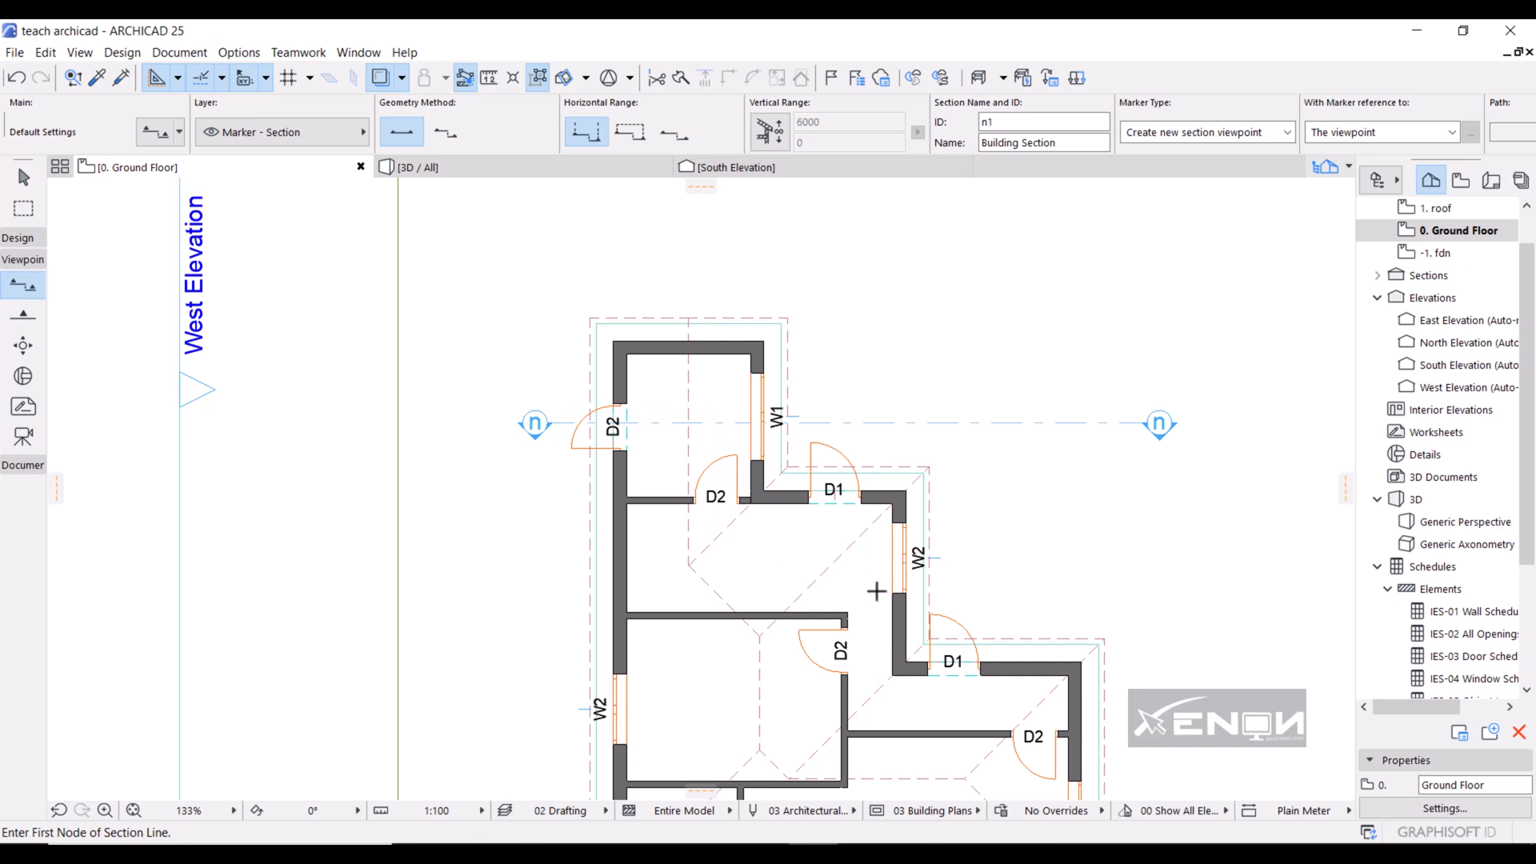
mouse_move(22, 406)
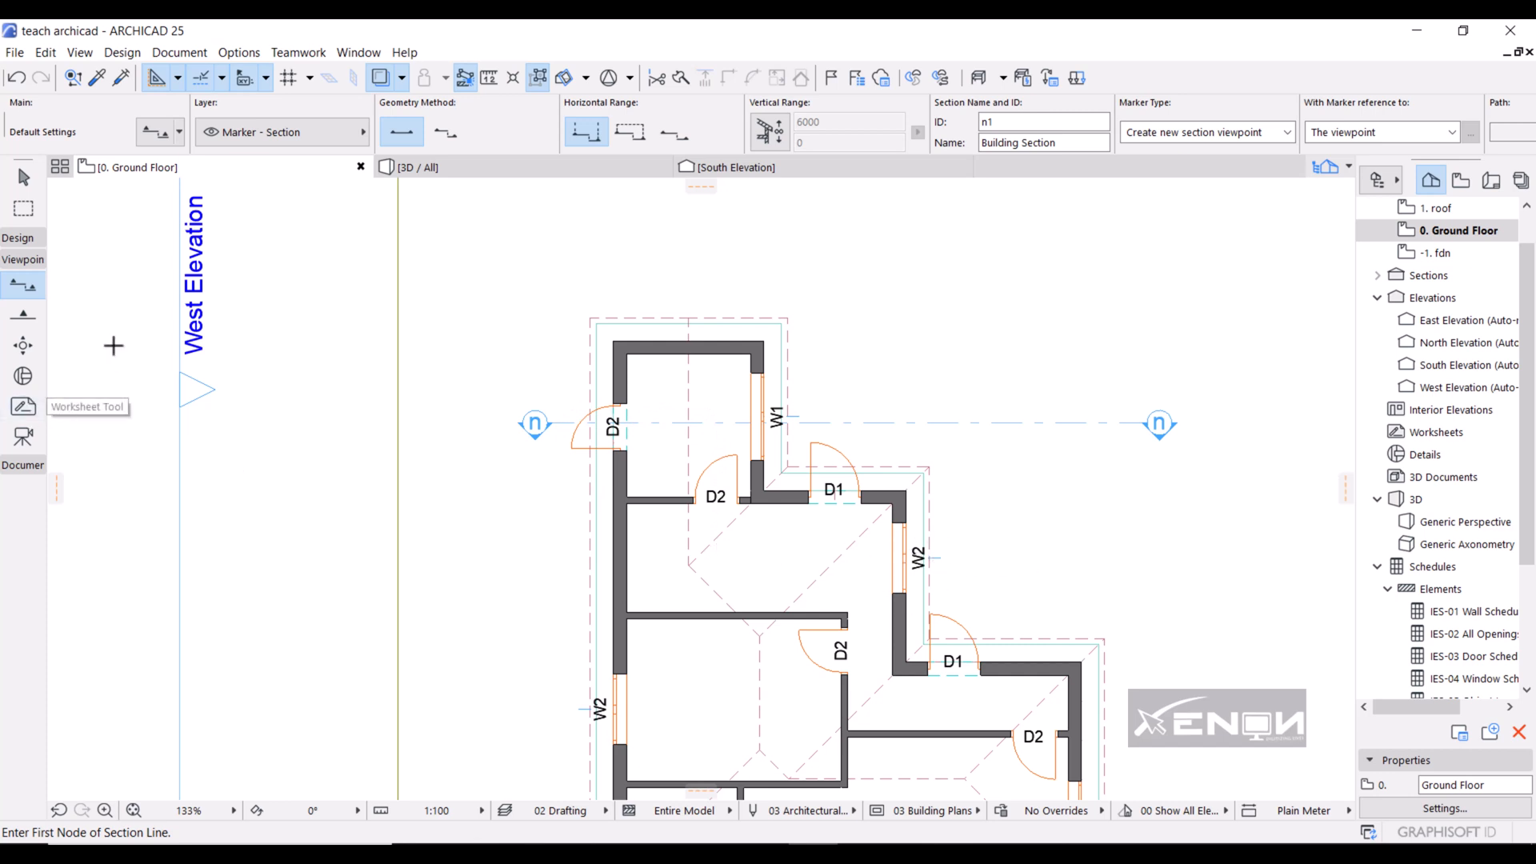
scroll("up", 3)
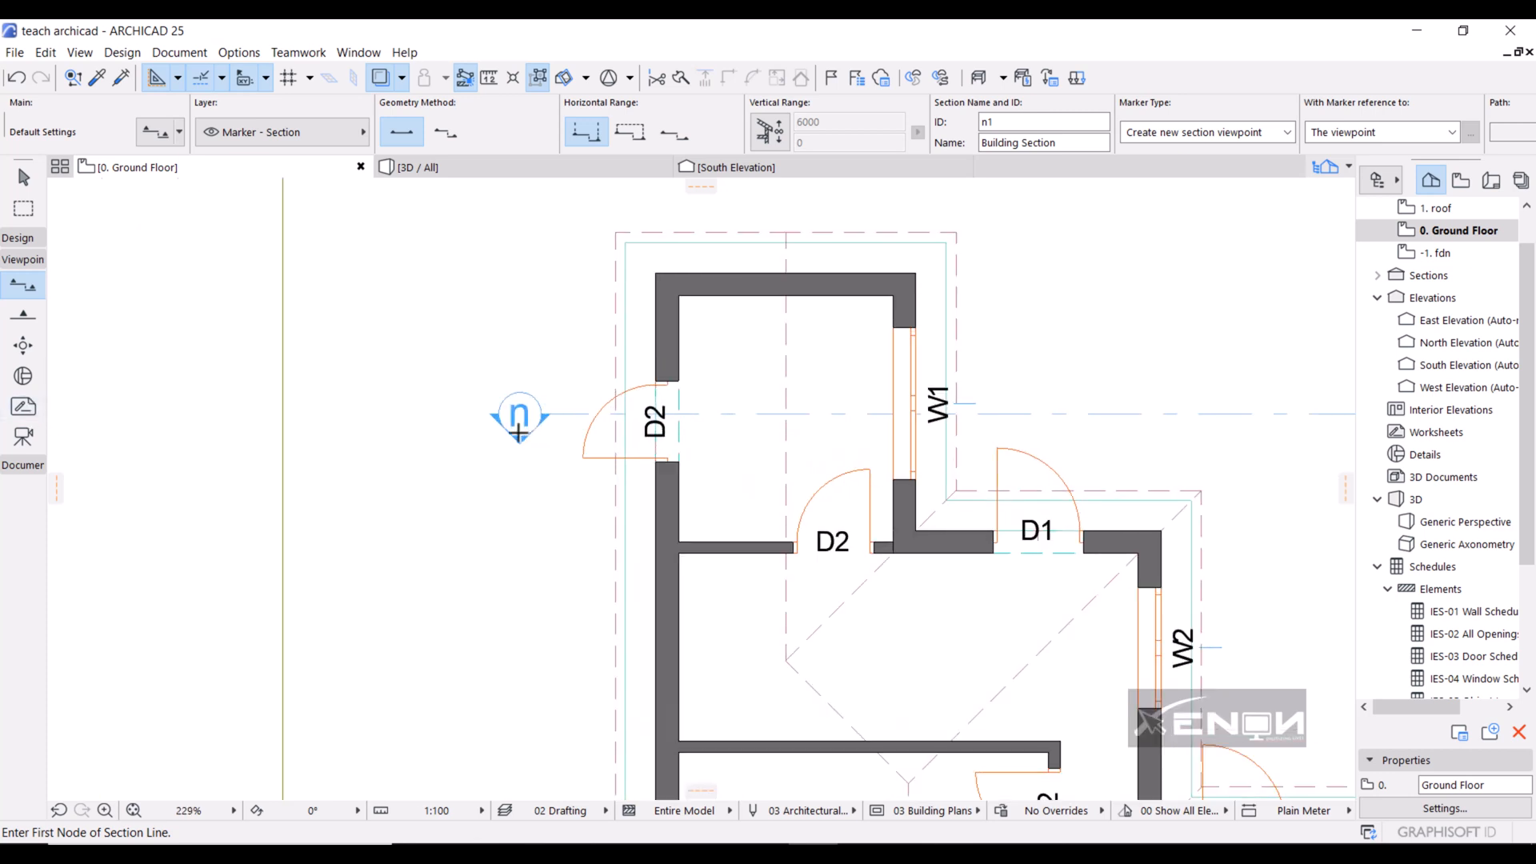
mouse_move(441, 480)
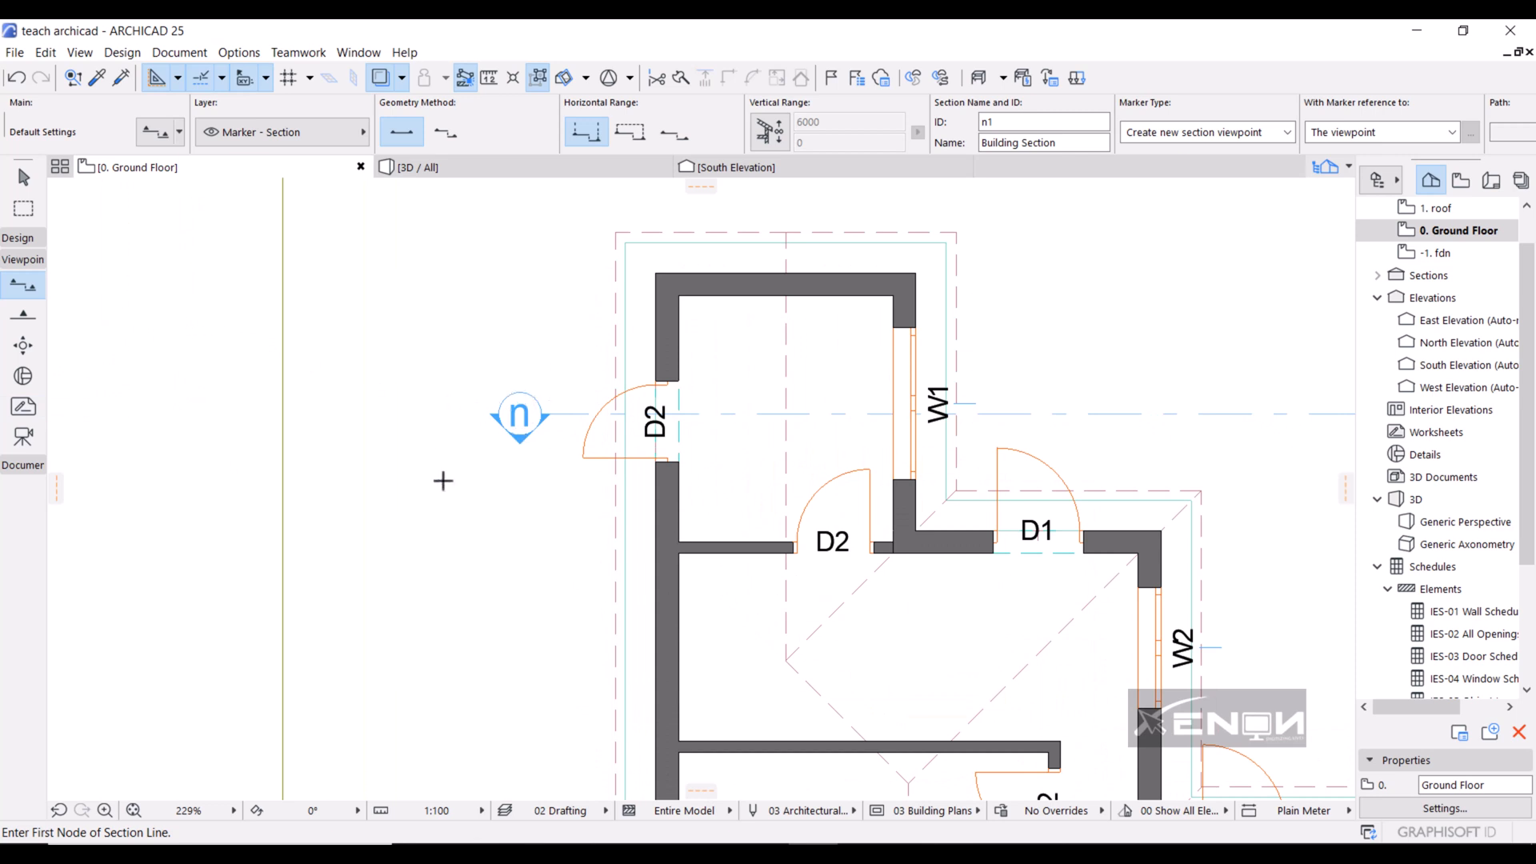
mouse_move(524, 414)
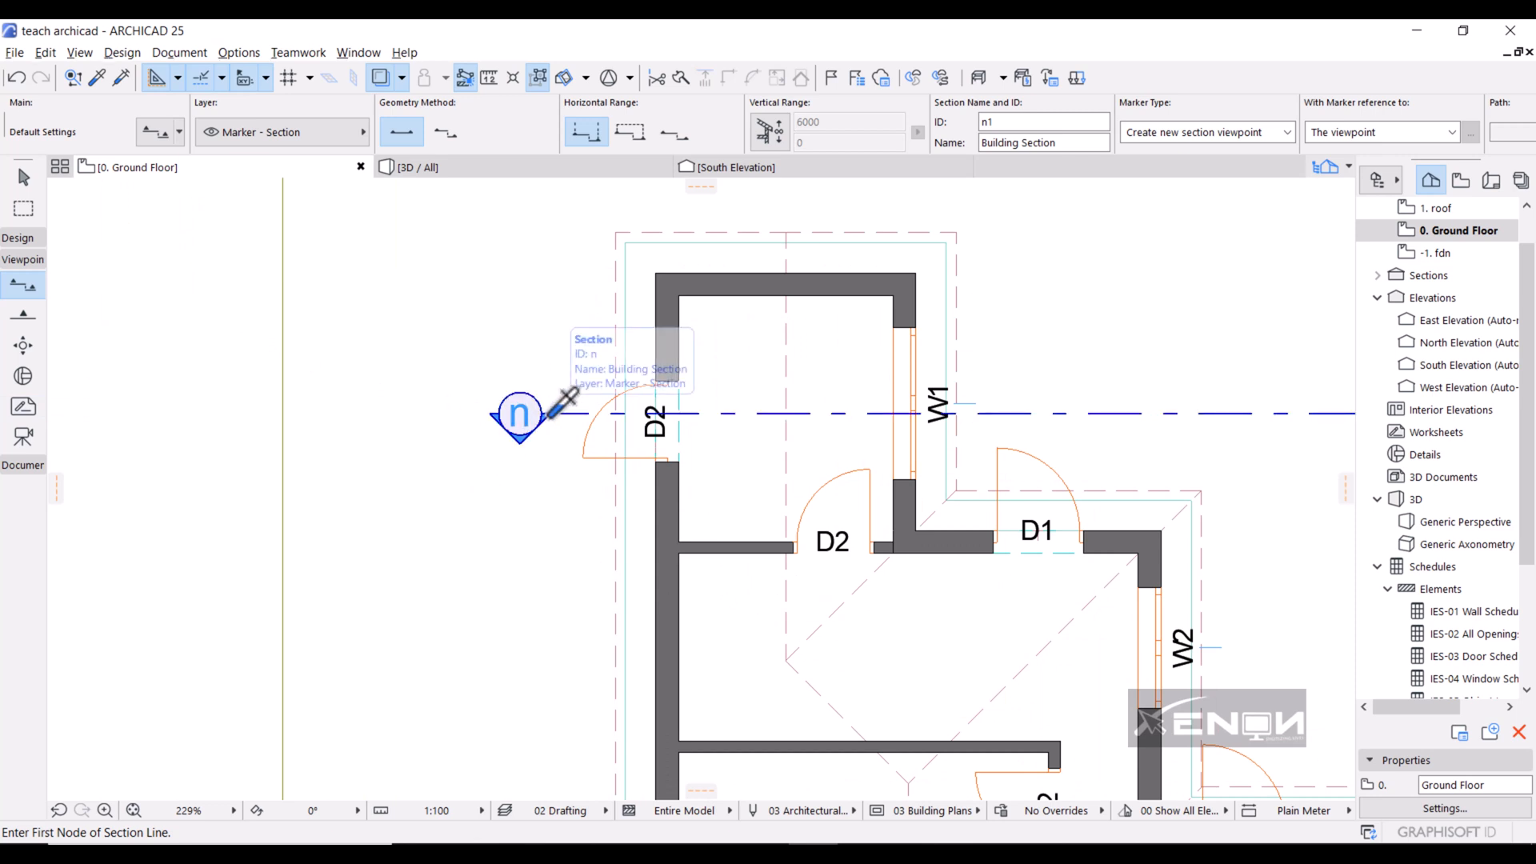
mouse_move(537, 450)
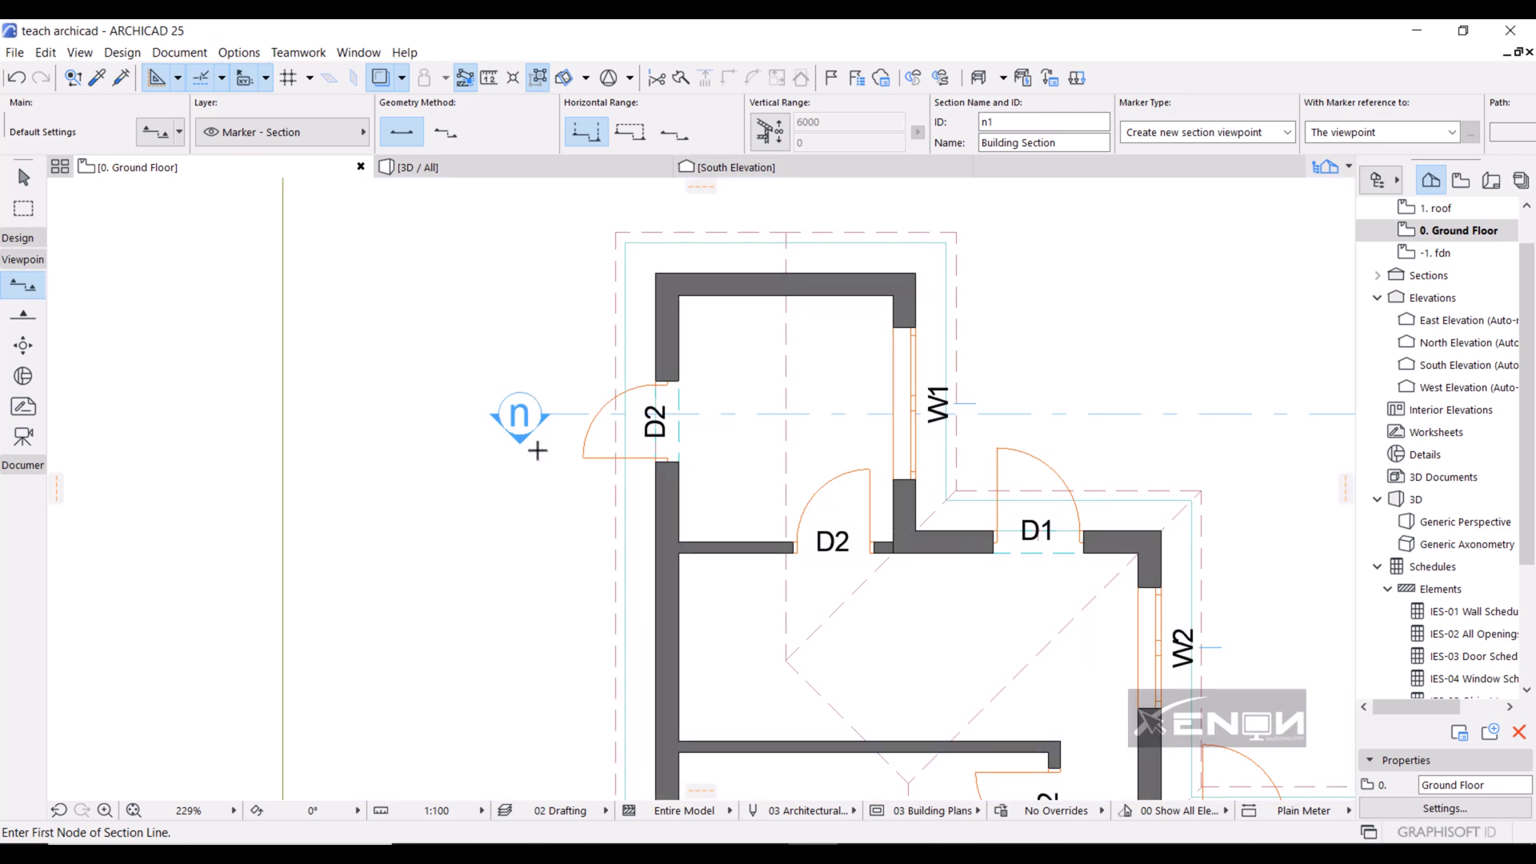
scroll("down", 3)
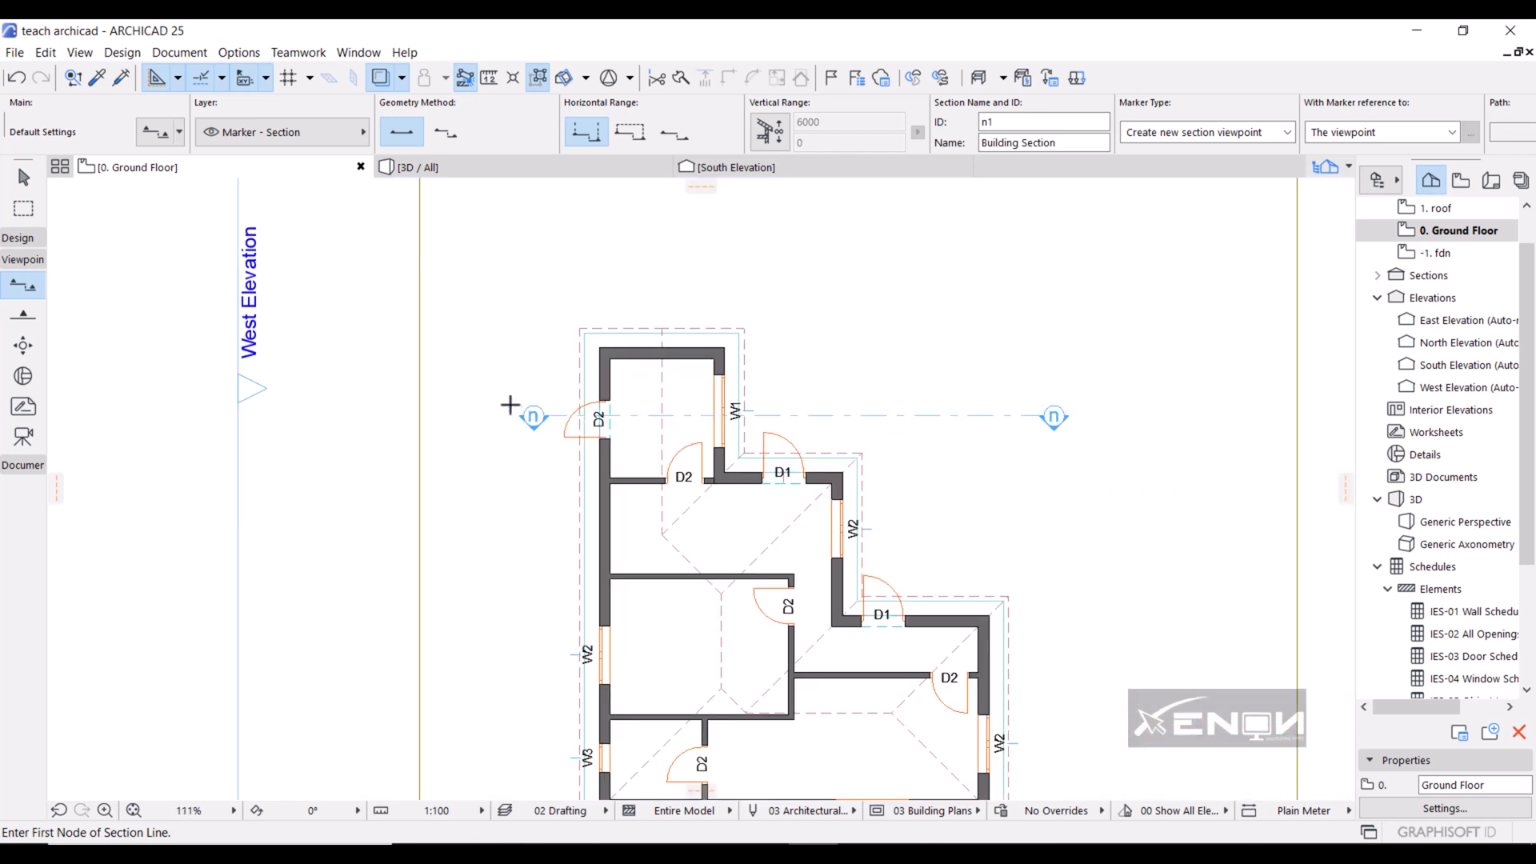
scroll("down", 3)
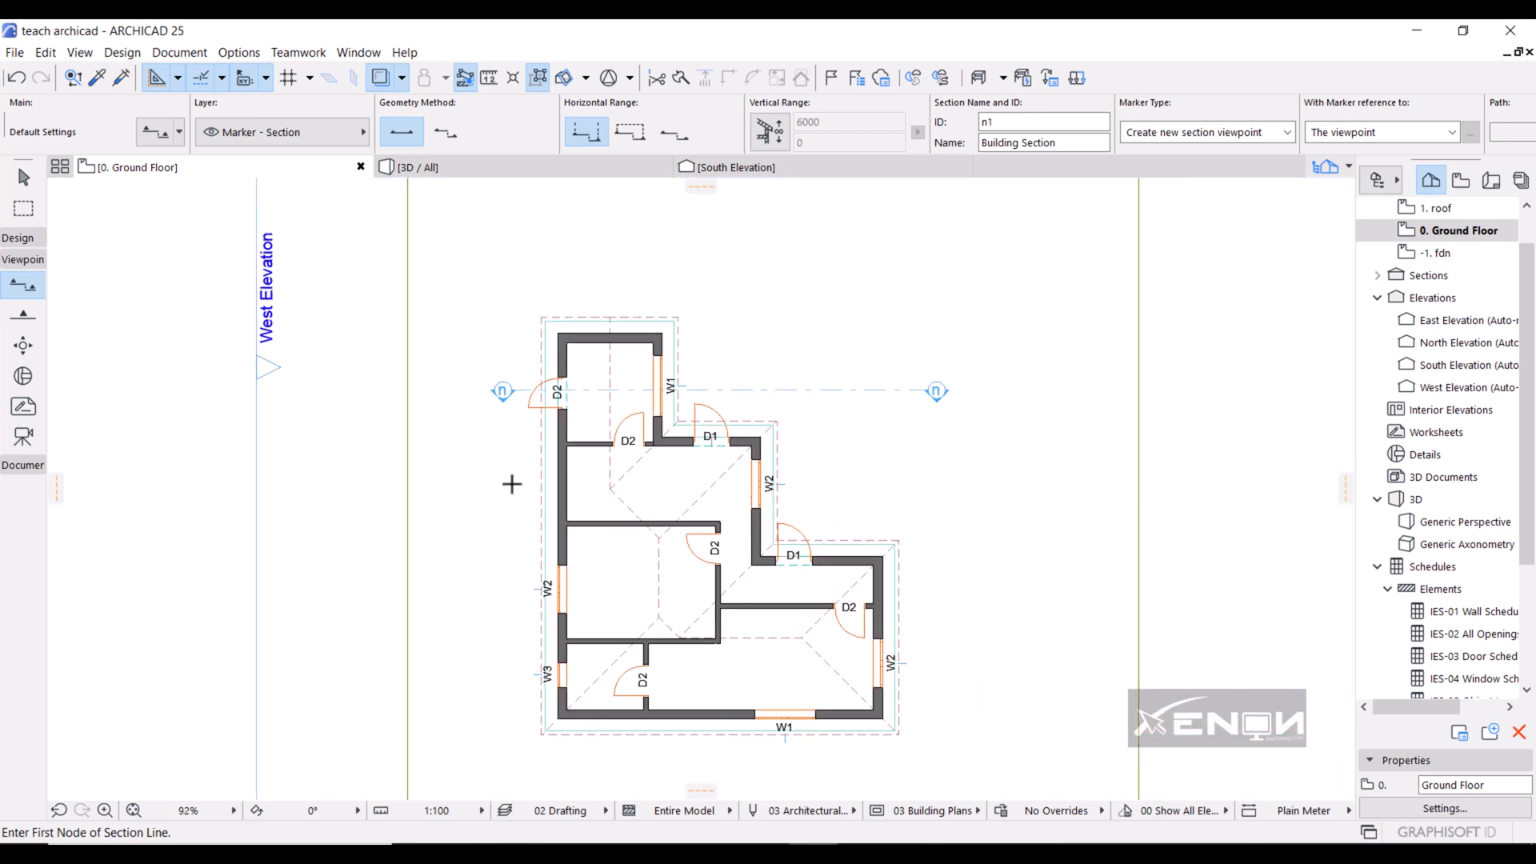
- Place the first staggered section point left of the plan
left_click(511, 484)
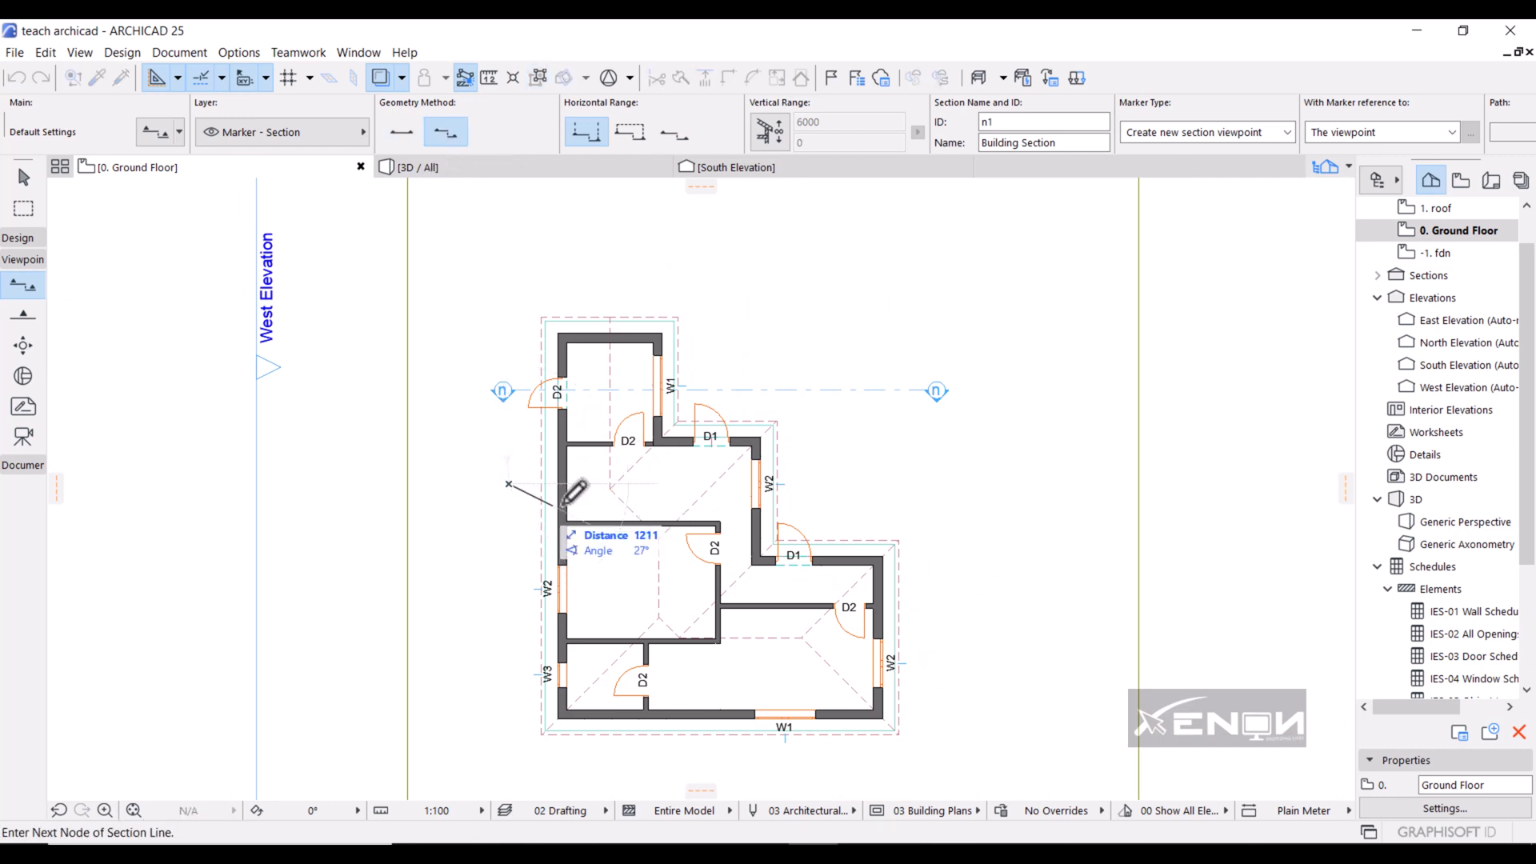
mouse_move(701, 475)
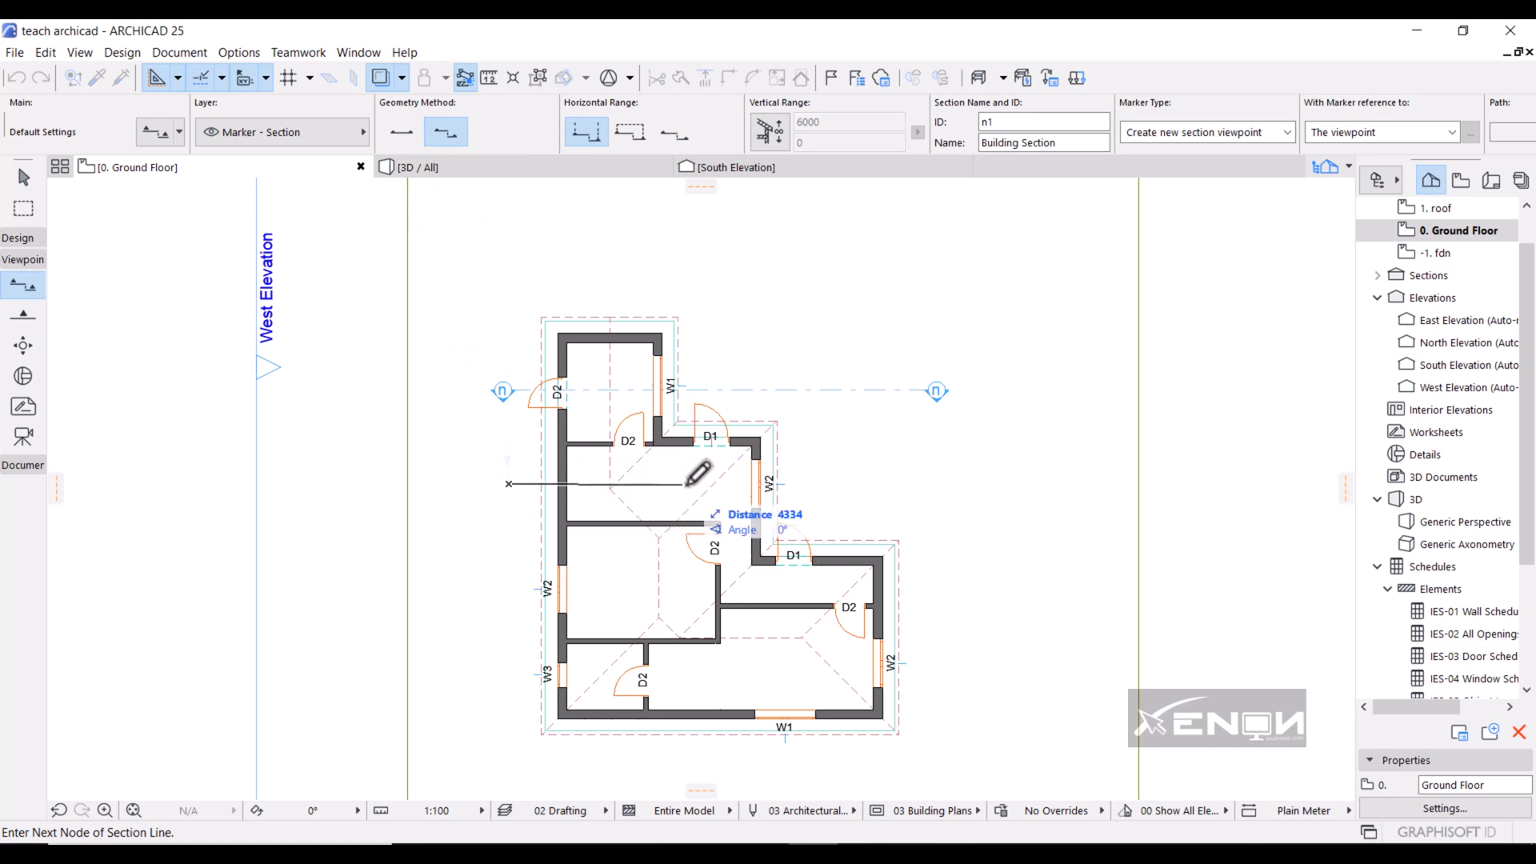
mouse_move(709, 480)
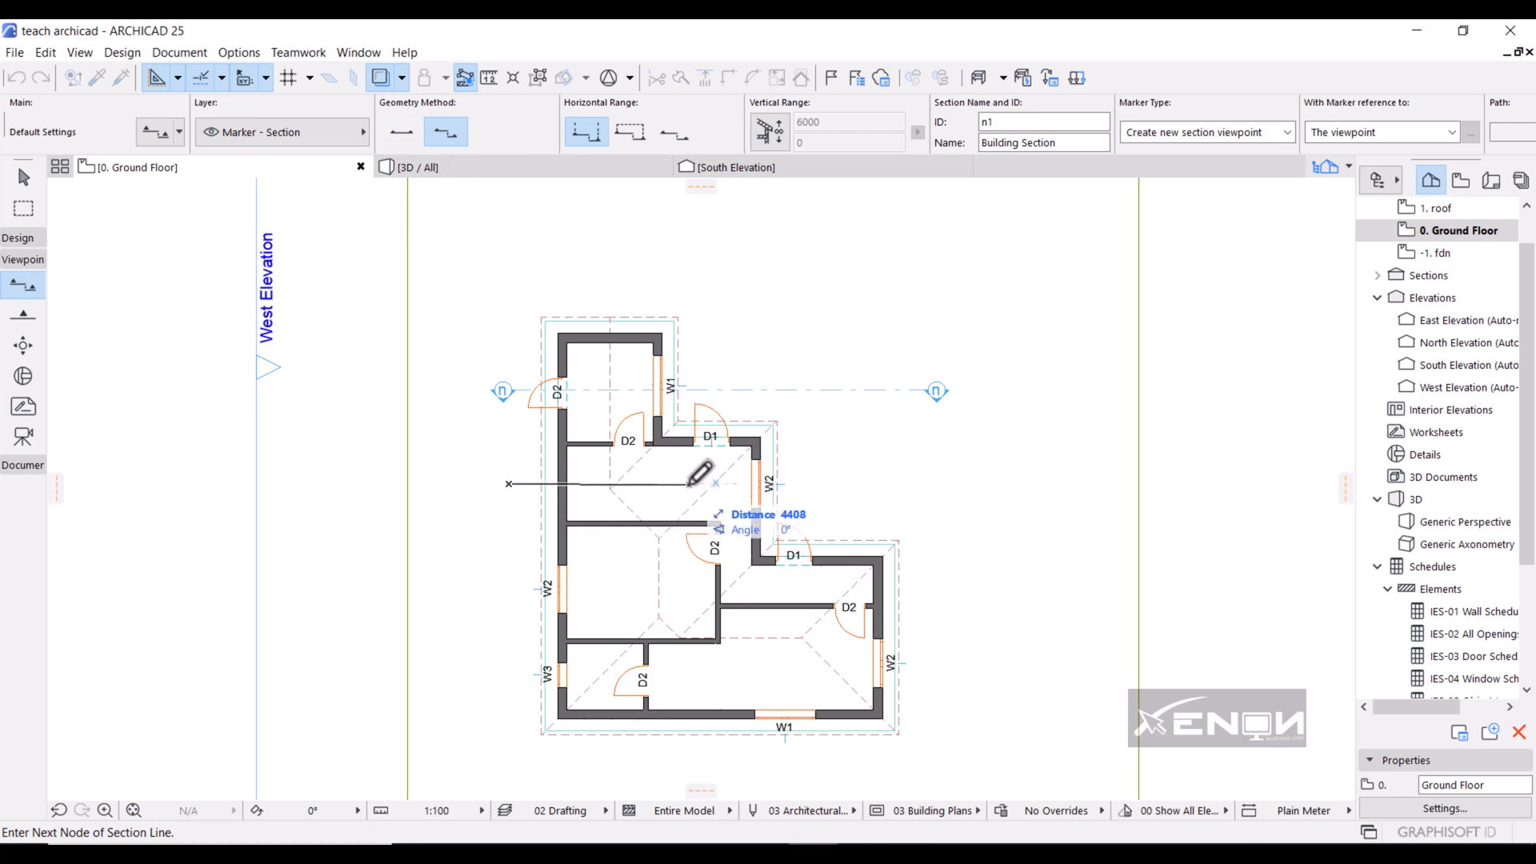
mouse_move(695, 548)
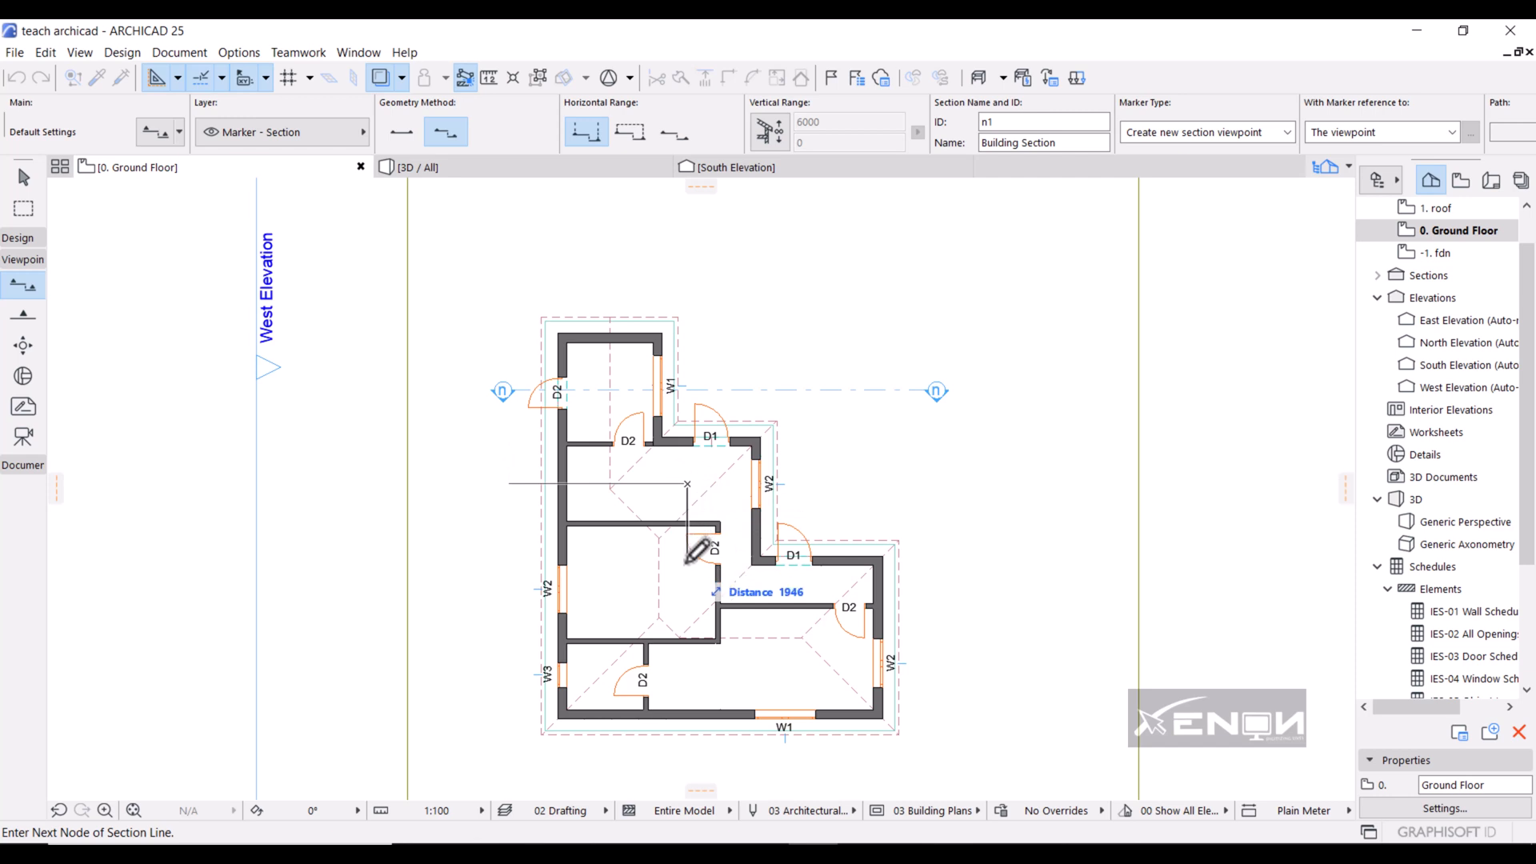
mouse_move(698, 559)
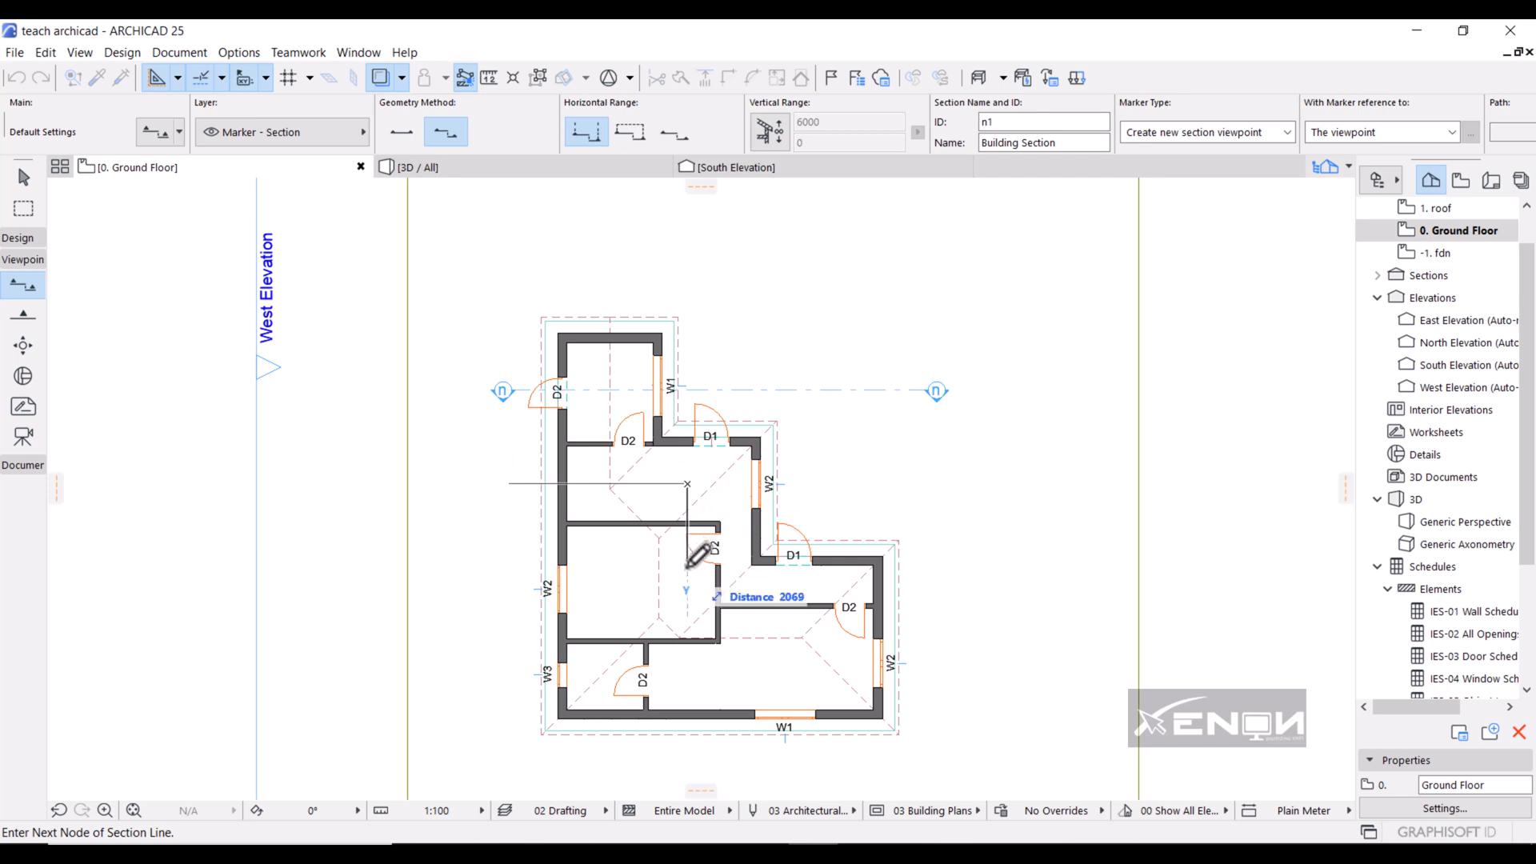
mouse_move(696, 544)
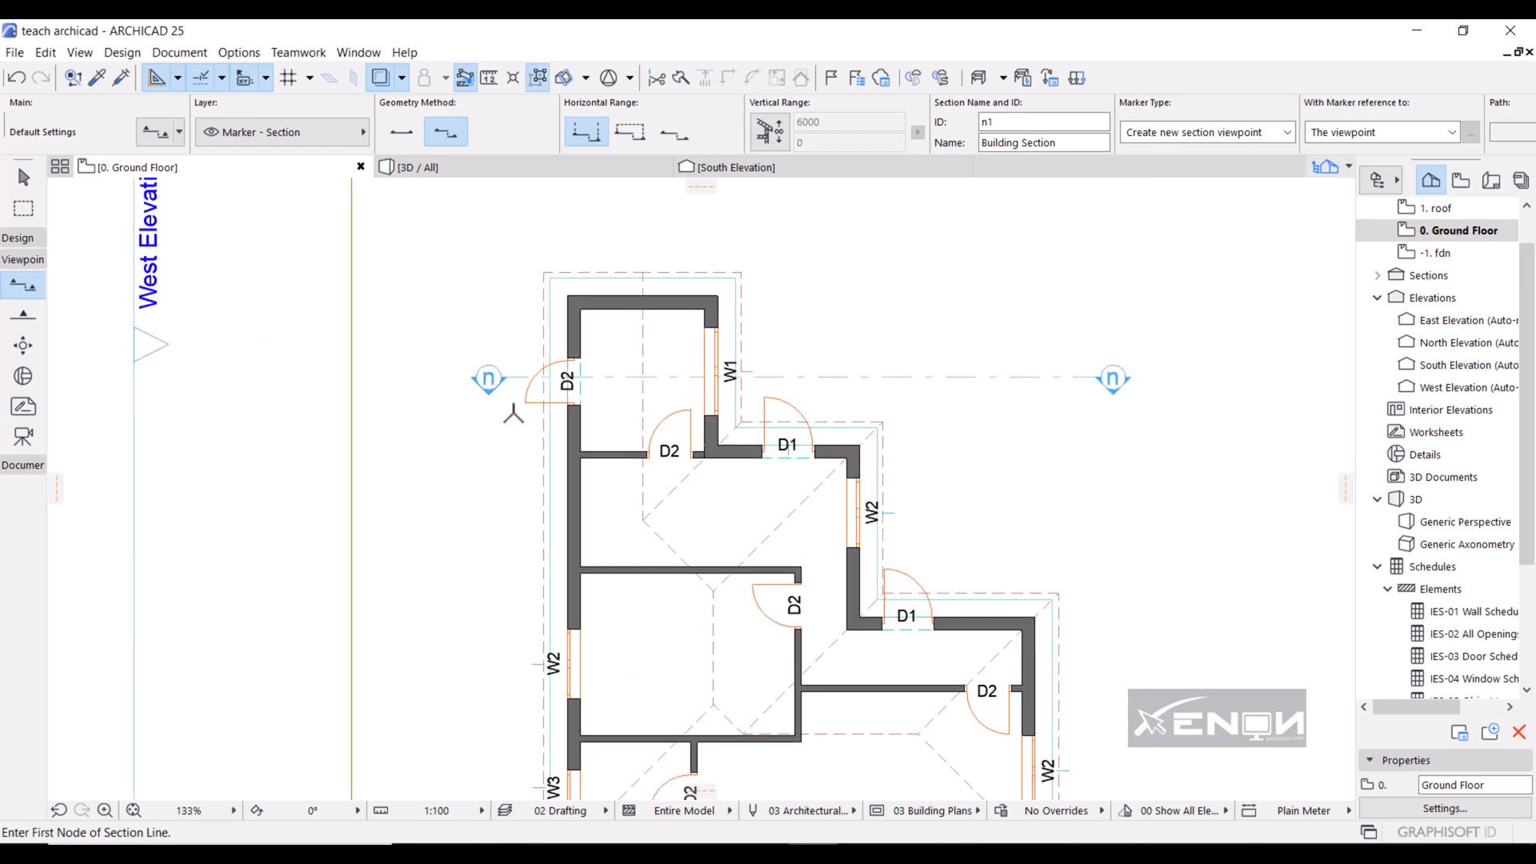
- Start a new staggered section just left of door D2
left_click(486, 411)
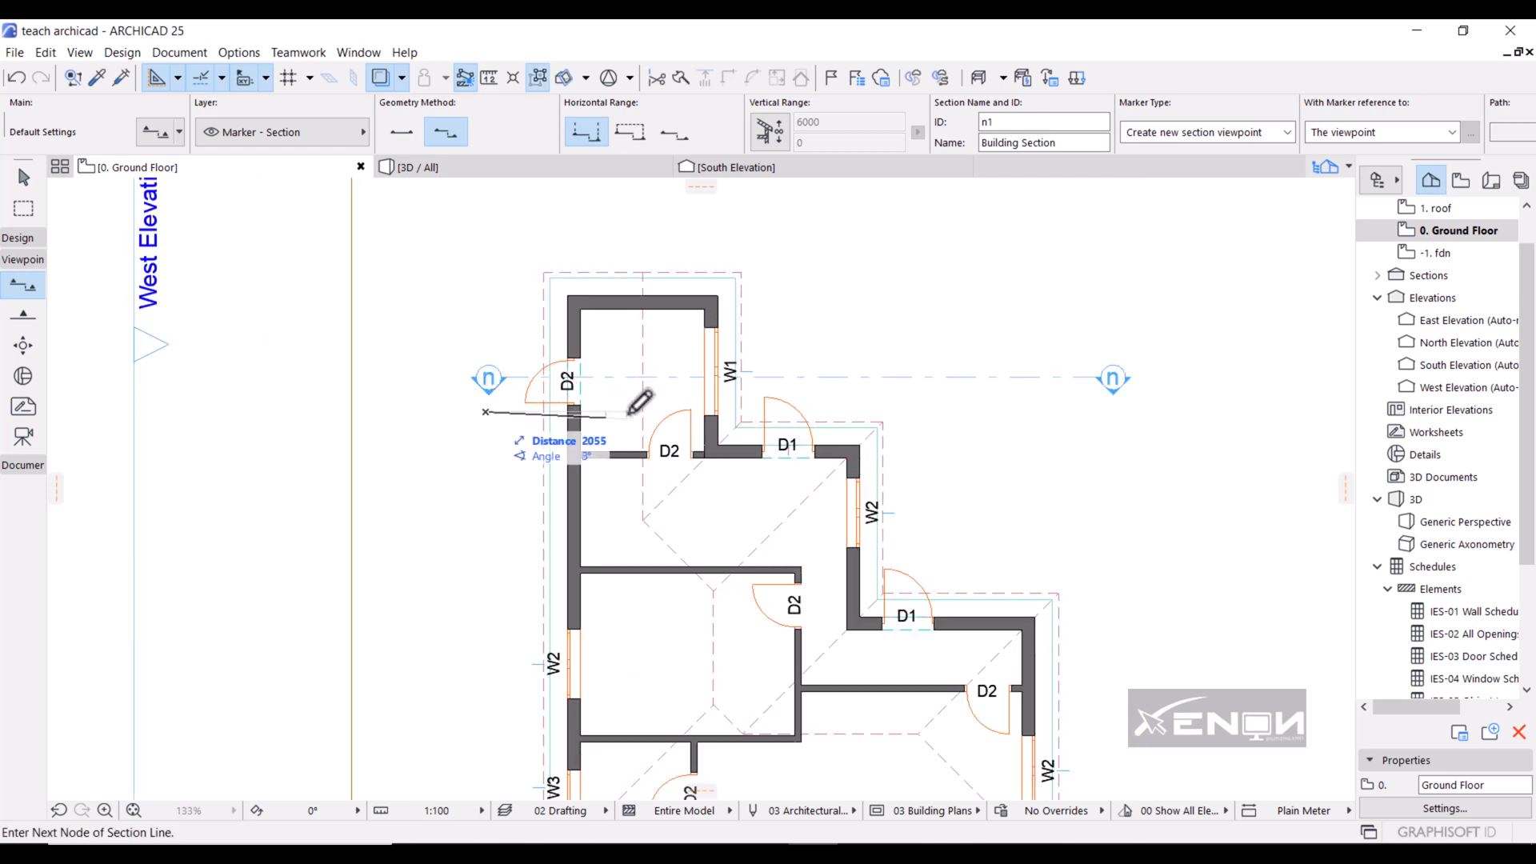
mouse_move(695, 402)
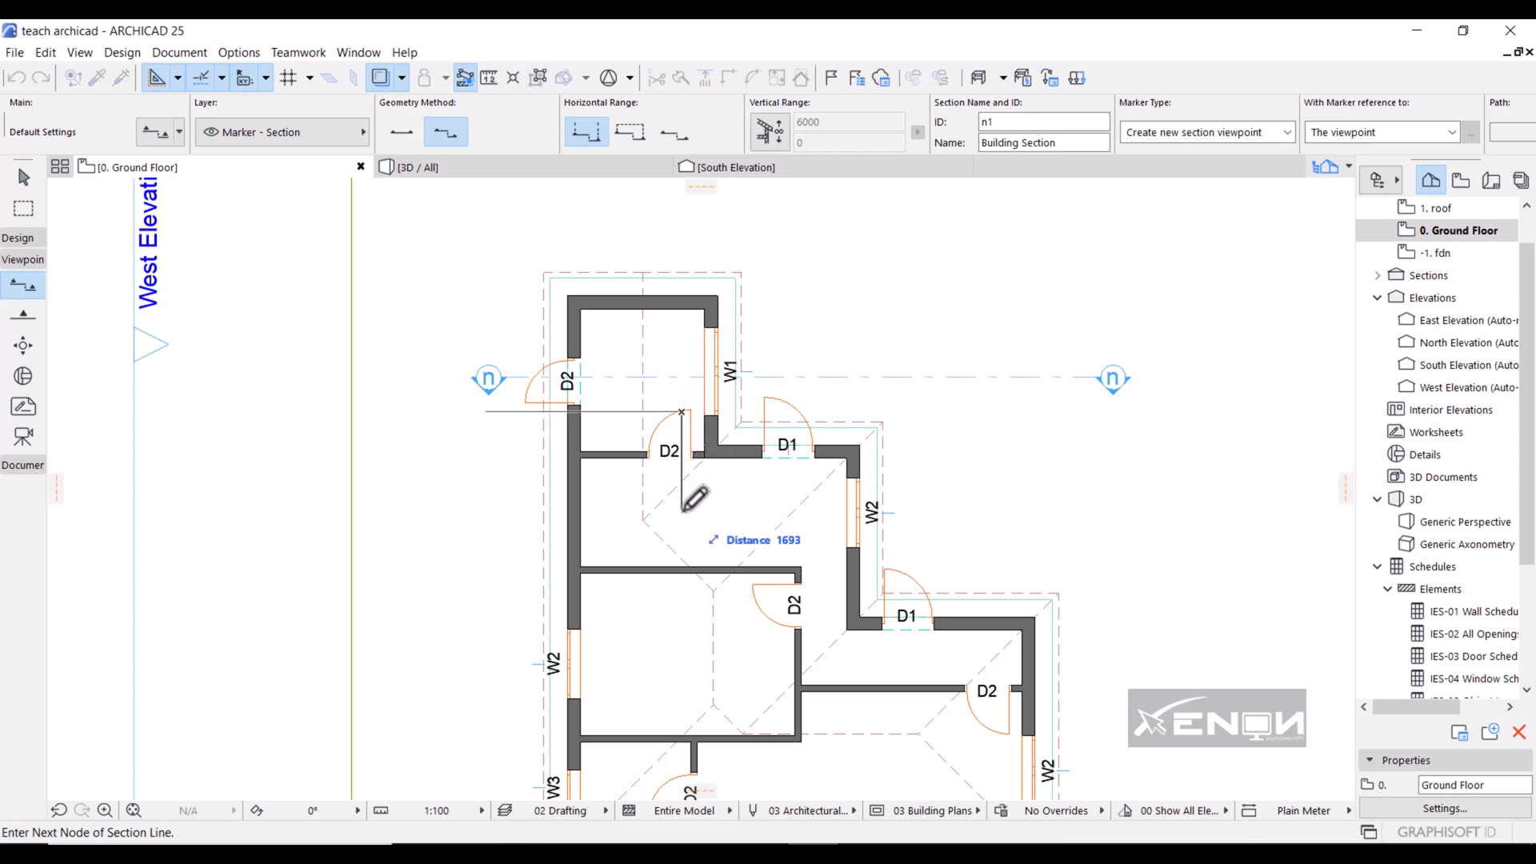
mouse_move(1045, 494)
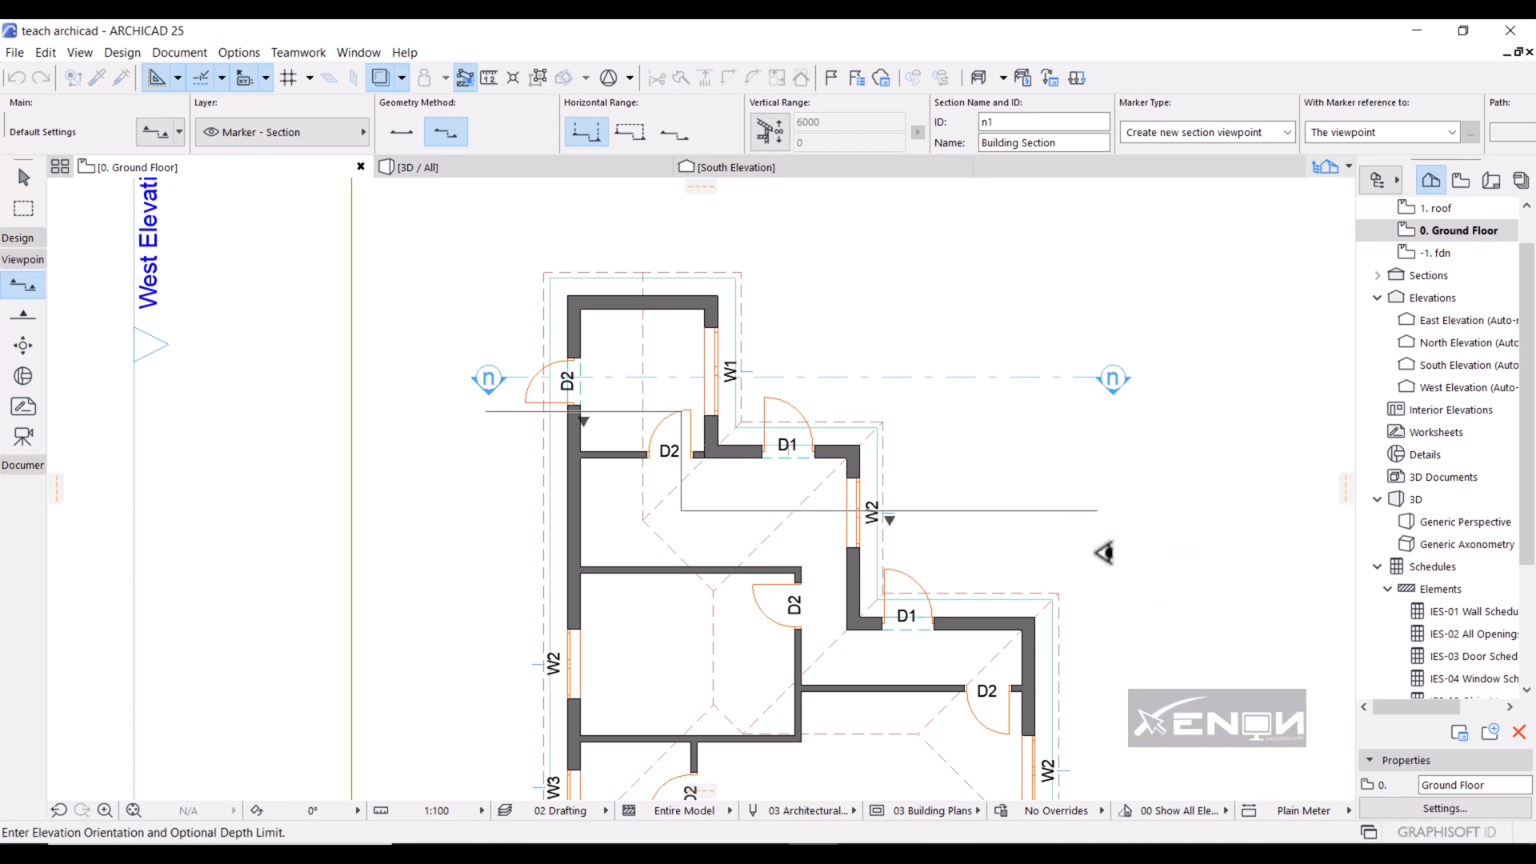
mouse_move(970, 571)
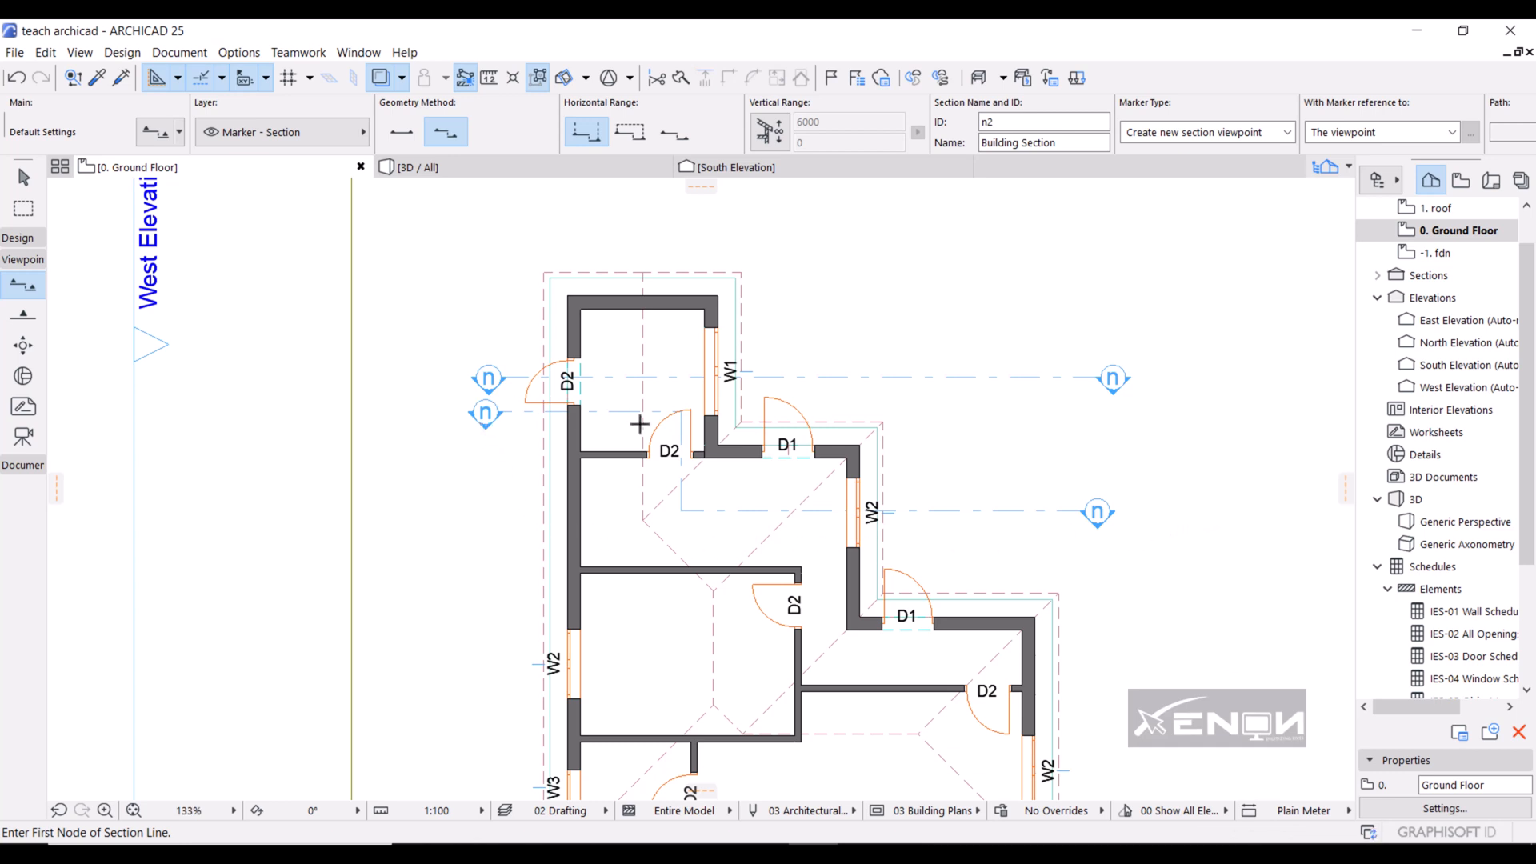
mouse_move(480, 411)
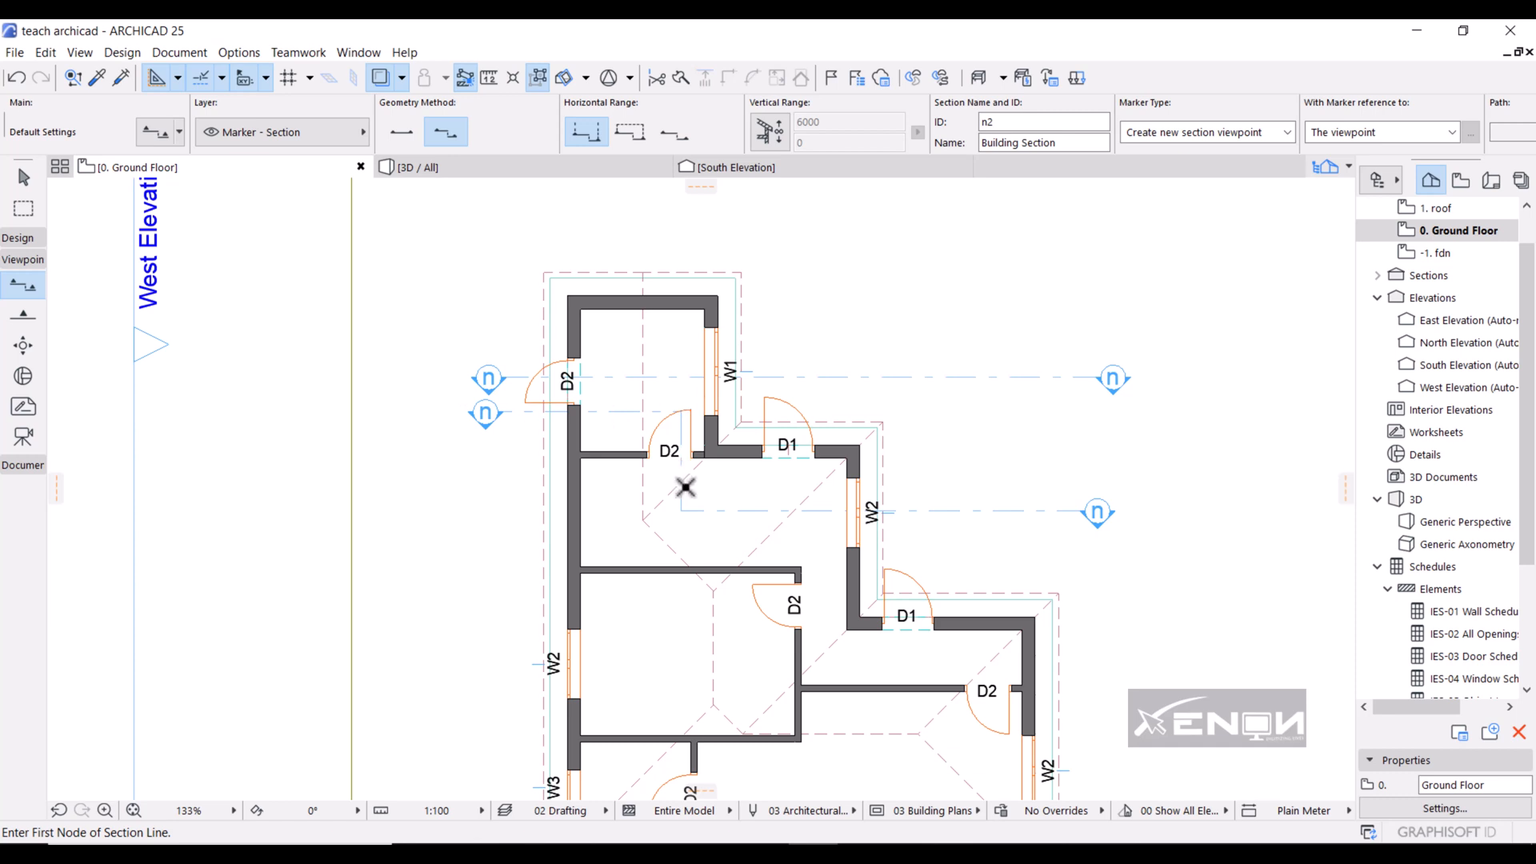
mouse_move(1143, 514)
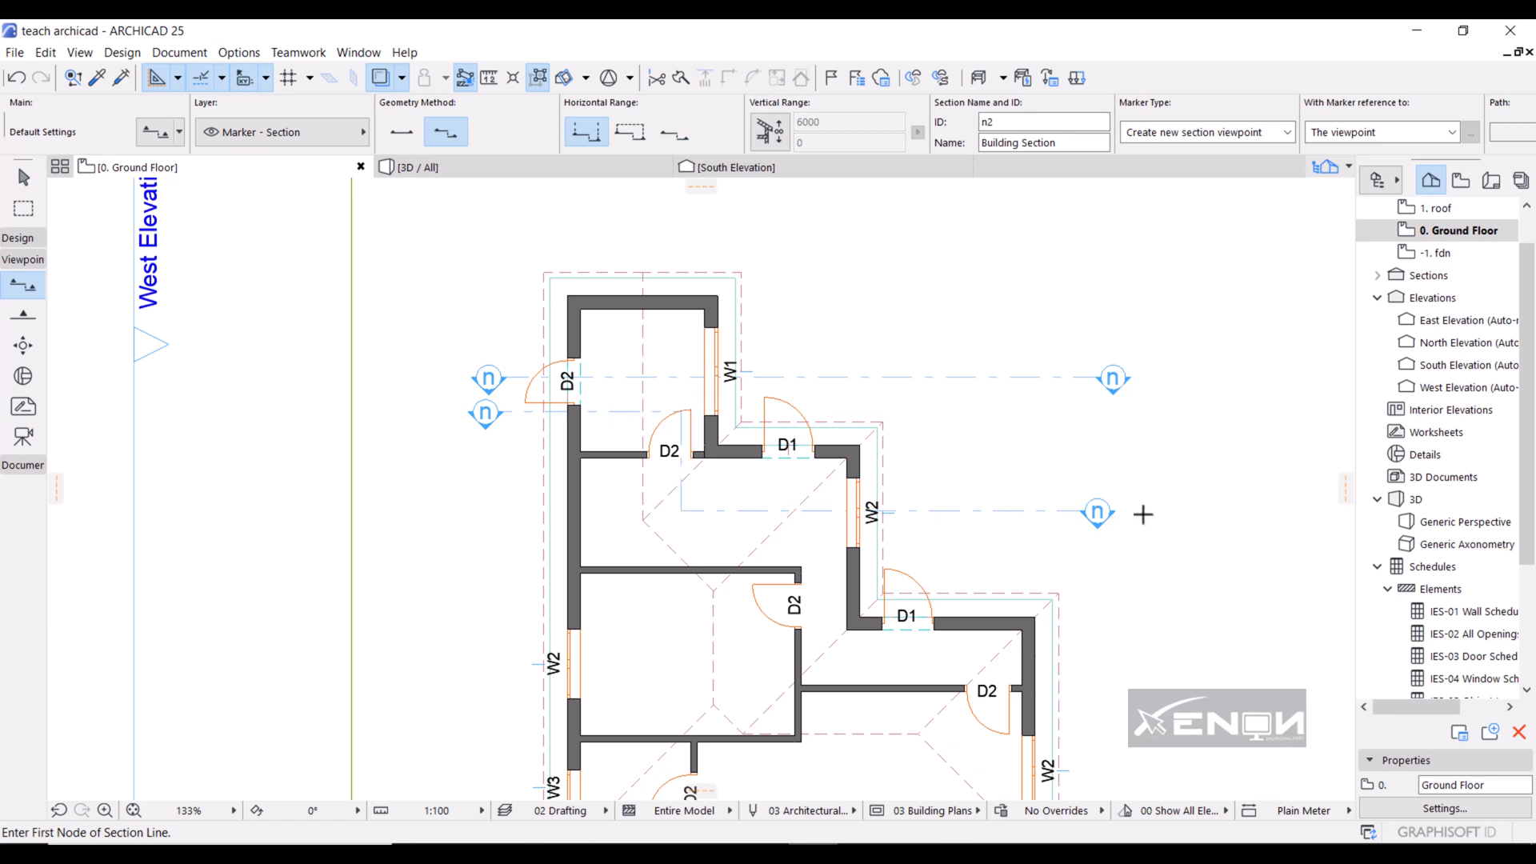
mouse_move(1125, 510)
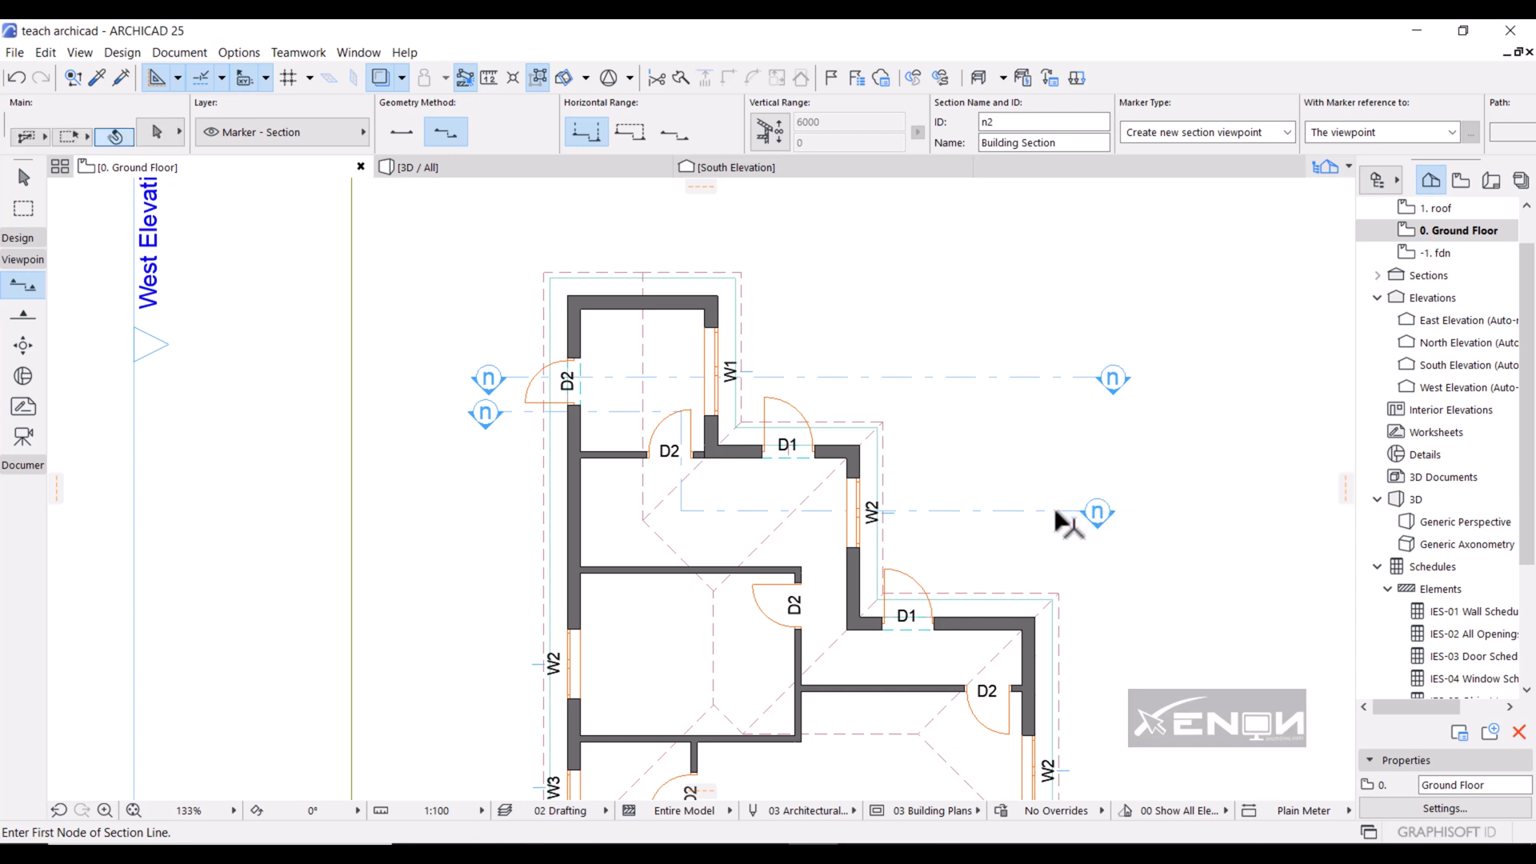
- Delete the staggered section together with its viewpoint
left_click(1095, 511)
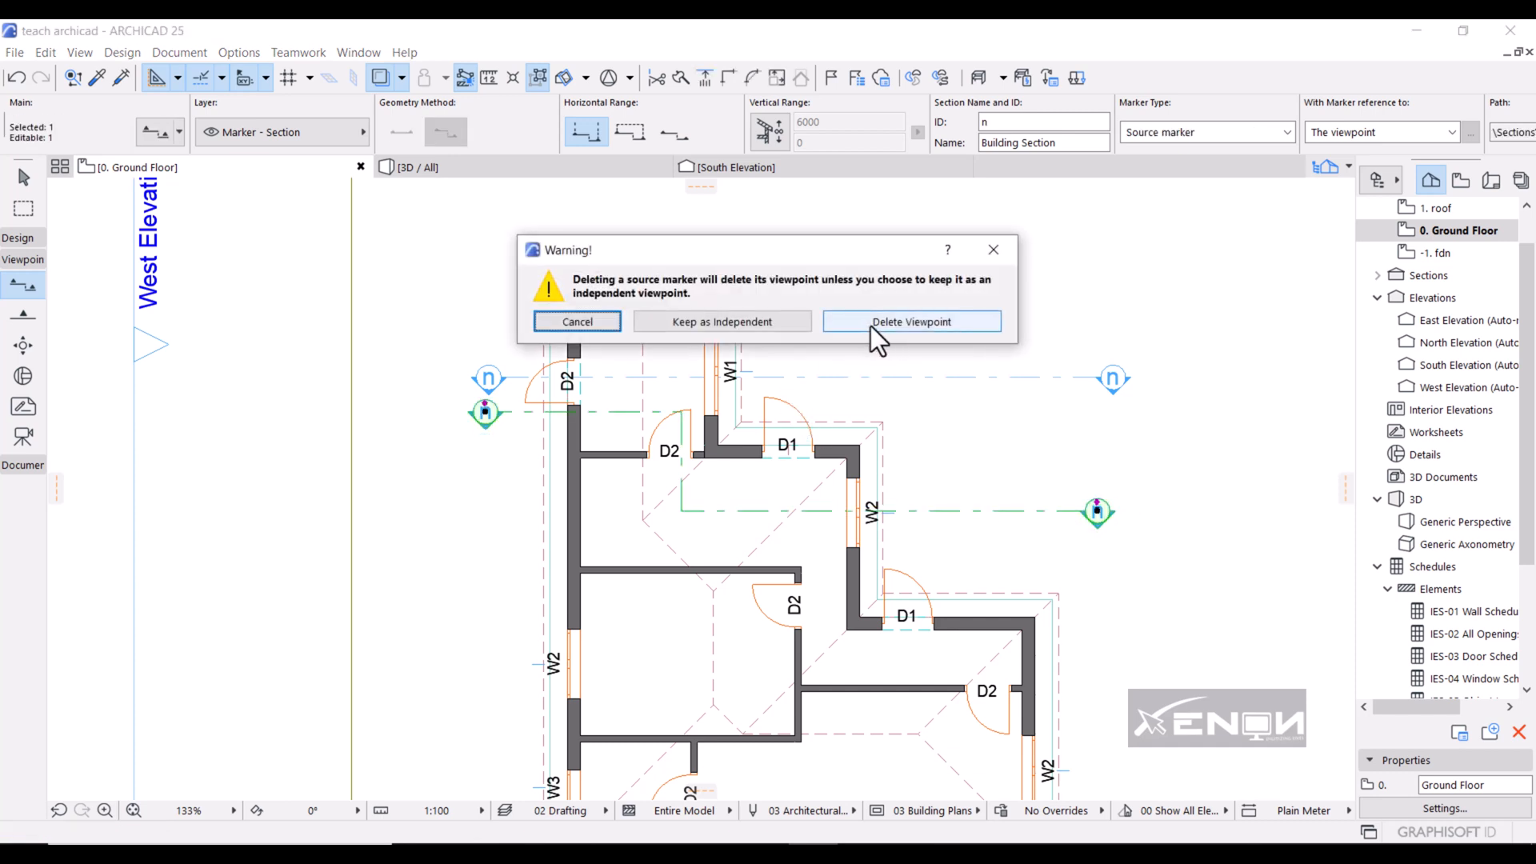
left_click(911, 321)
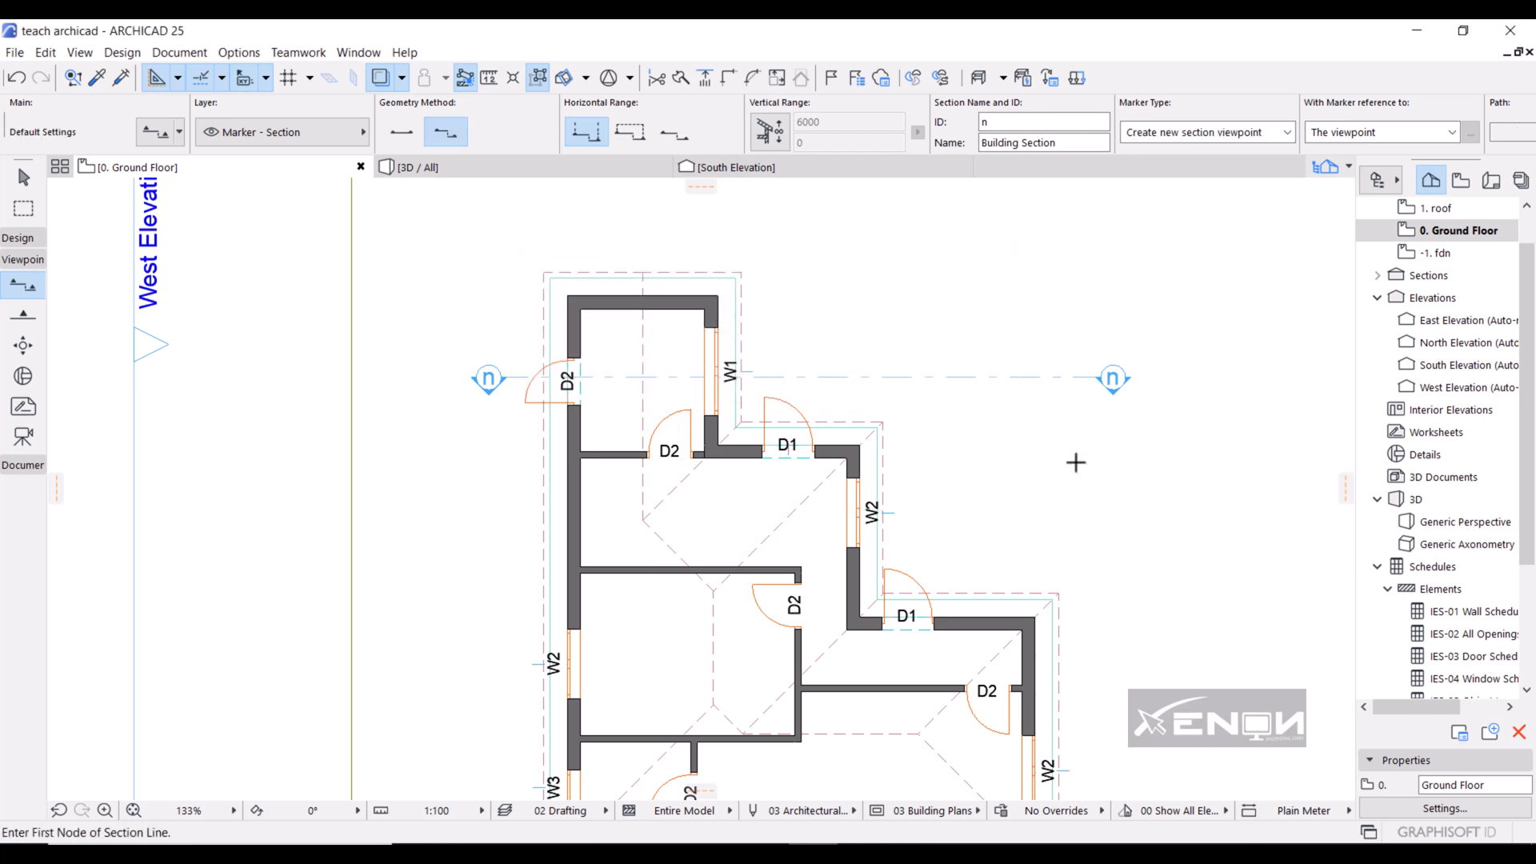
mouse_move(476, 385)
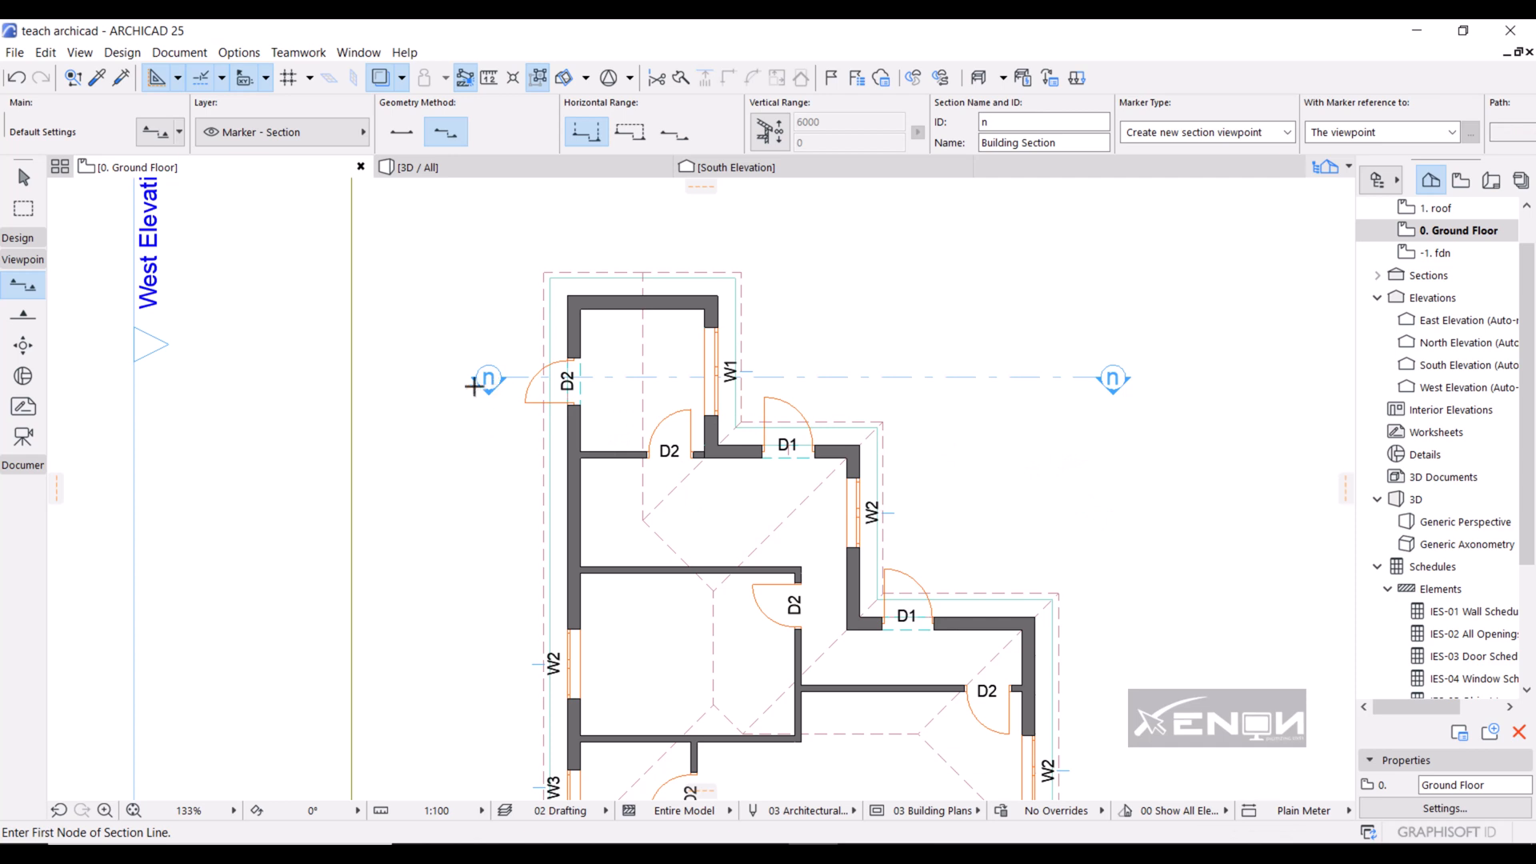
mouse_move(737, 313)
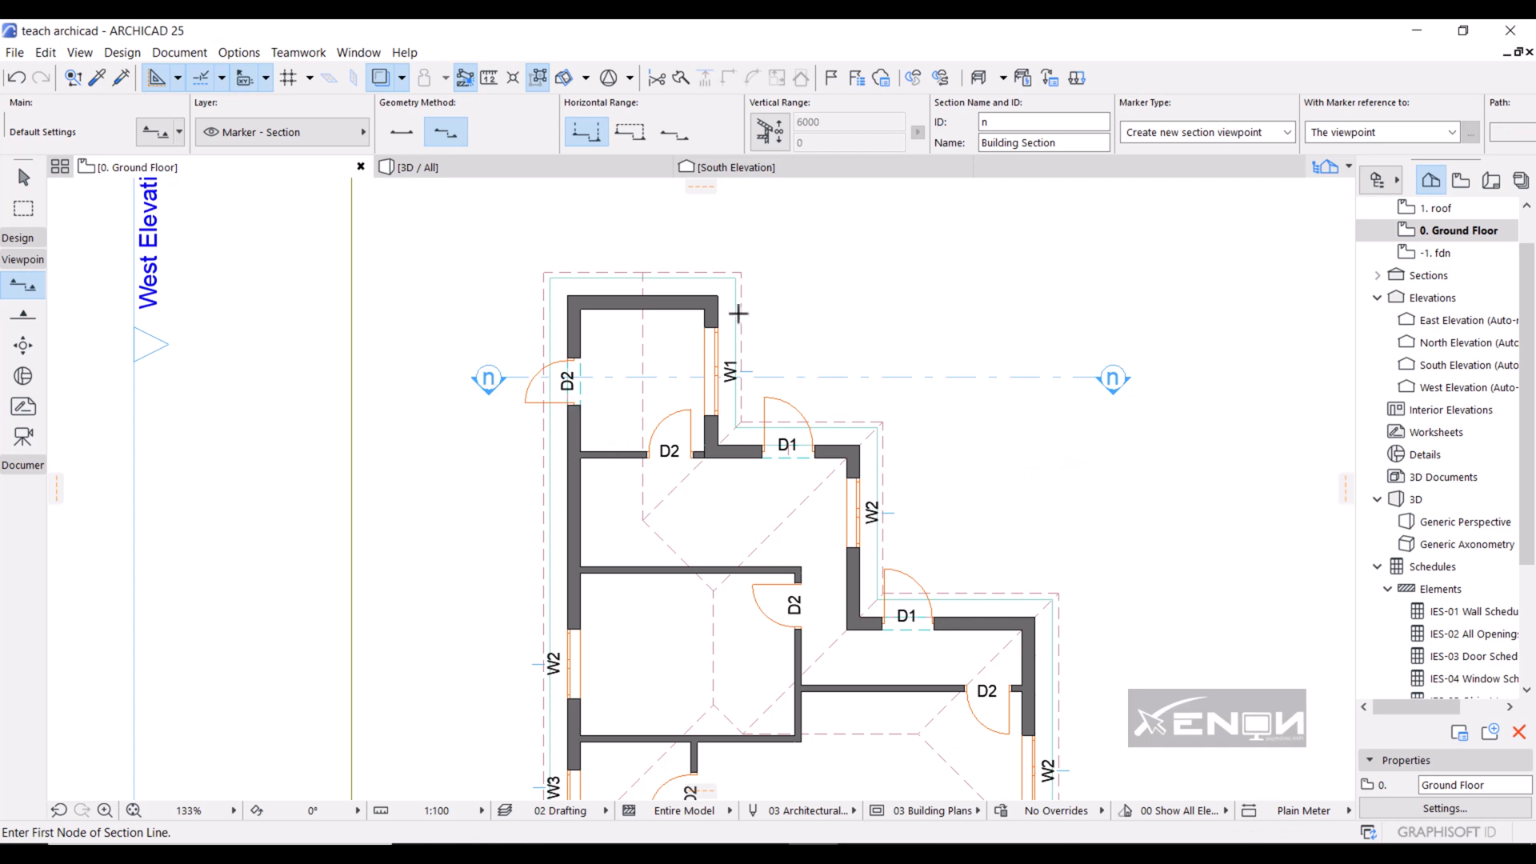
mouse_move(1152, 463)
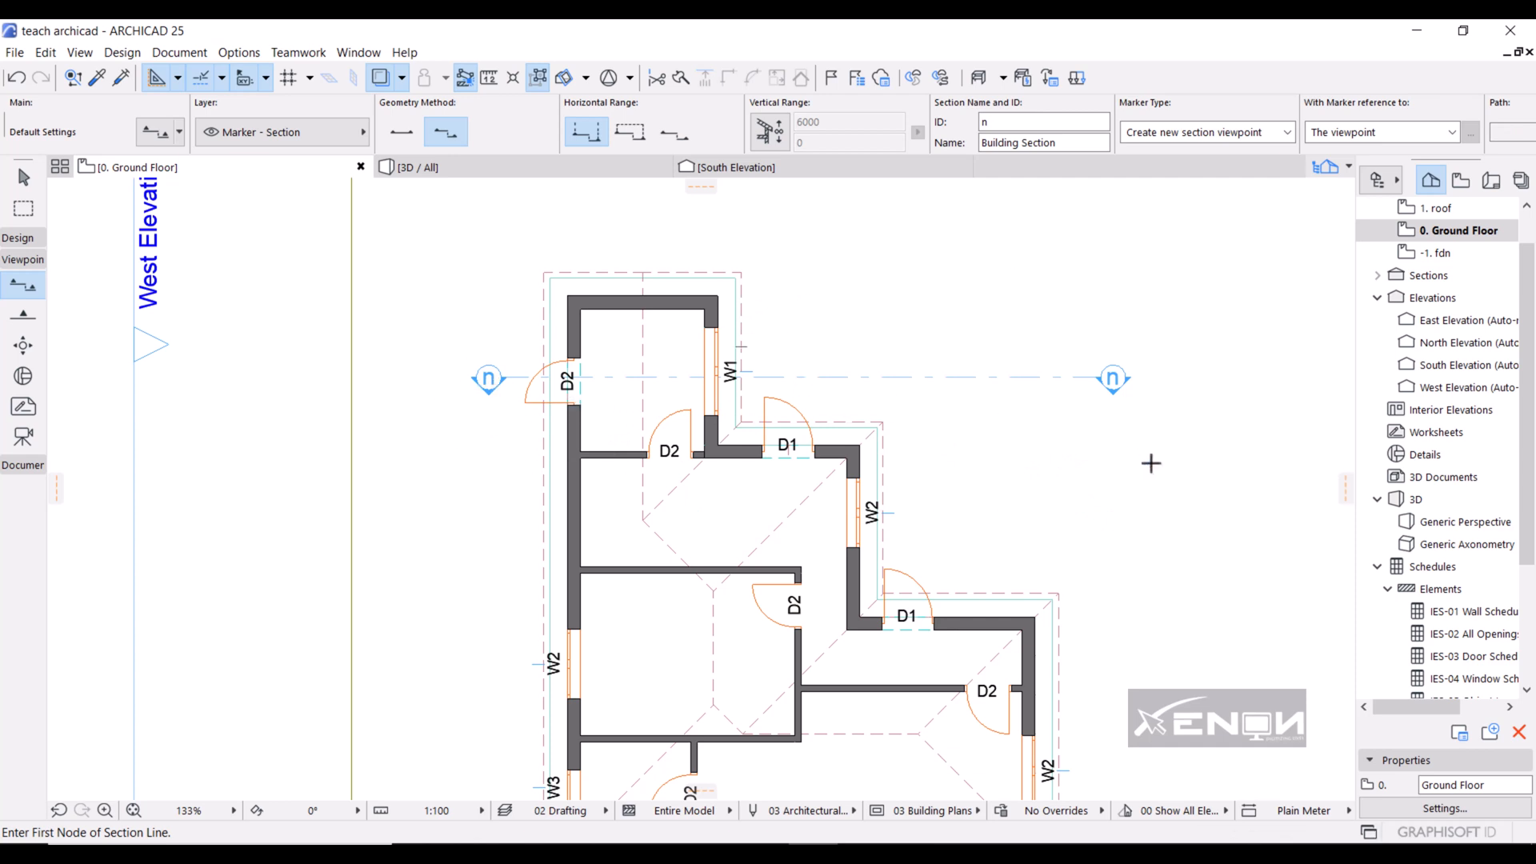
mouse_move(1013, 219)
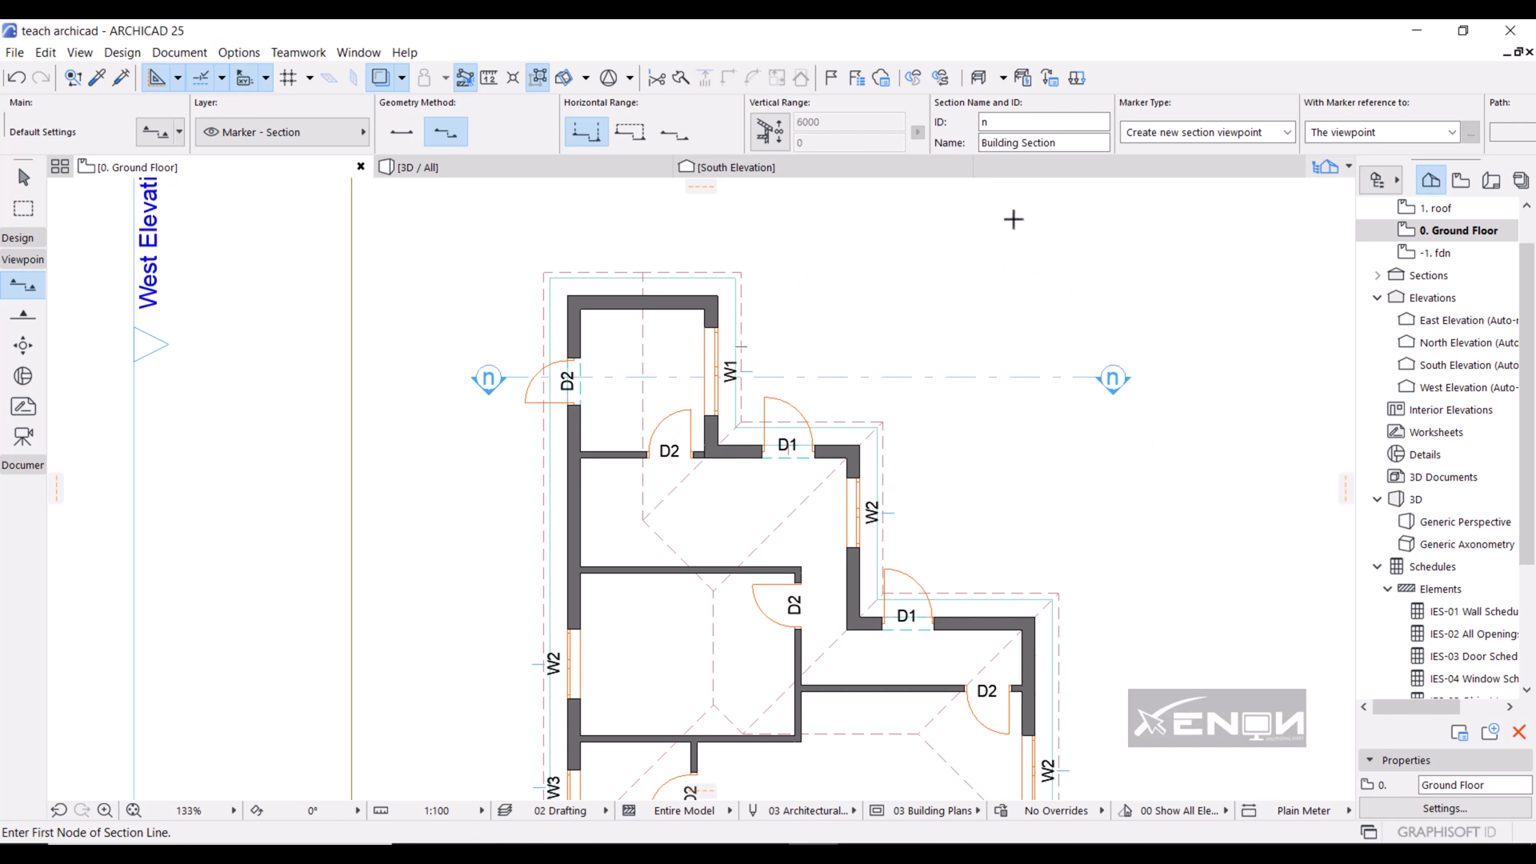
mouse_move(1117, 93)
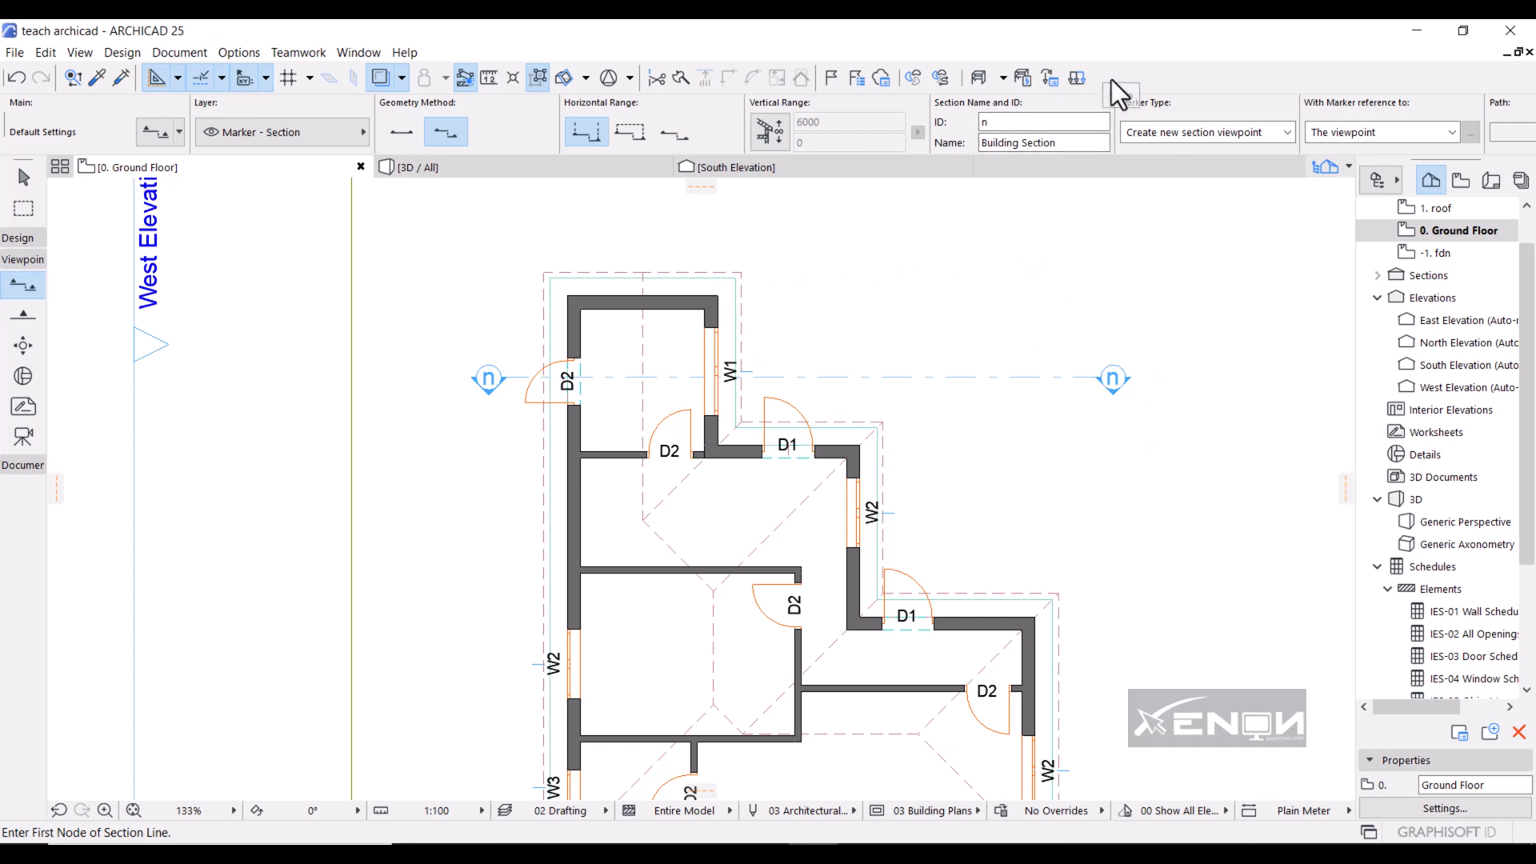